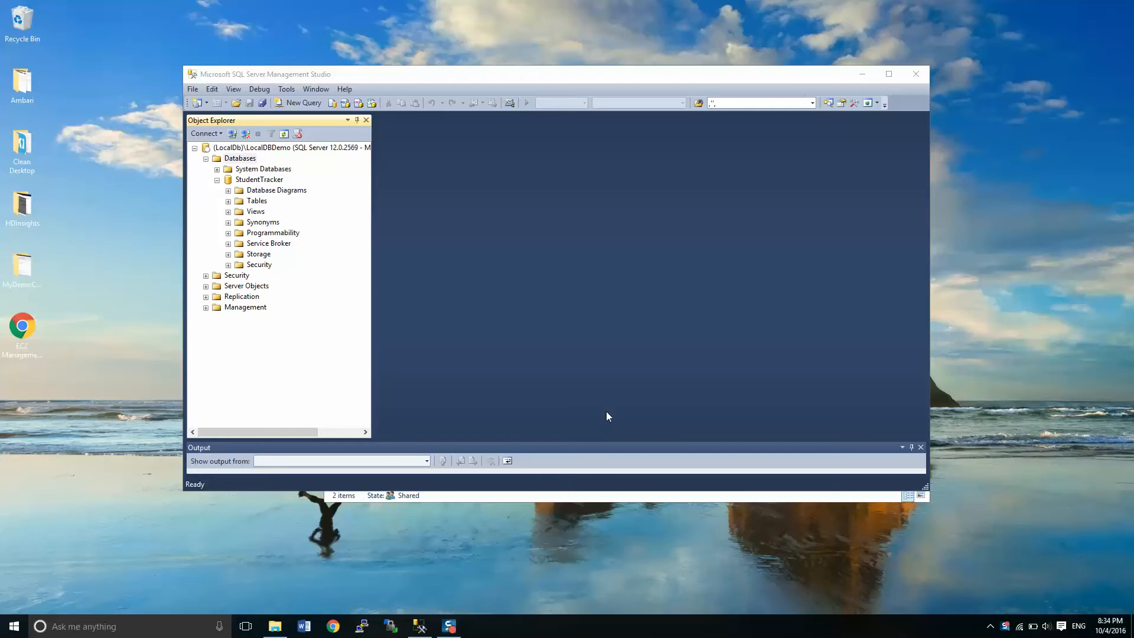
mouse_move(491, 422)
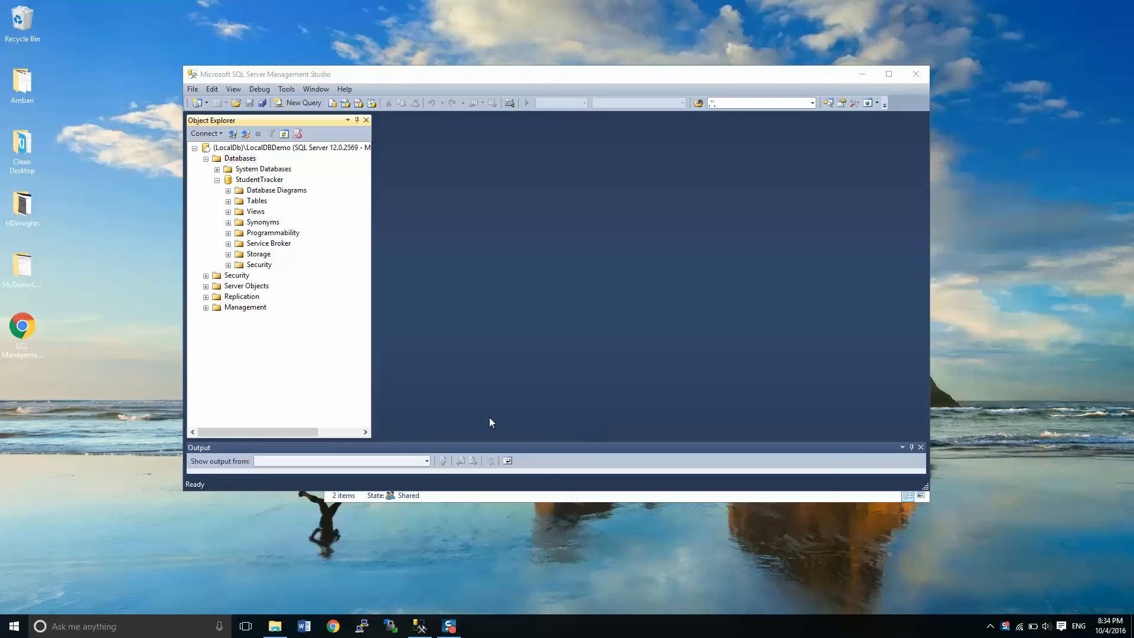
- Start a new empty table design from the StudentTracker Tables folder
left_click(257, 201)
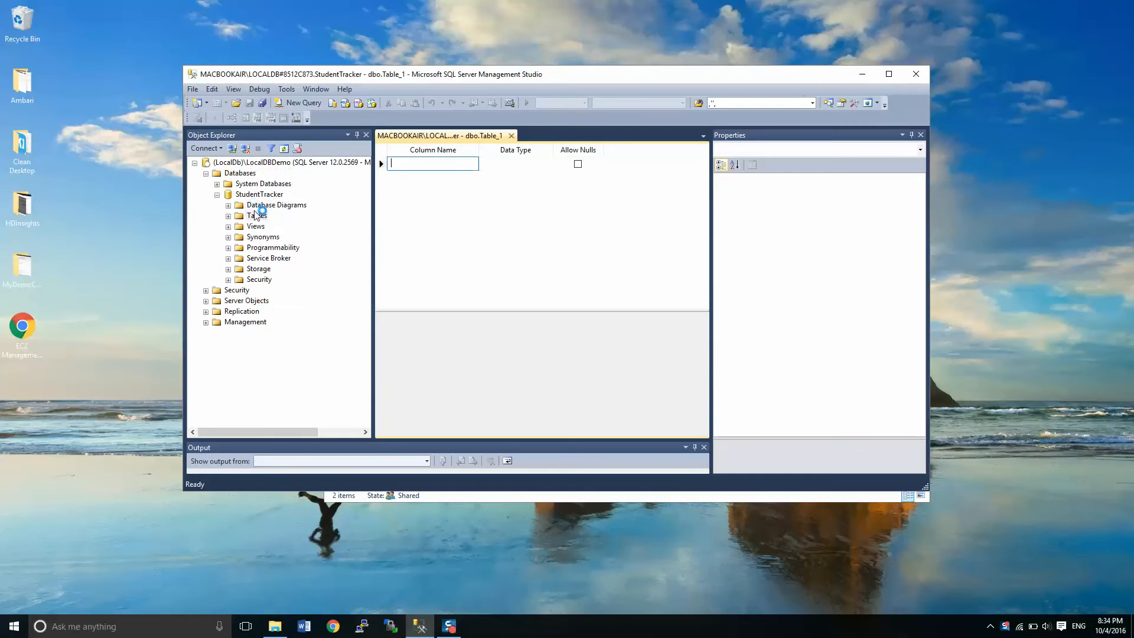
left_click(257, 215)
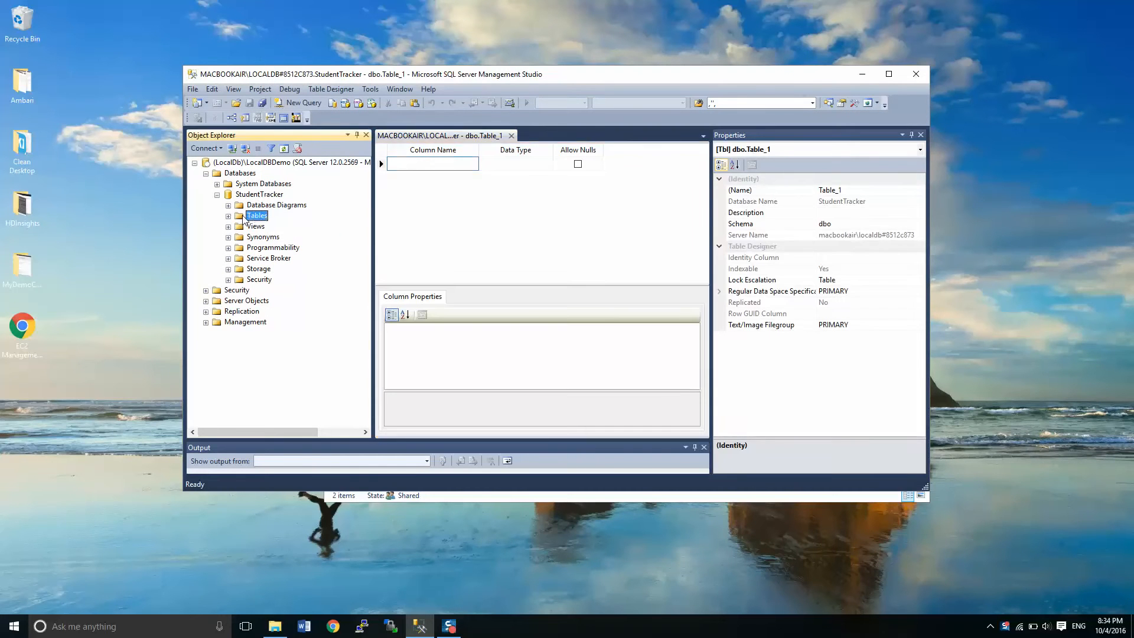
right_click(256, 215)
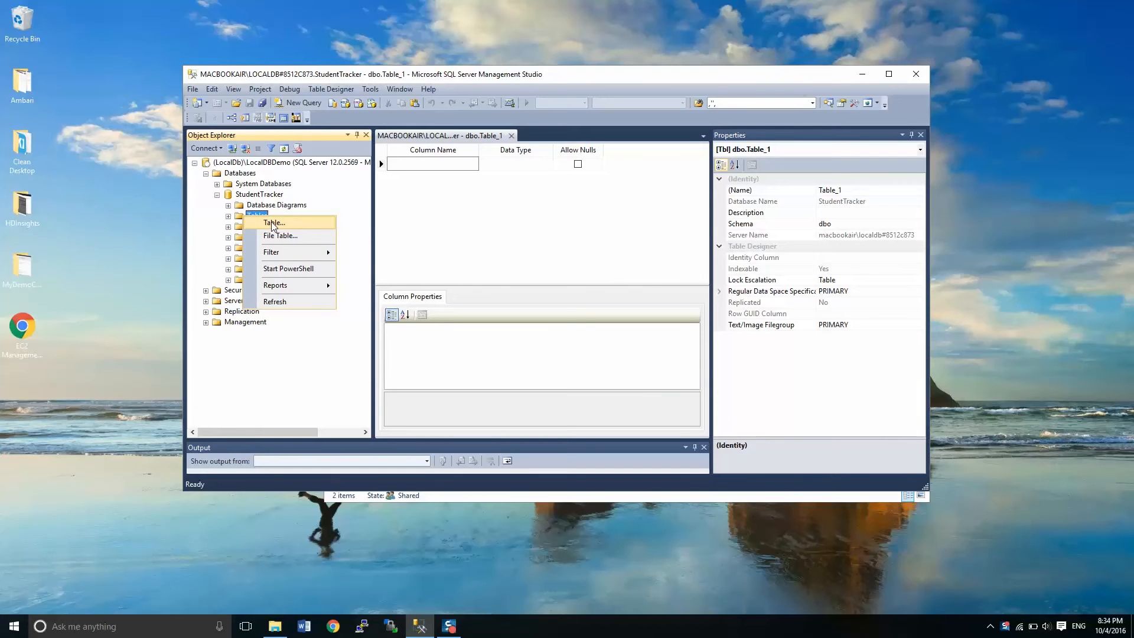
mouse_move(280, 235)
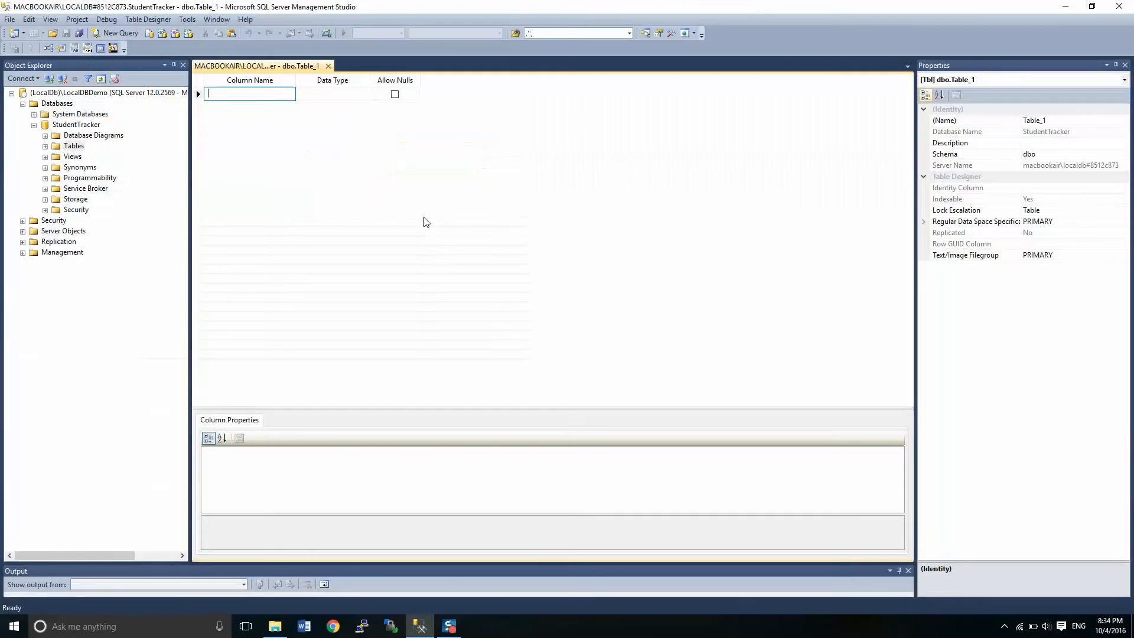
mouse_move(644, 176)
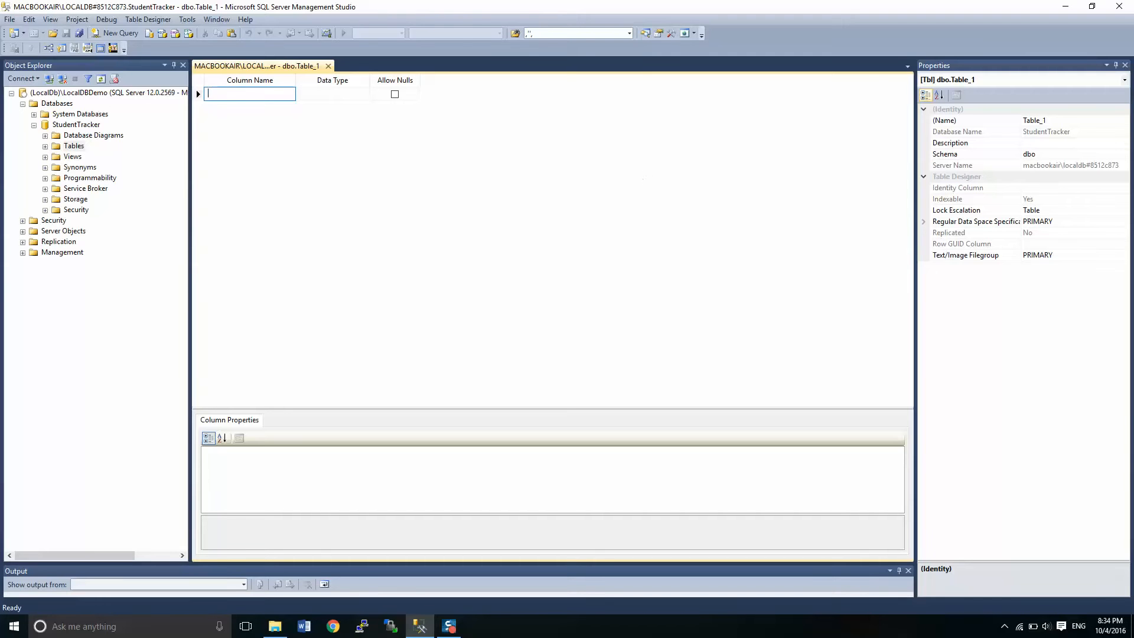
- Add a first column named StudentId with the int data type
type("StudentId")
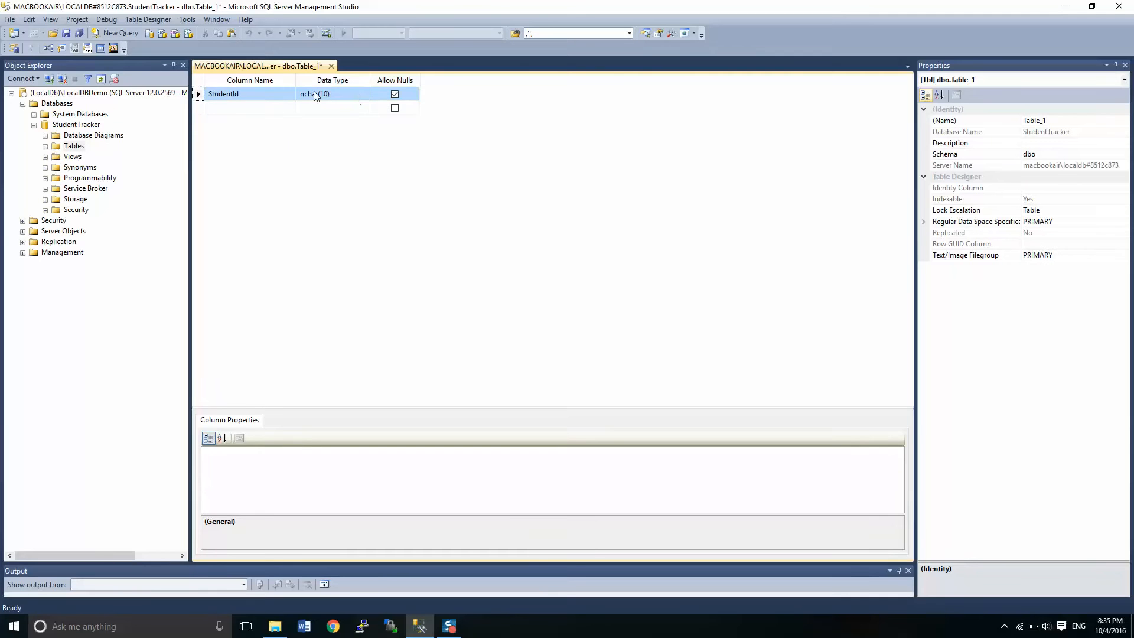
left_click(365, 95)
type("int")
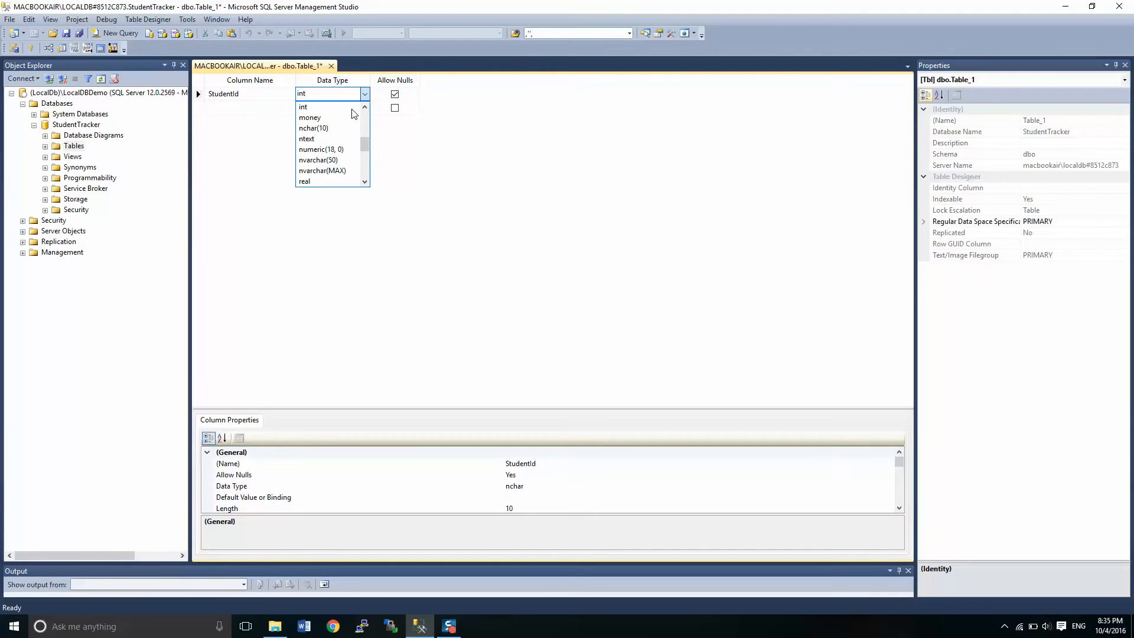
left_click(303, 106)
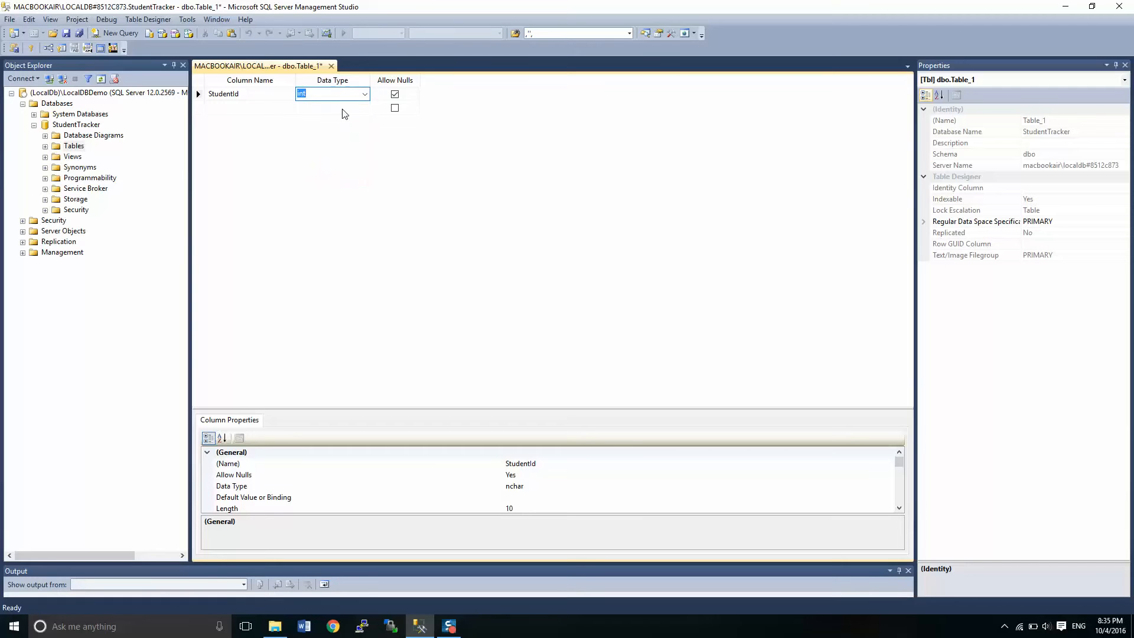
mouse_move(304, 112)
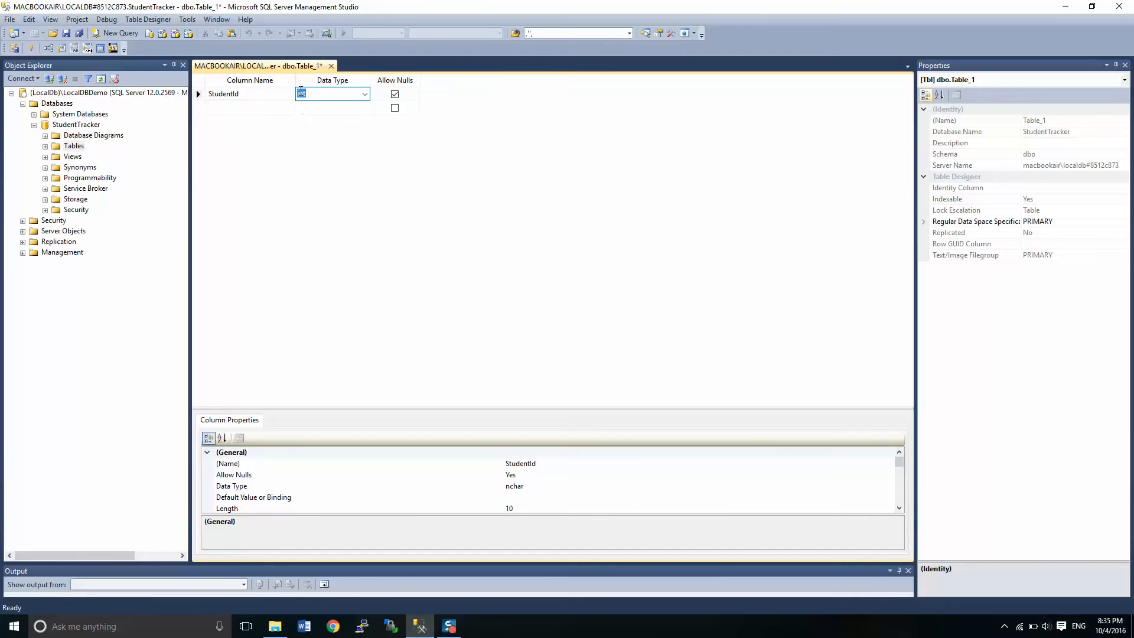
type("int")
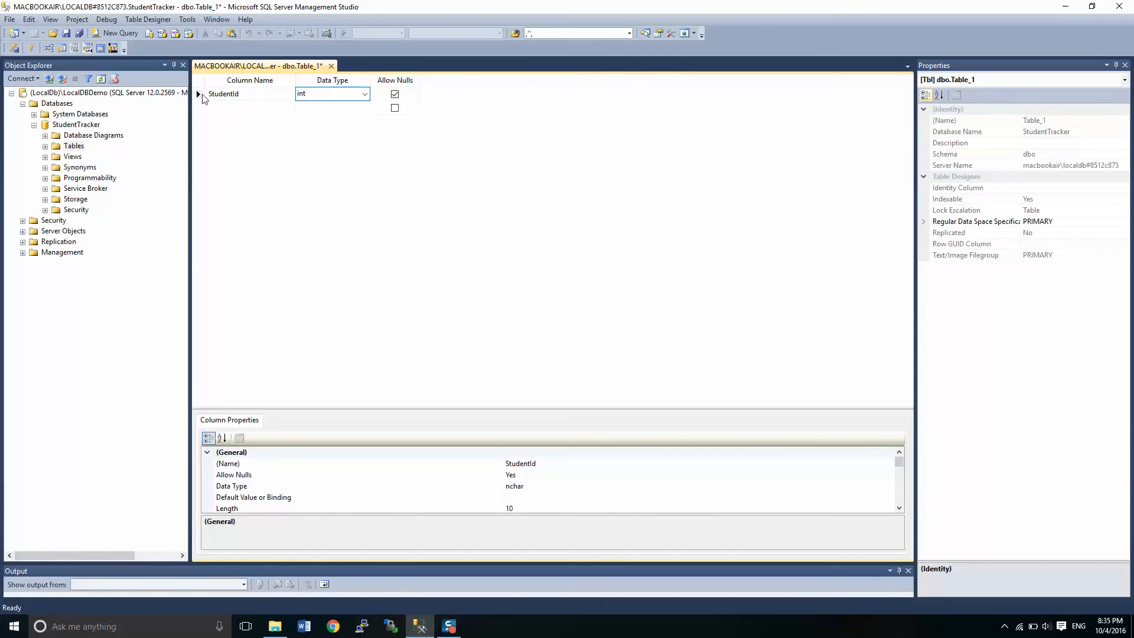
left_click(198, 94)
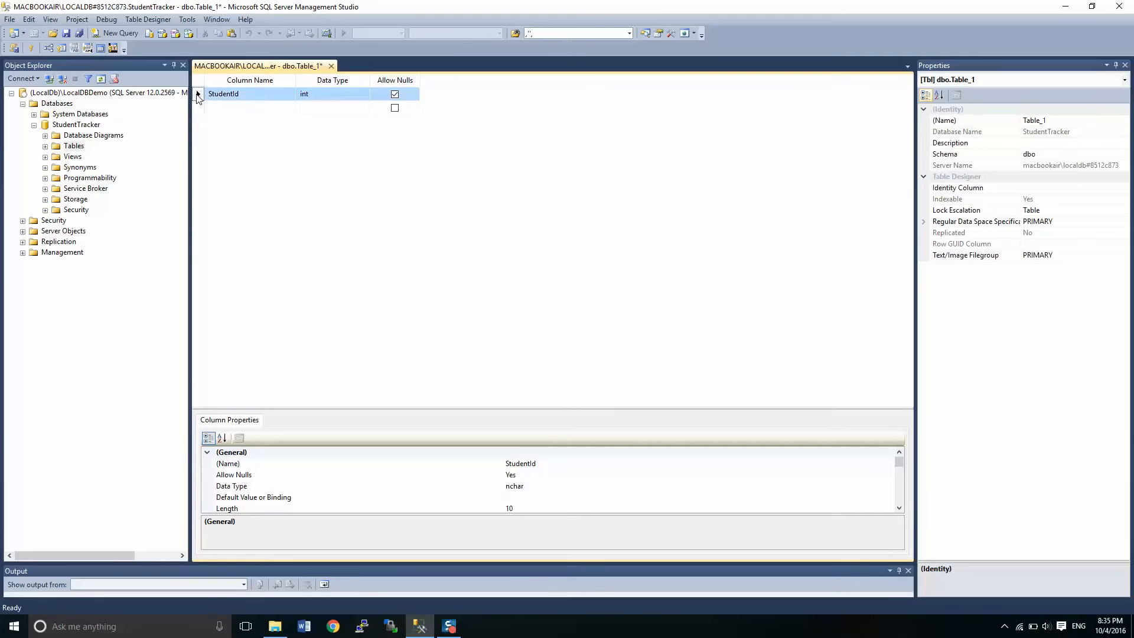
- Make StudentId the primary key and an identity column seeding at 1, incrementing by 1
right_click(225, 93)
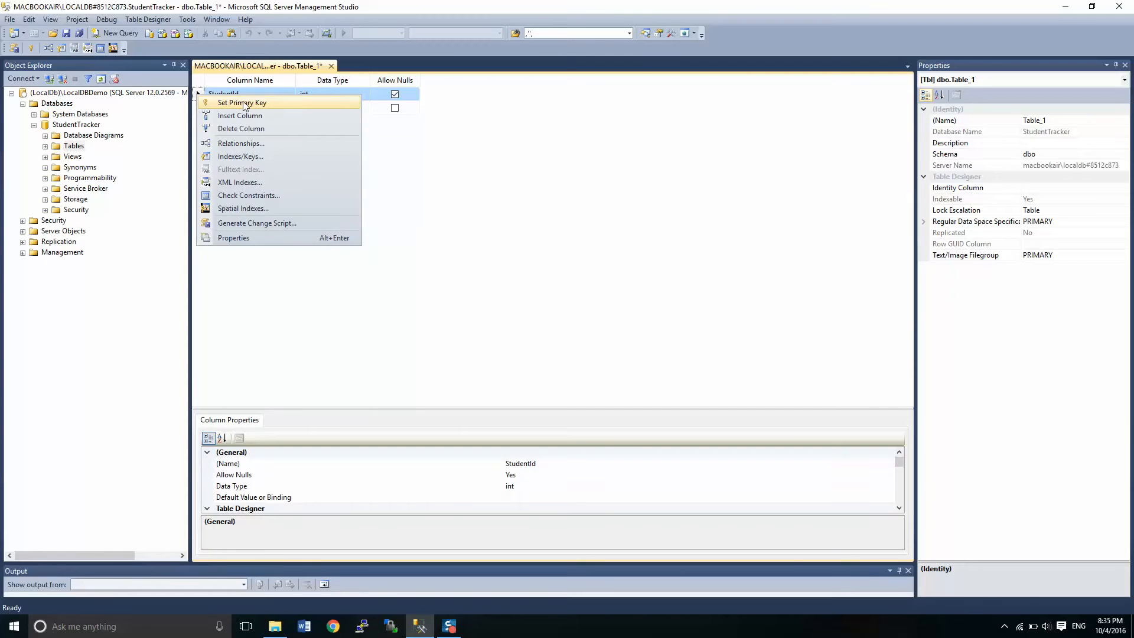
left_click(241, 101)
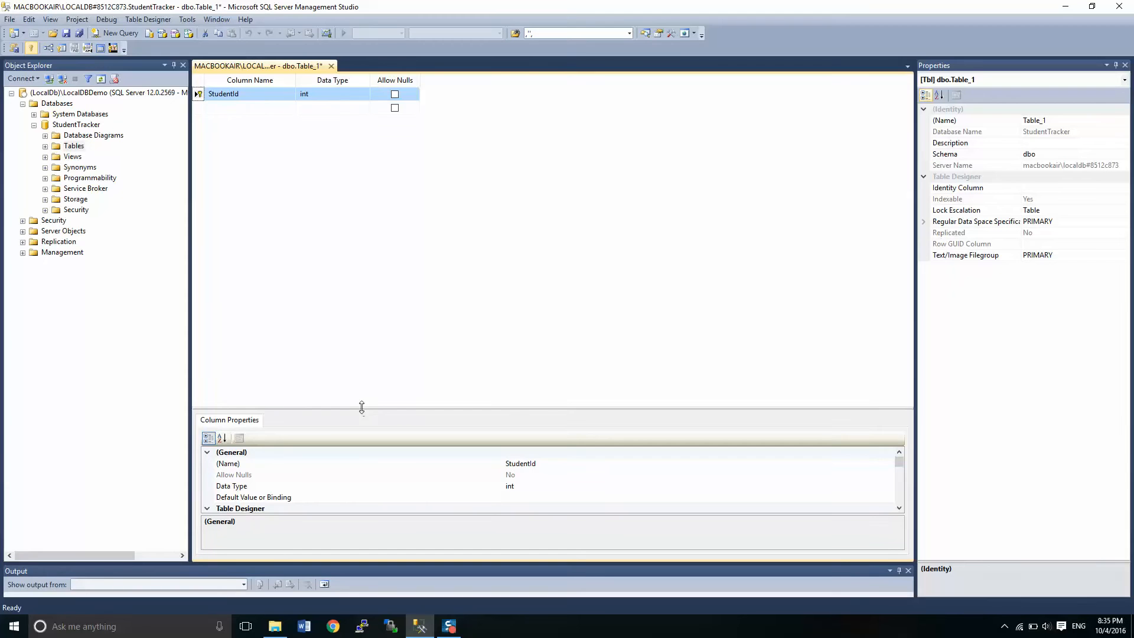
left_click_drag(362, 407, 366, 225)
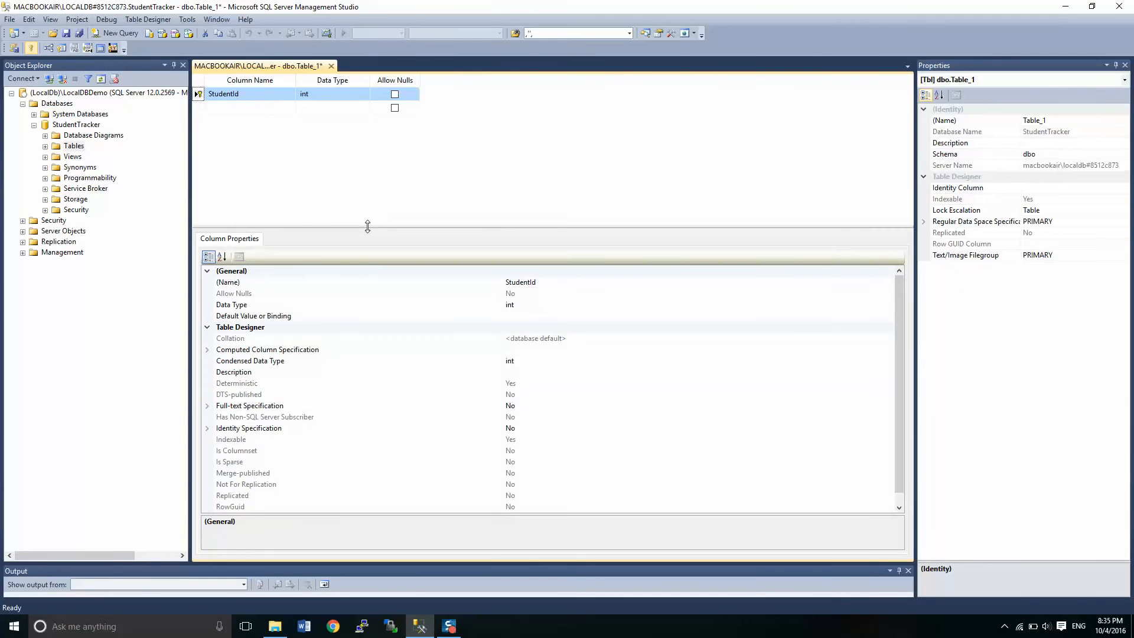
left_click(208, 428)
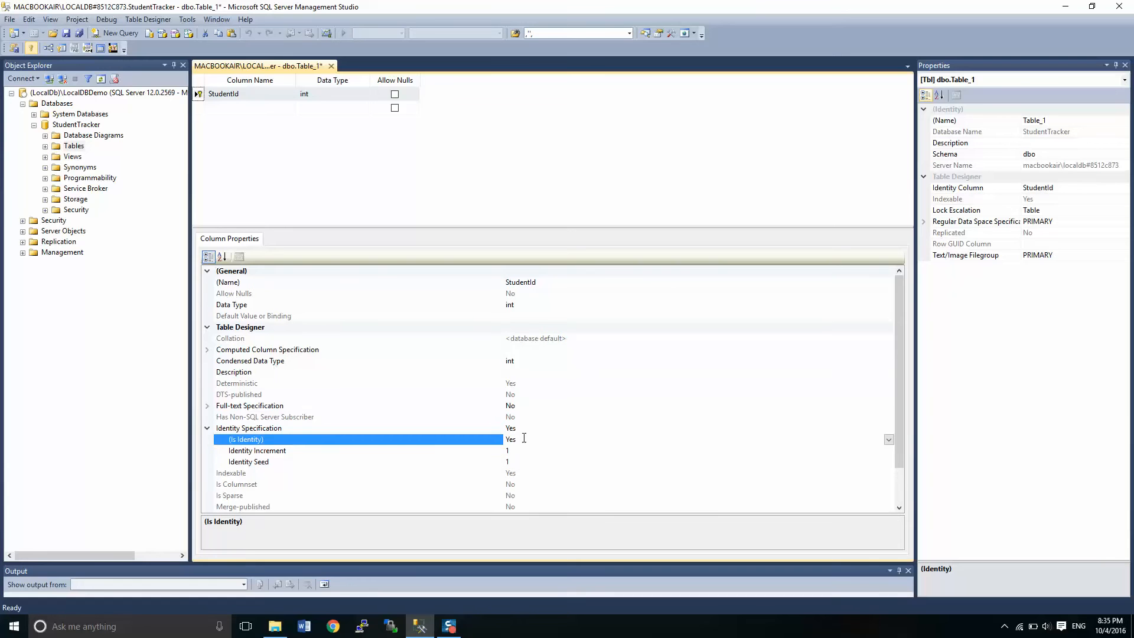
mouse_move(514, 457)
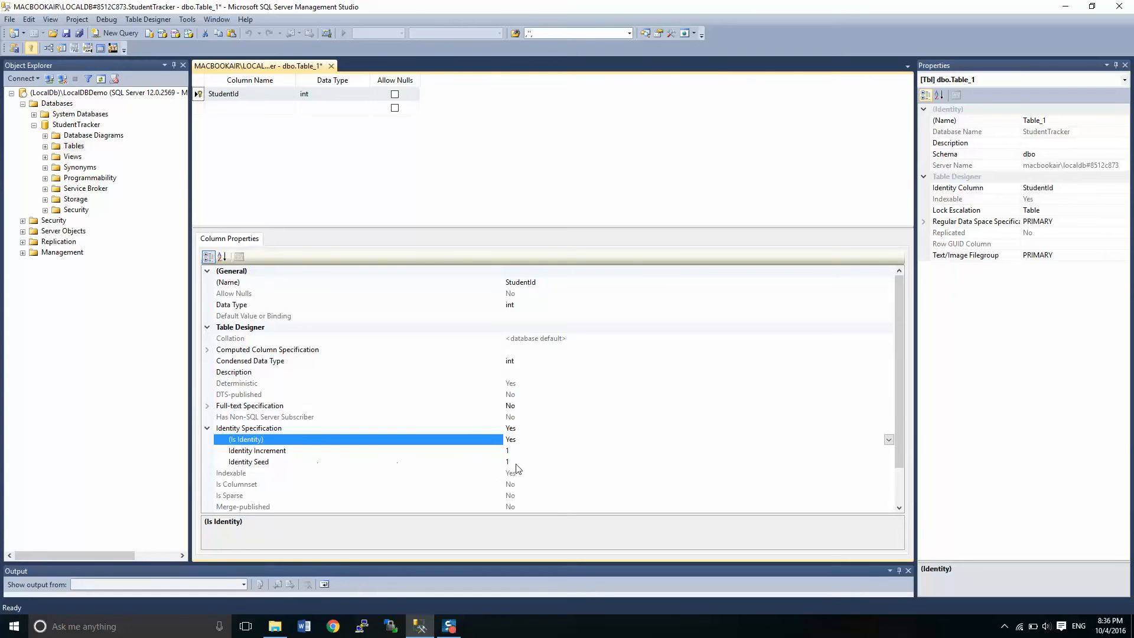
mouse_move(520, 466)
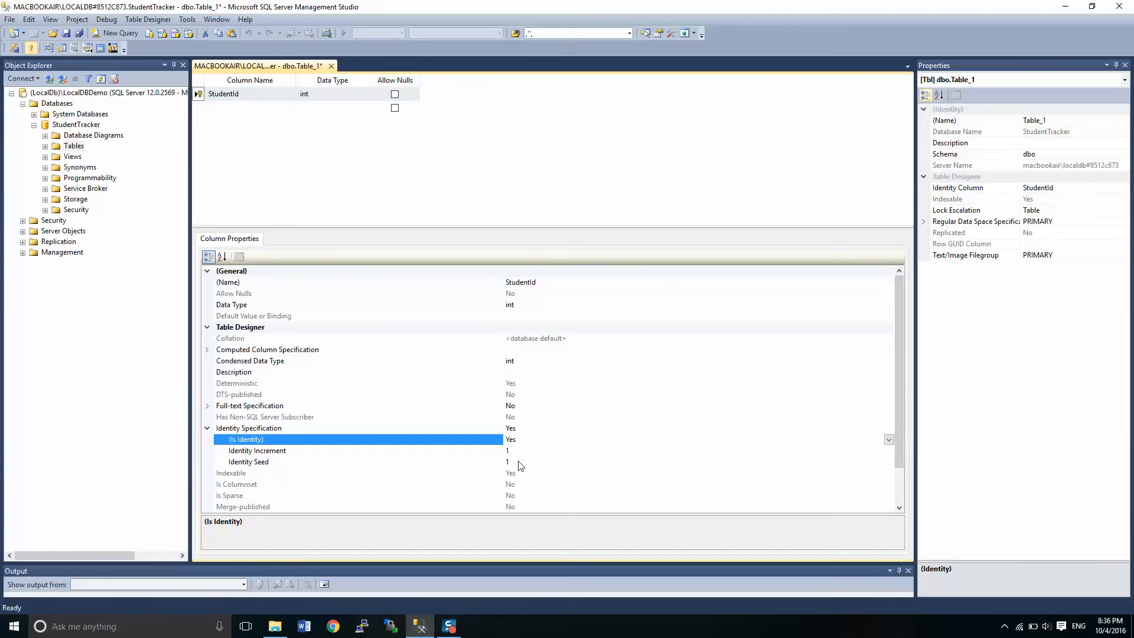
left_click(249, 107)
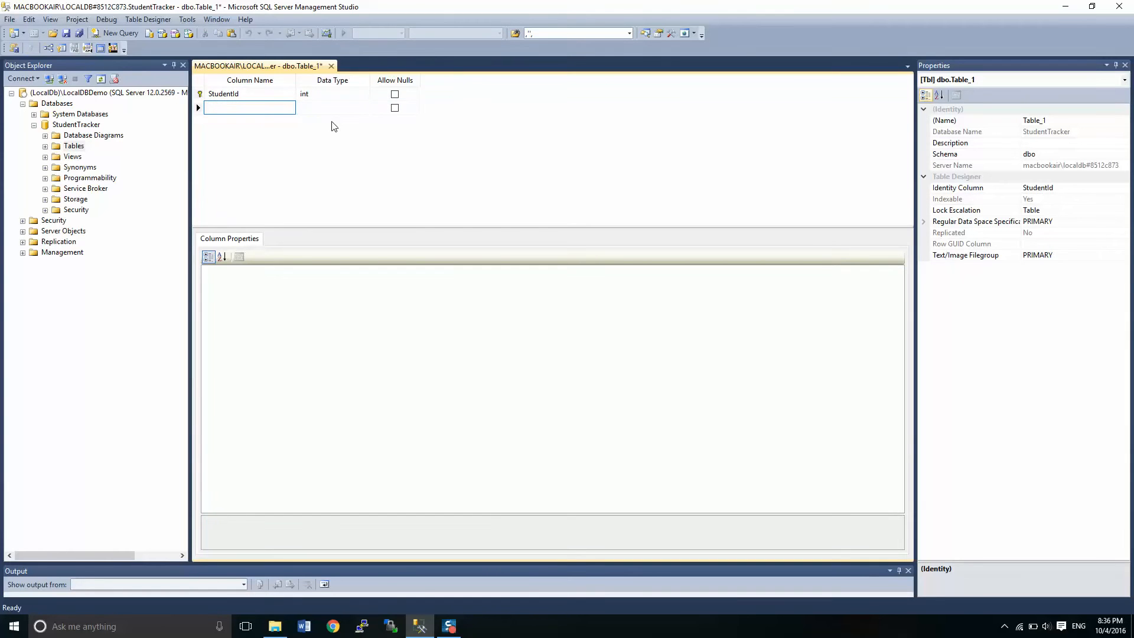
- Add a required FirstName column of type nvarchar(25)
type("FirstName")
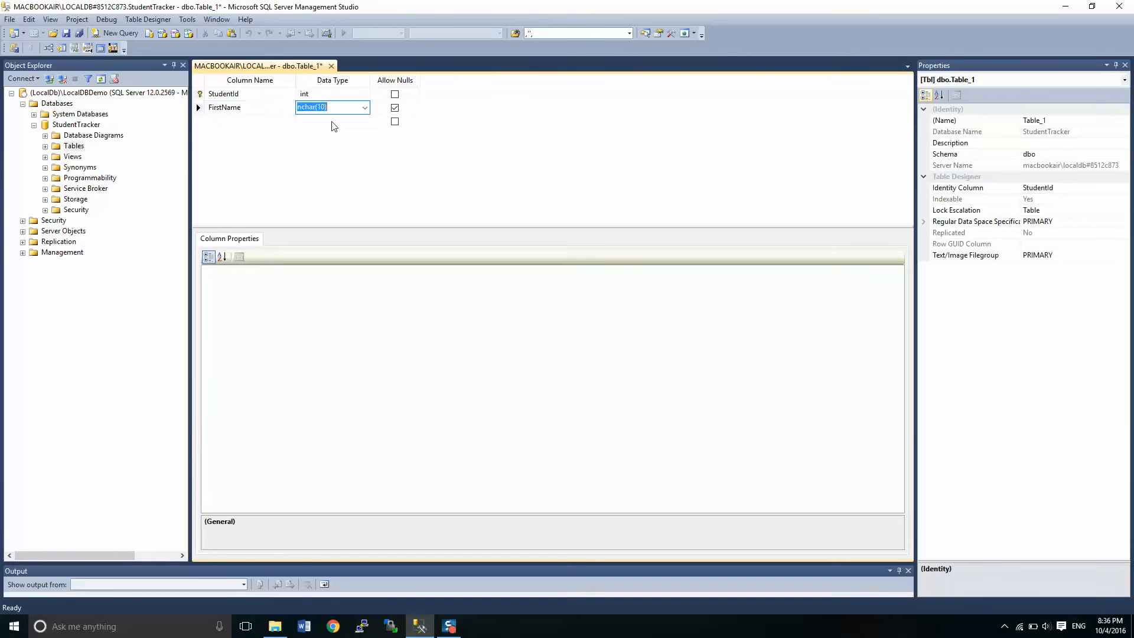
type("nvarchar(50)")
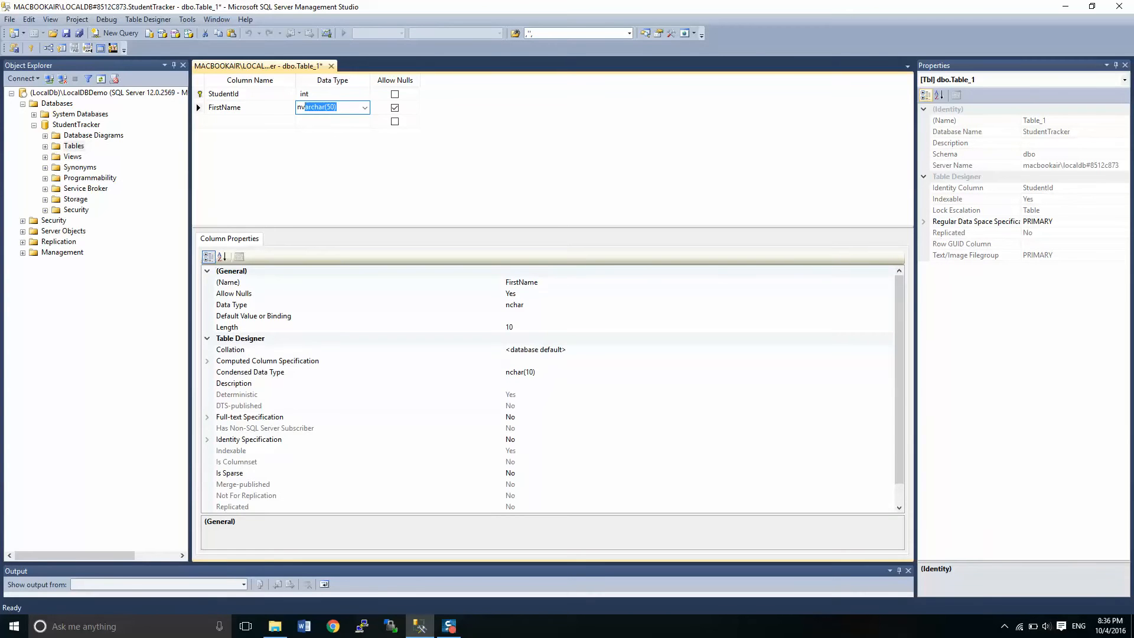
left_click(394, 107)
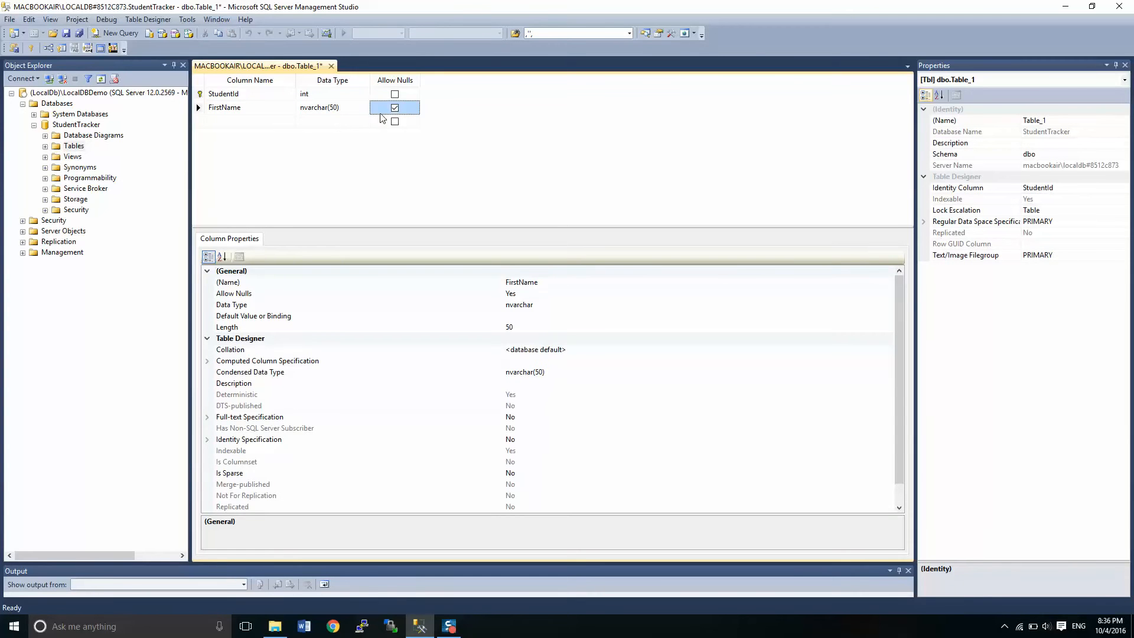
left_click(394, 108)
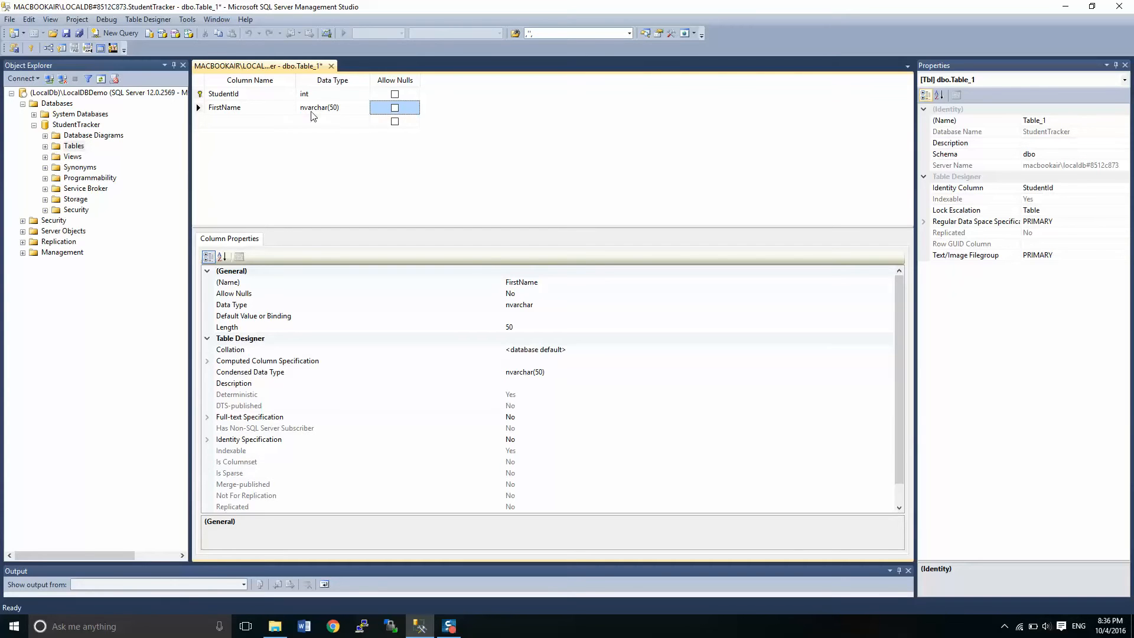
left_click(321, 107)
type("2")
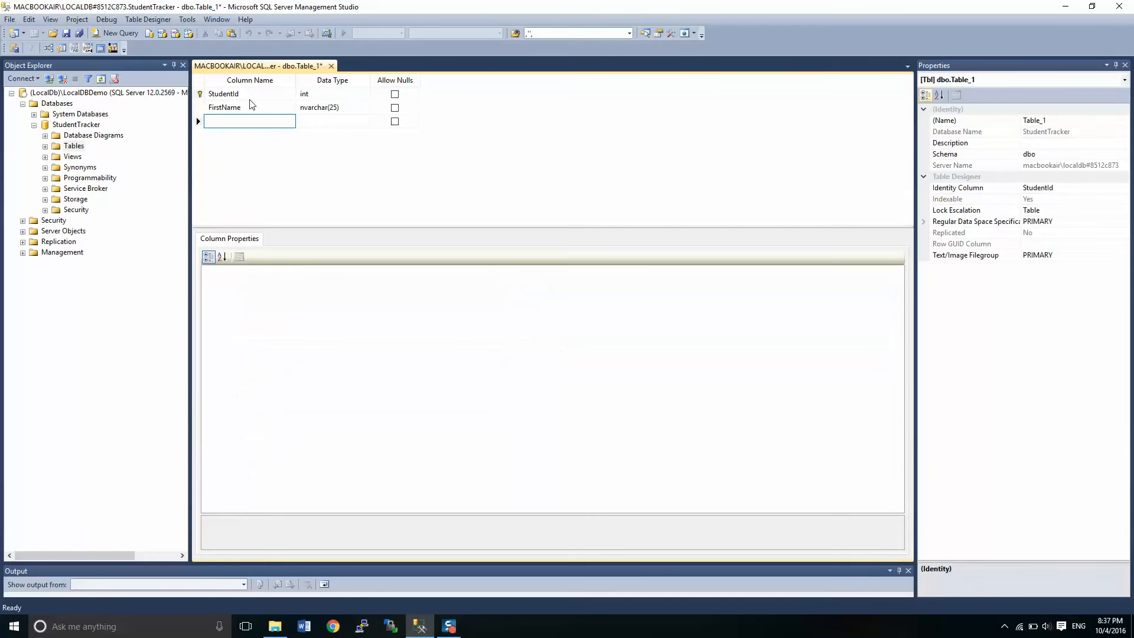
- Add a required LastName column of type nvarchar(50)
type("LastName")
left_click(333, 120)
type("nvarchar(50)")
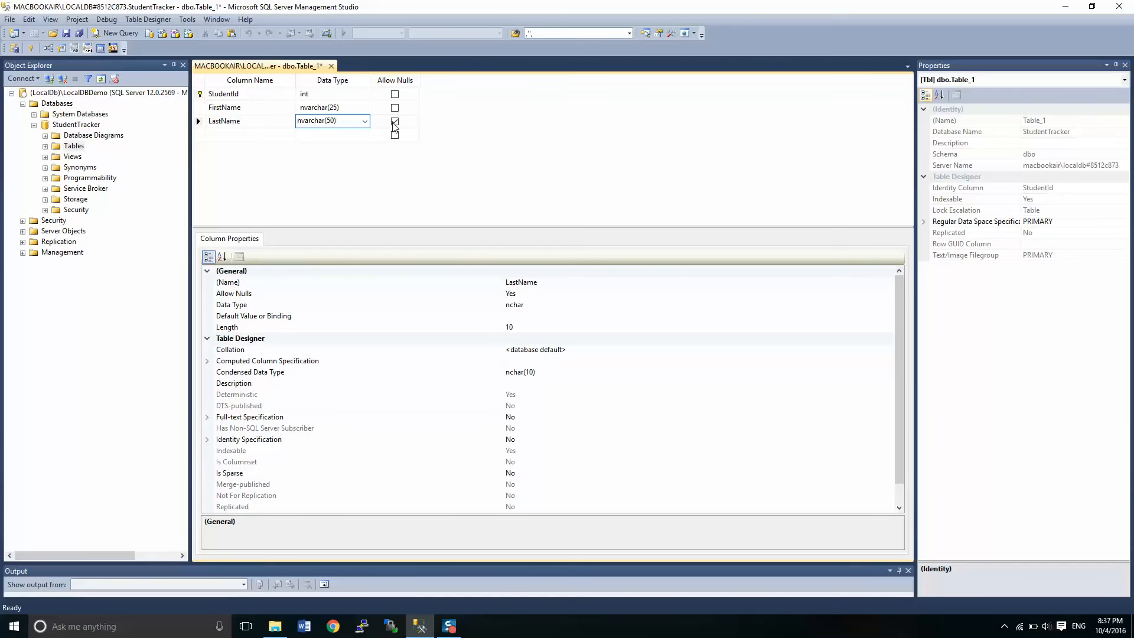
left_click(395, 120)
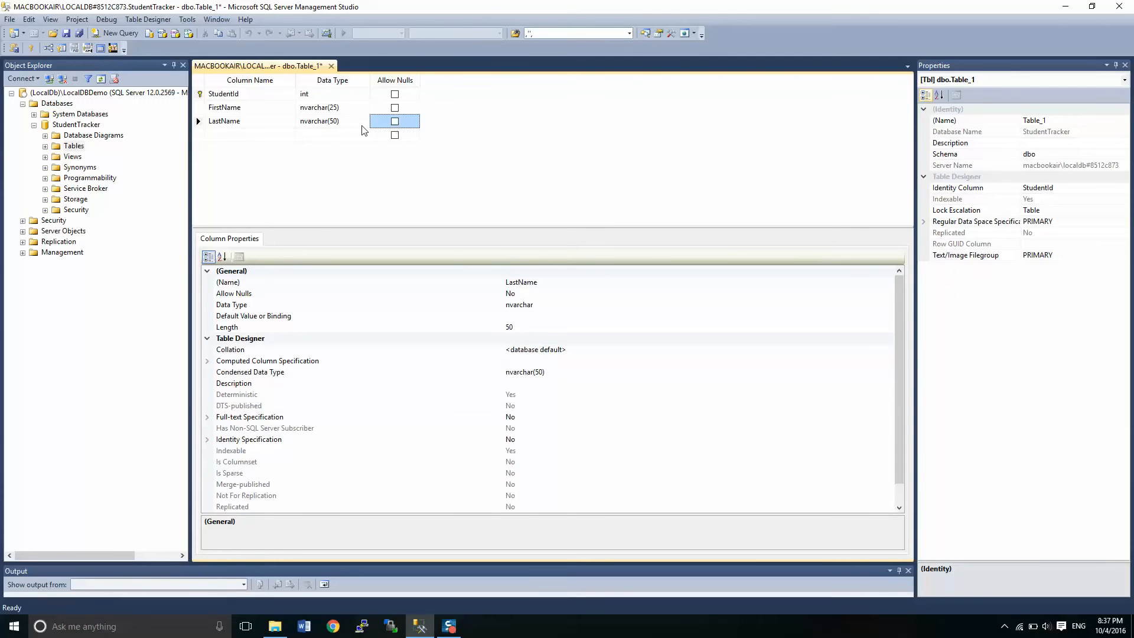
left_click(250, 134)
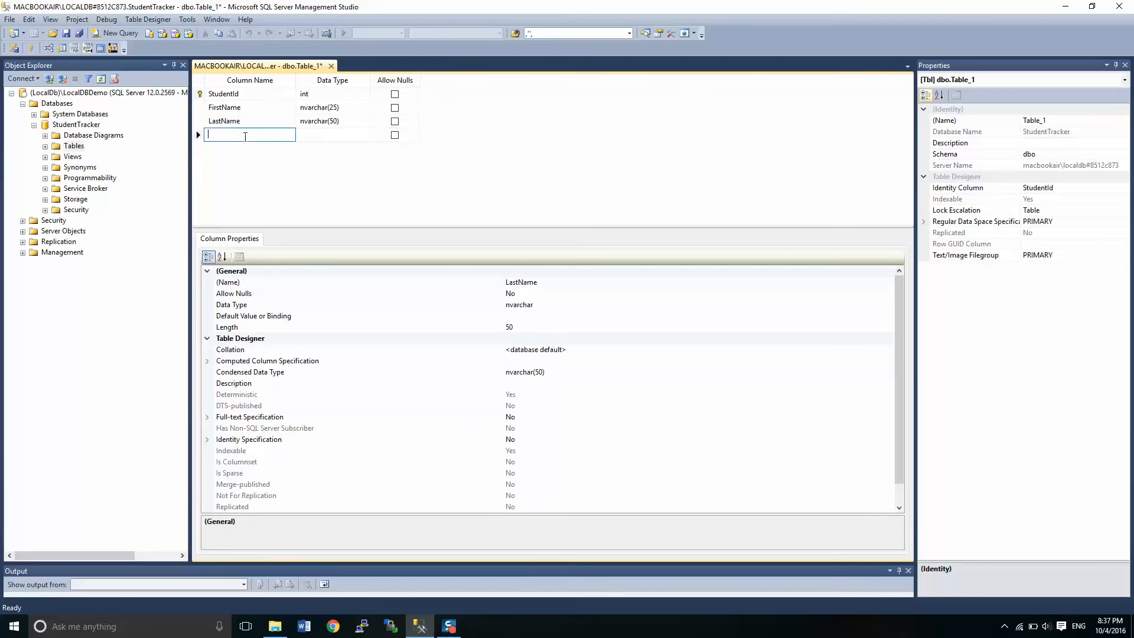
- Add a required DataOfBirth column of type date
left_click(249, 135)
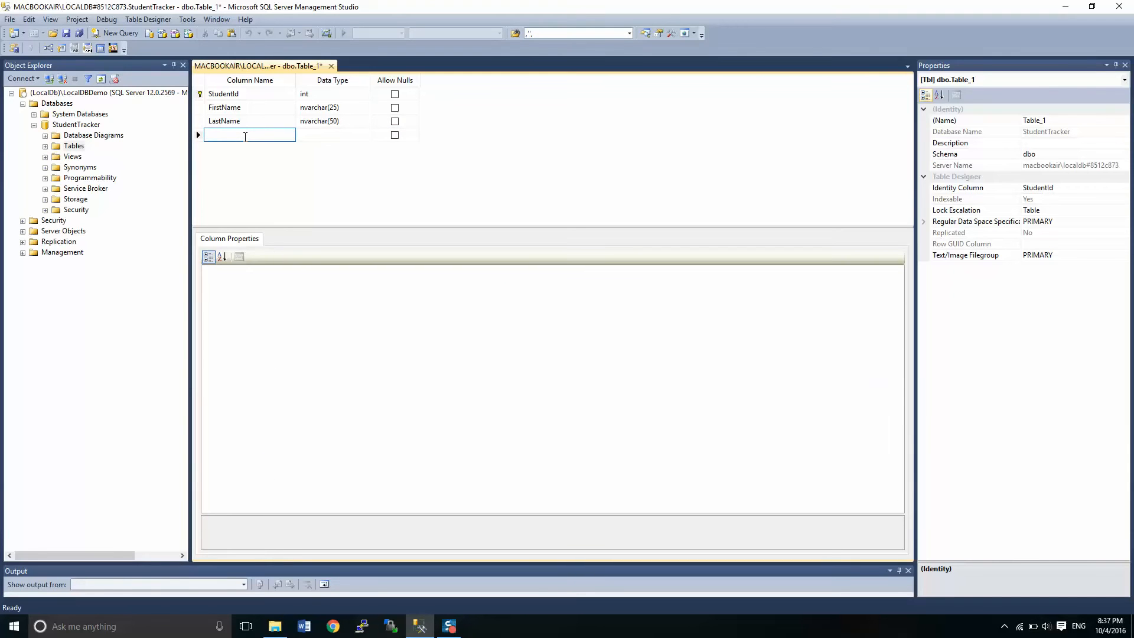
type("D")
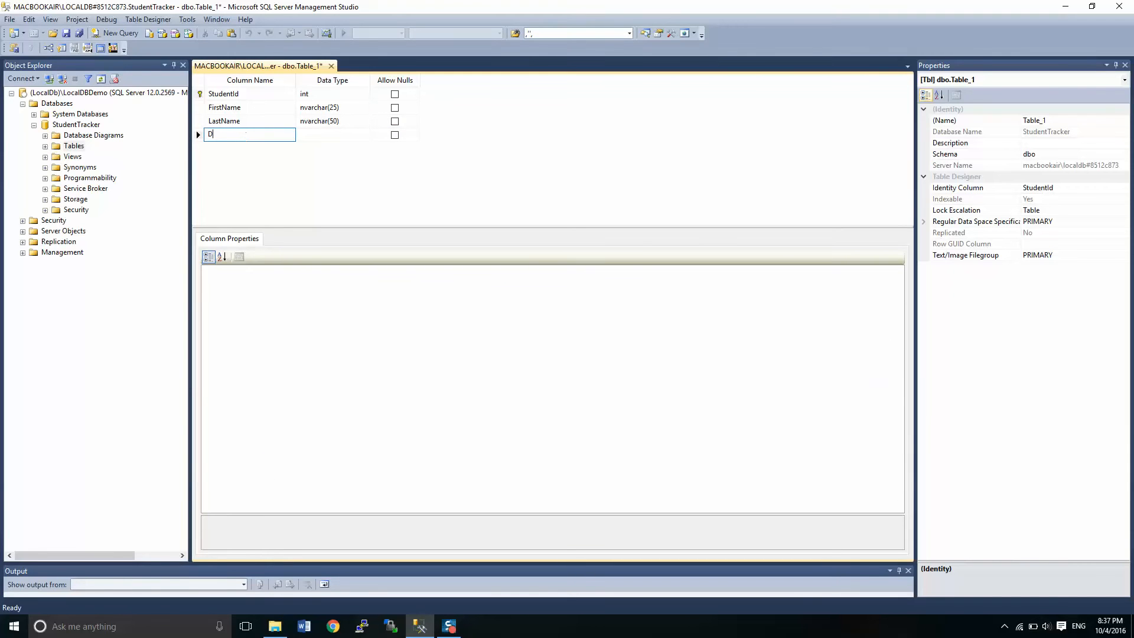
type("ata")
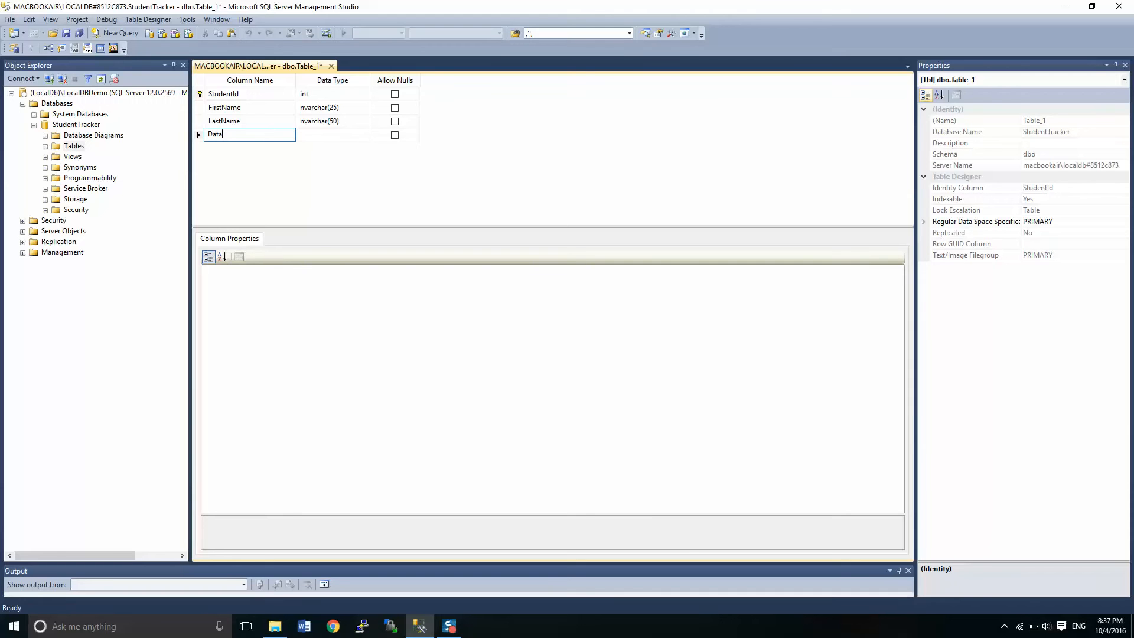
type("OfBirth")
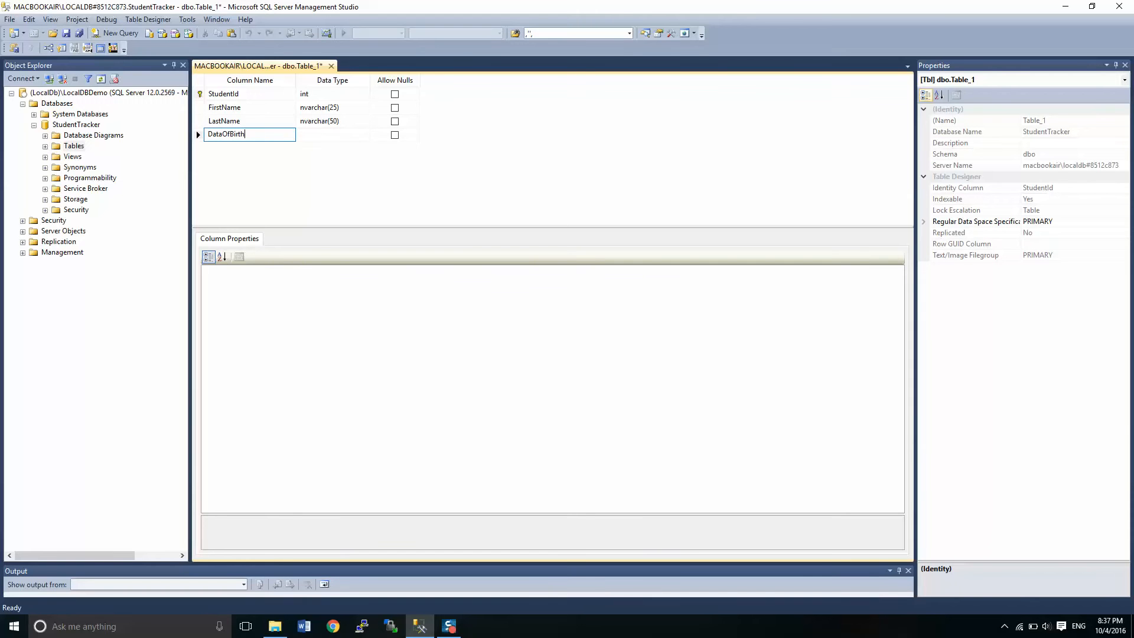
left_click(331, 135)
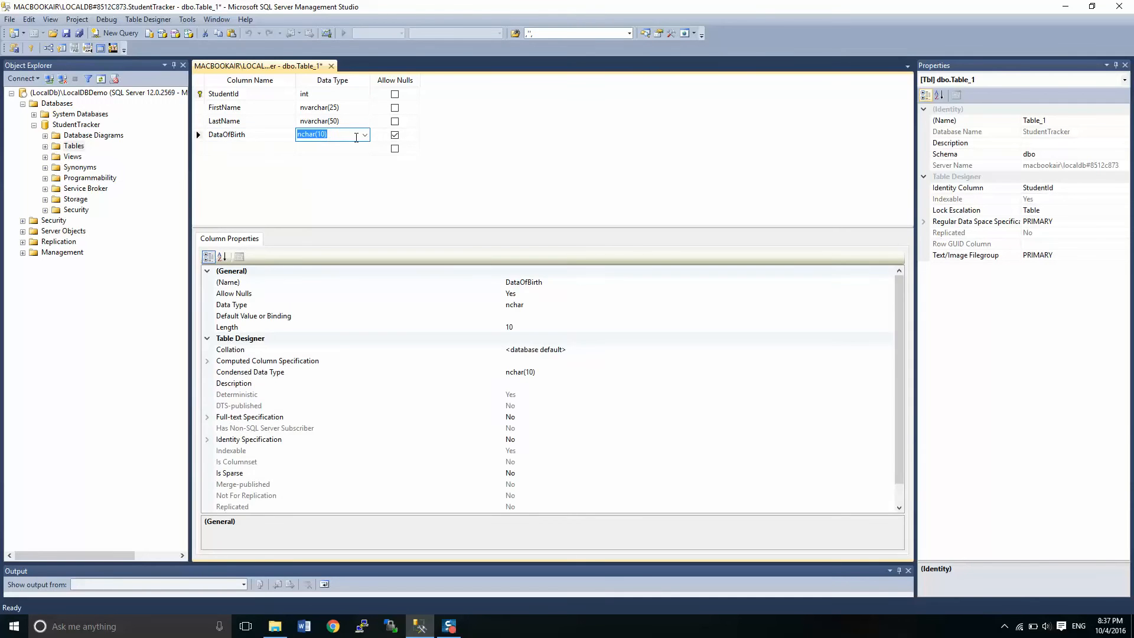
type("date")
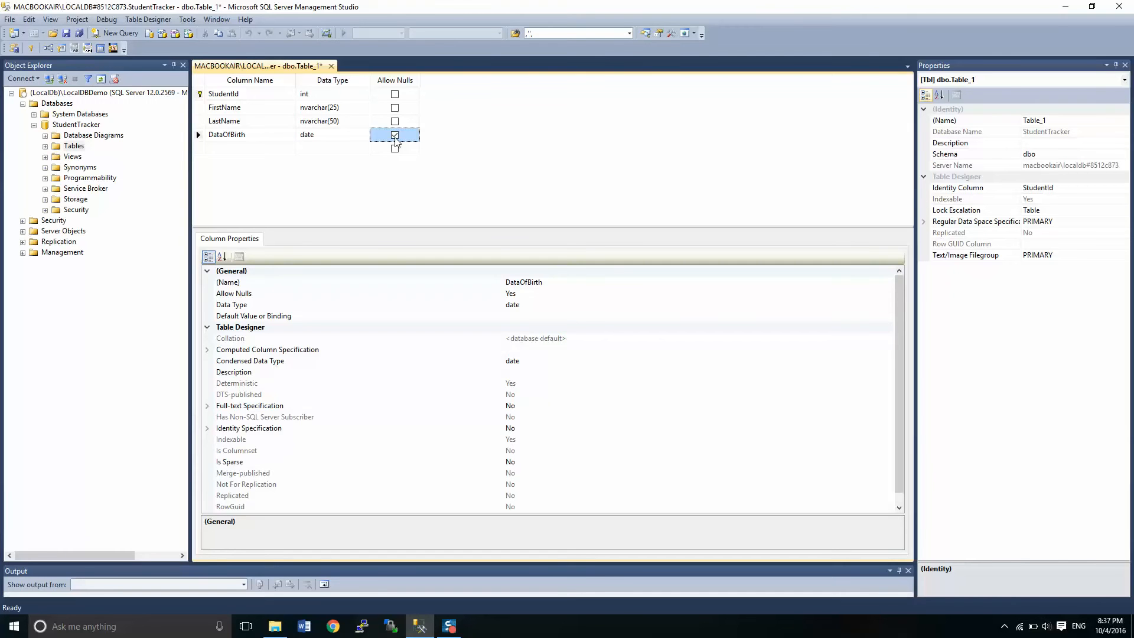
left_click(394, 134)
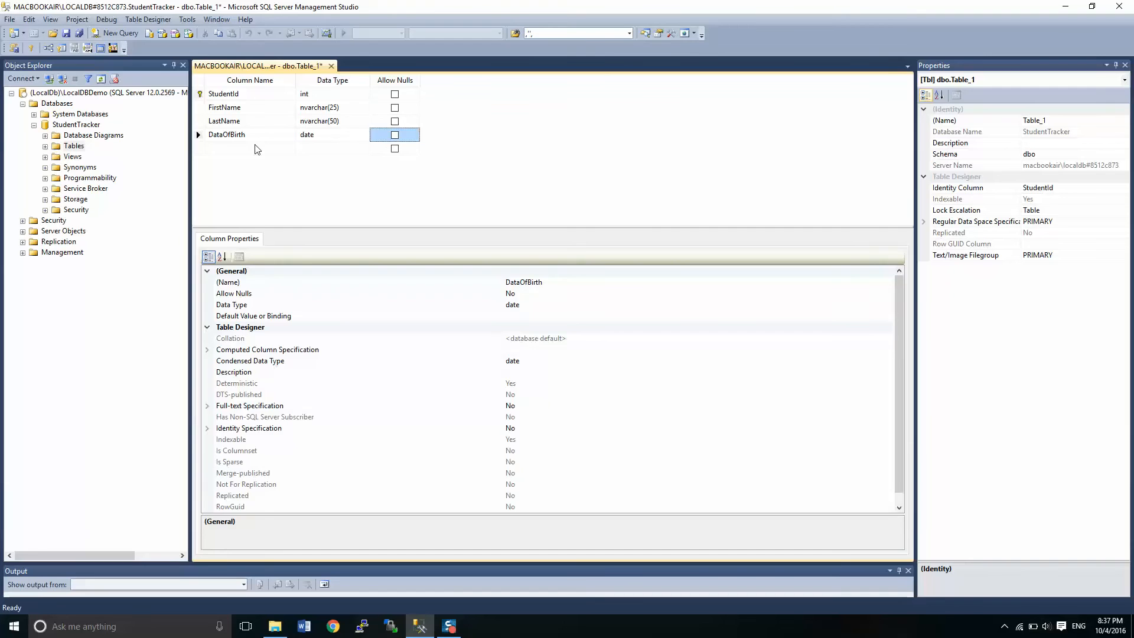
left_click(249, 149)
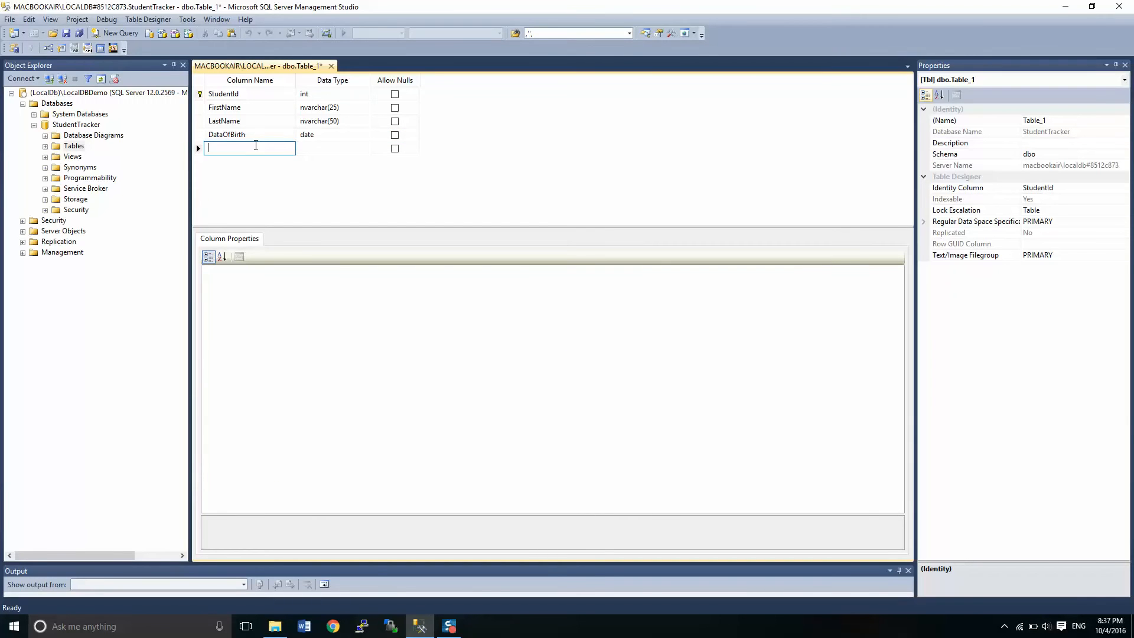
- Add required CreateDate and EditDate columns, both of type datetime
type("CreateD")
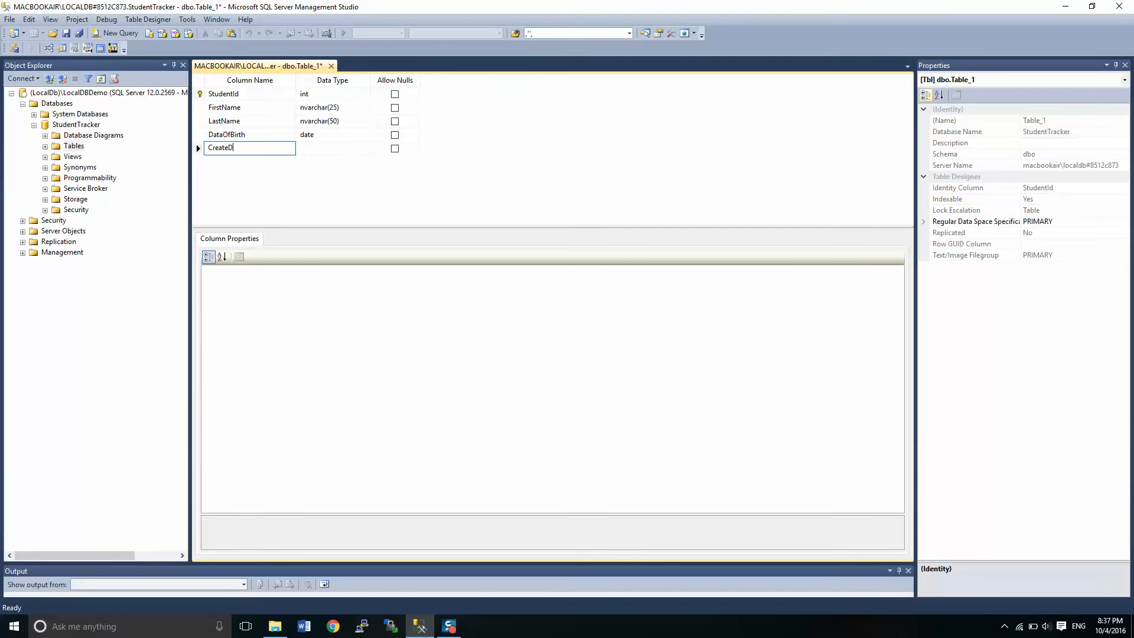
type("date")
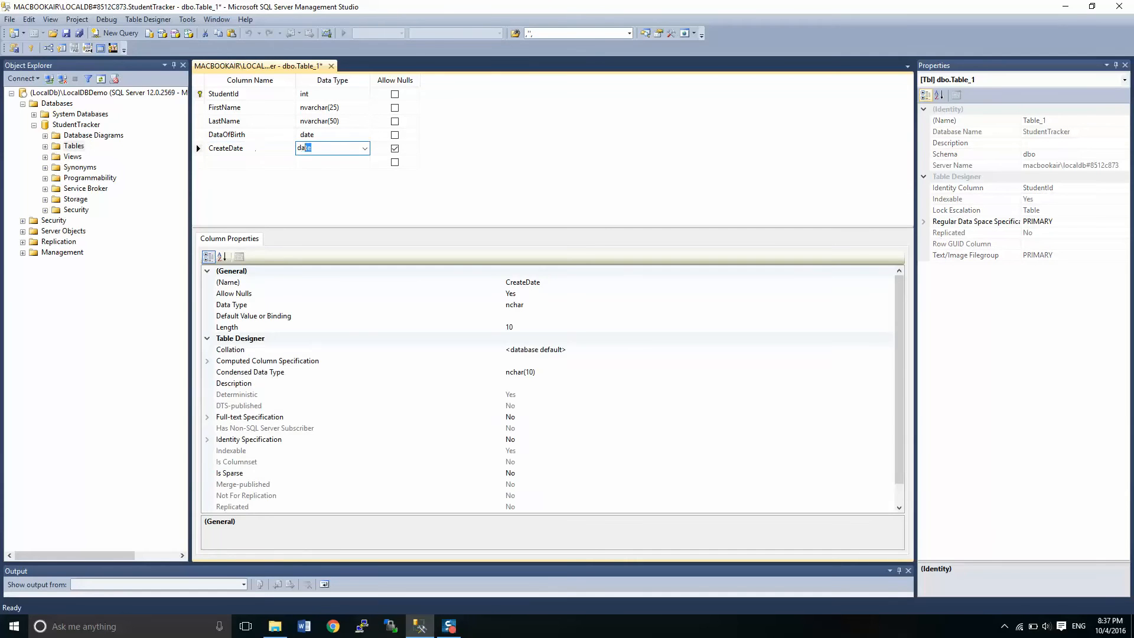
type("datetime")
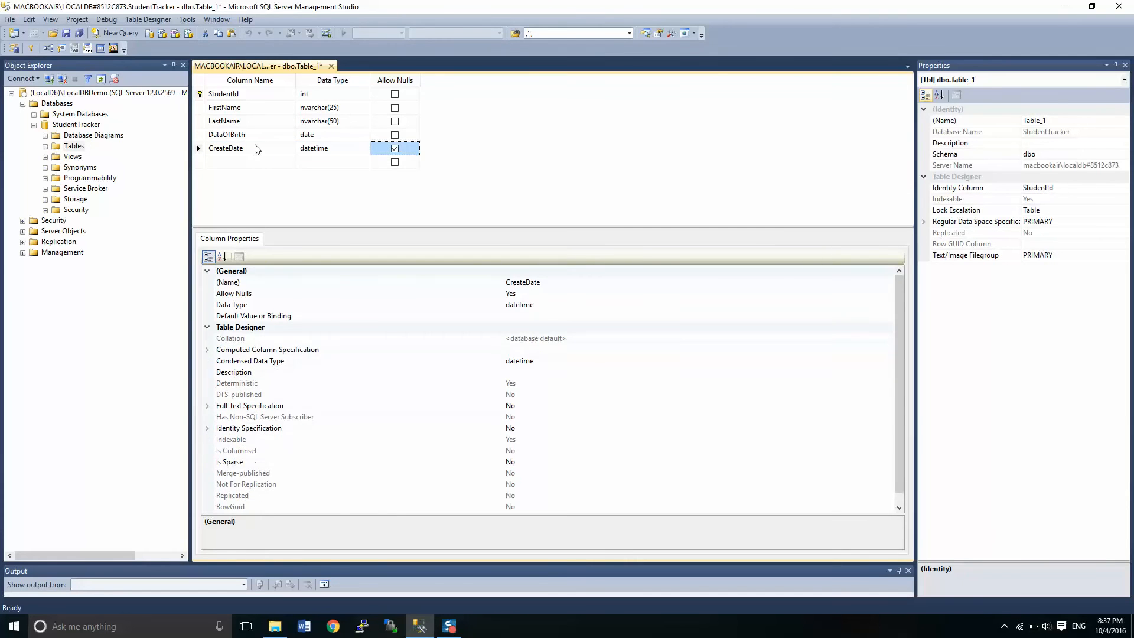
type("EditDate")
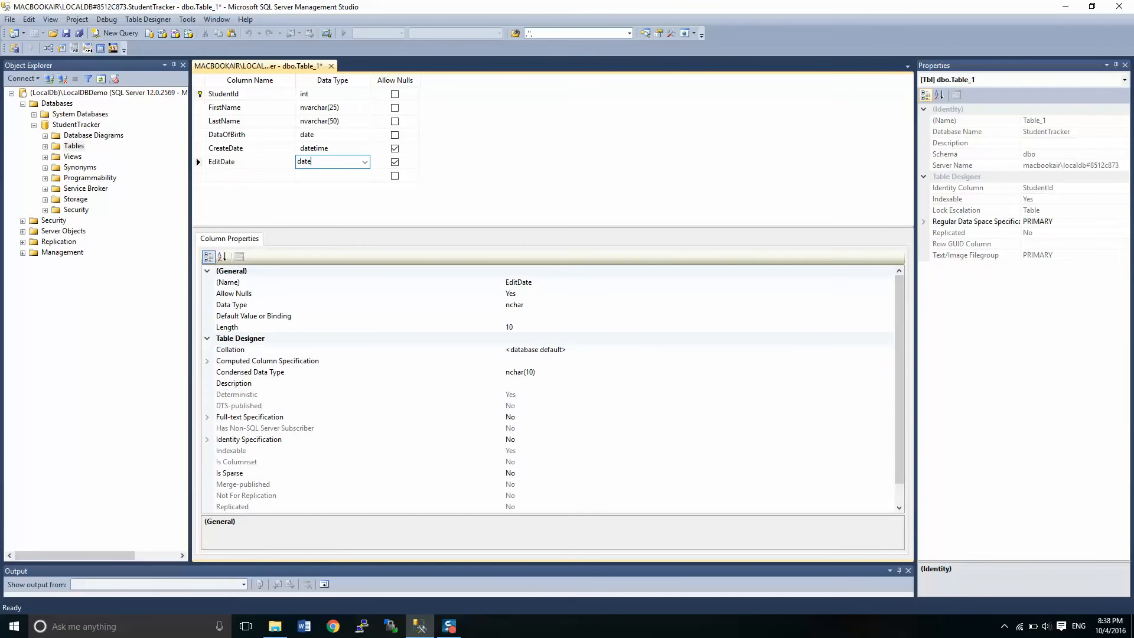
type("datetime")
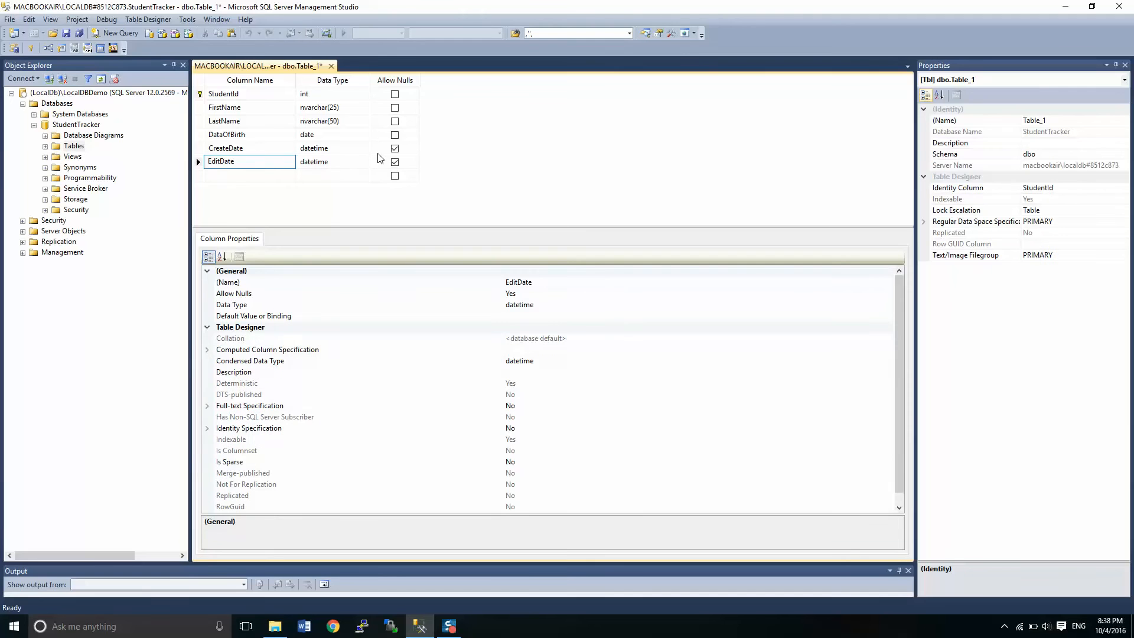
left_click(395, 148)
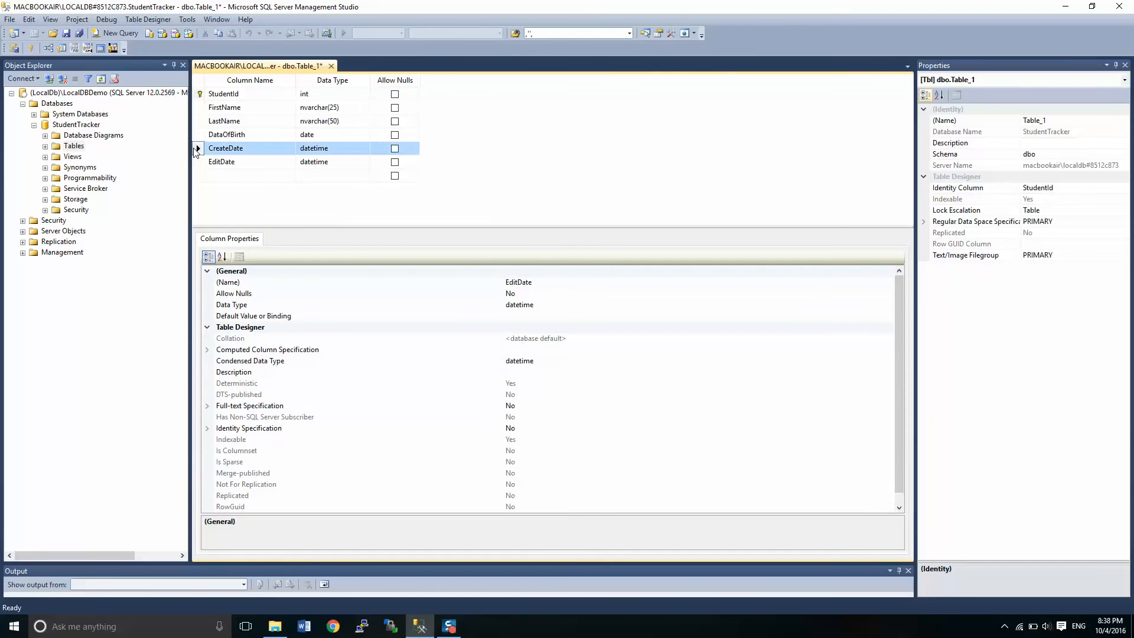
left_click(249, 148)
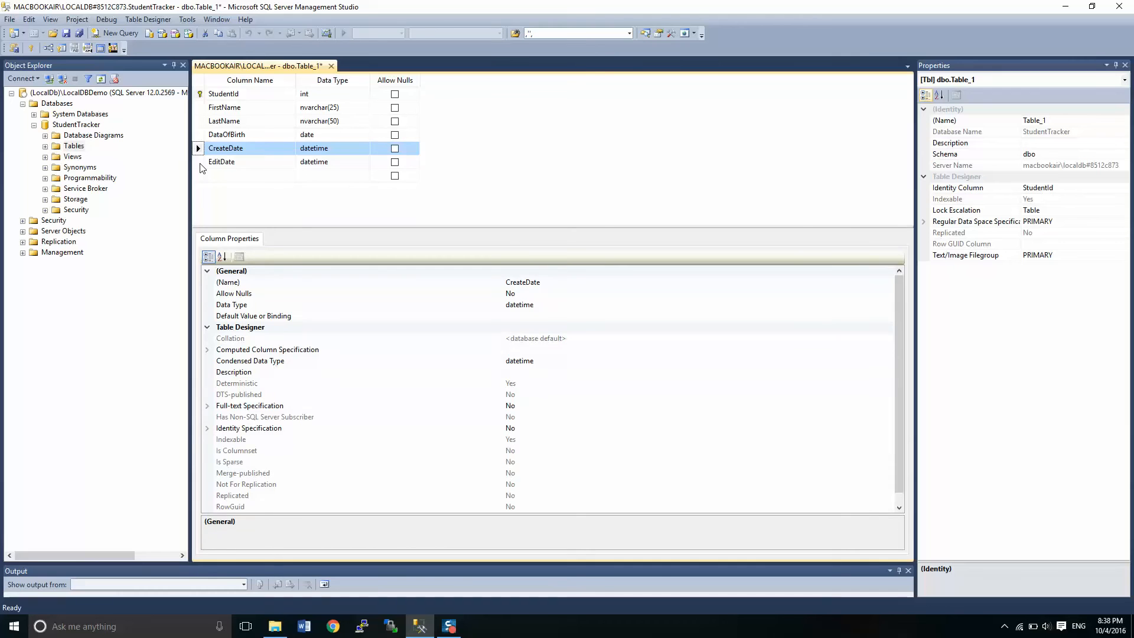
left_click(225, 162)
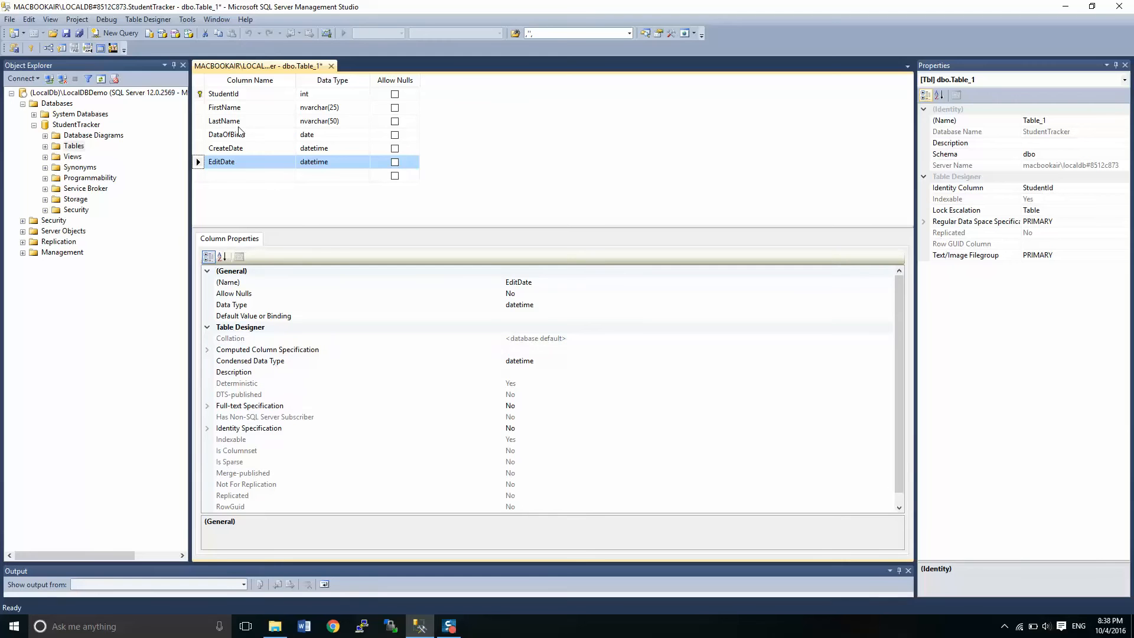
mouse_move(66, 33)
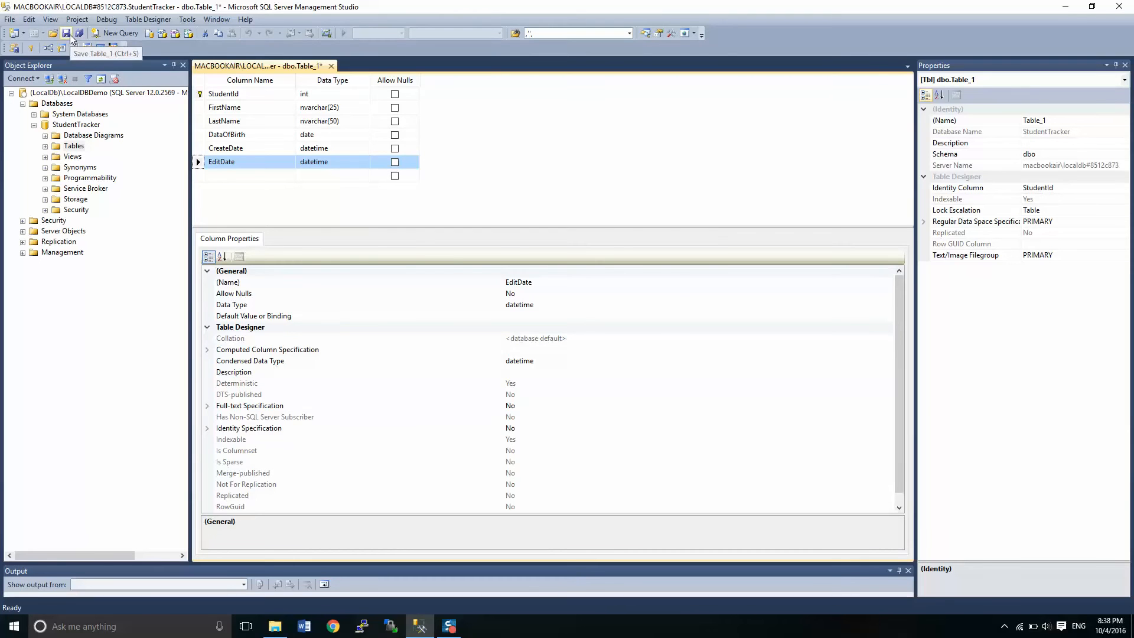
- Save the new table as Students in StudentTracker
left_click(67, 34)
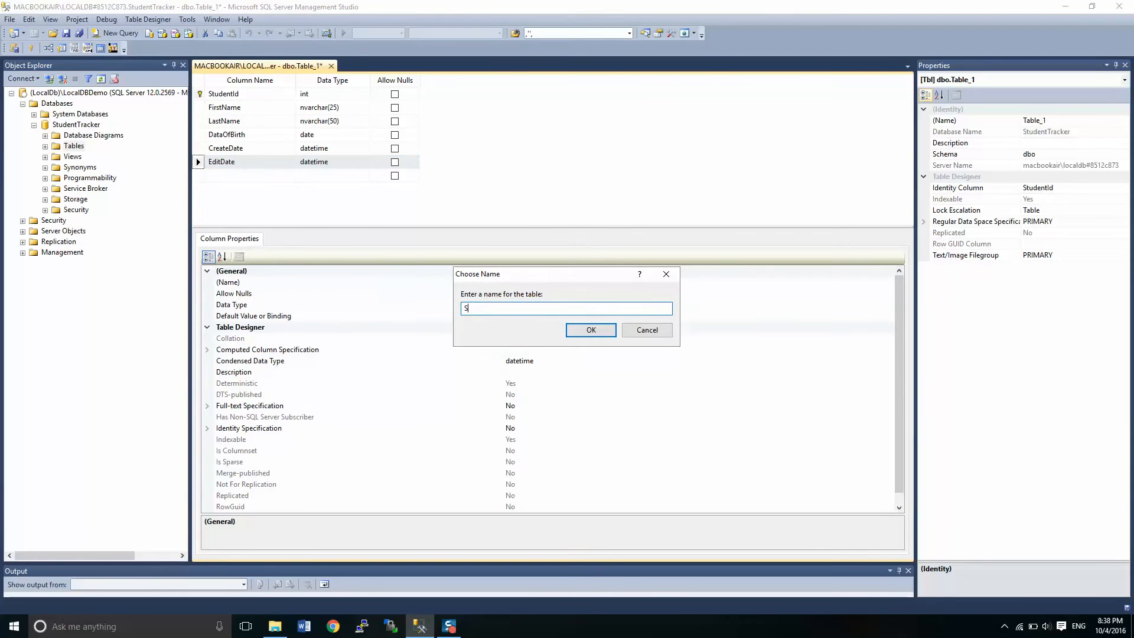
type("tudents")
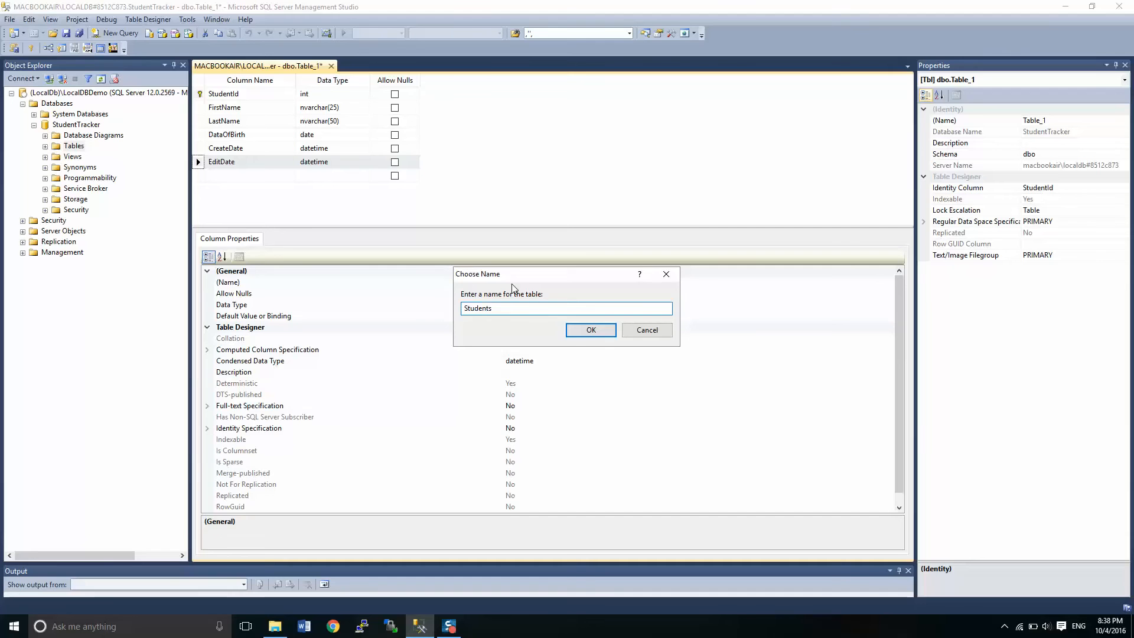
left_click(591, 330)
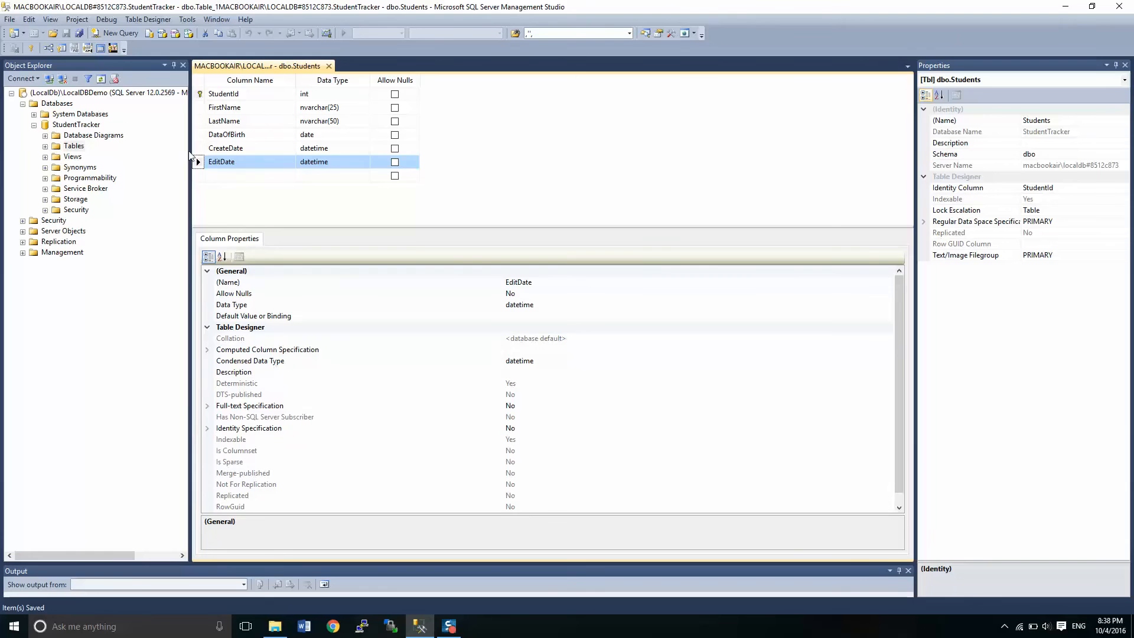
- Give CreateDate and EditDate a (getdate()) default value
left_click(249, 147)
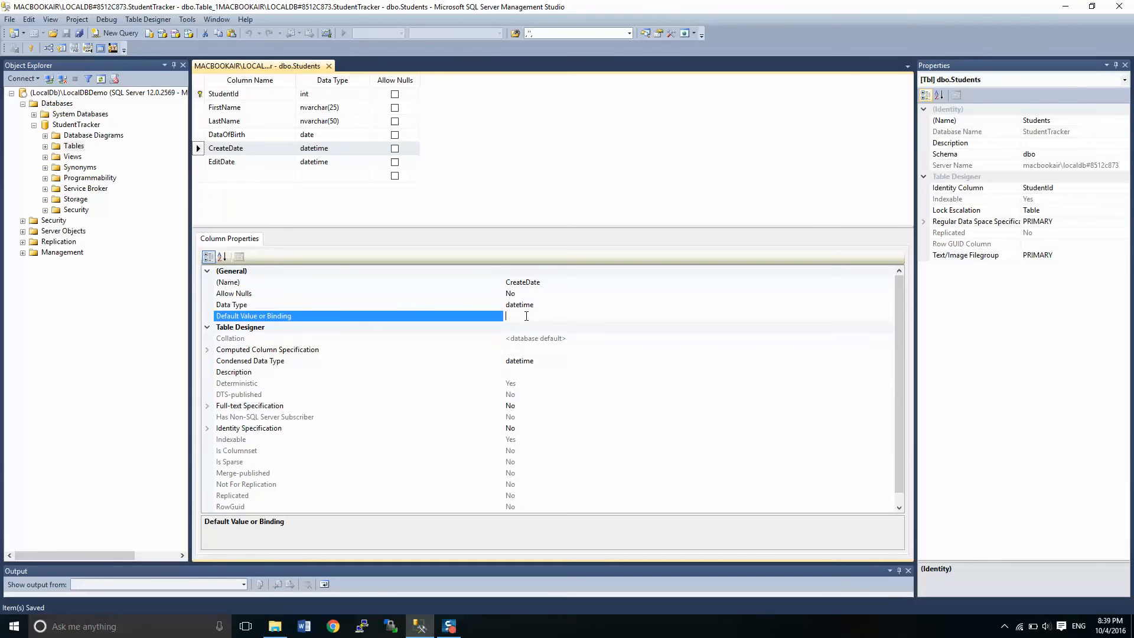
type("(getdate")
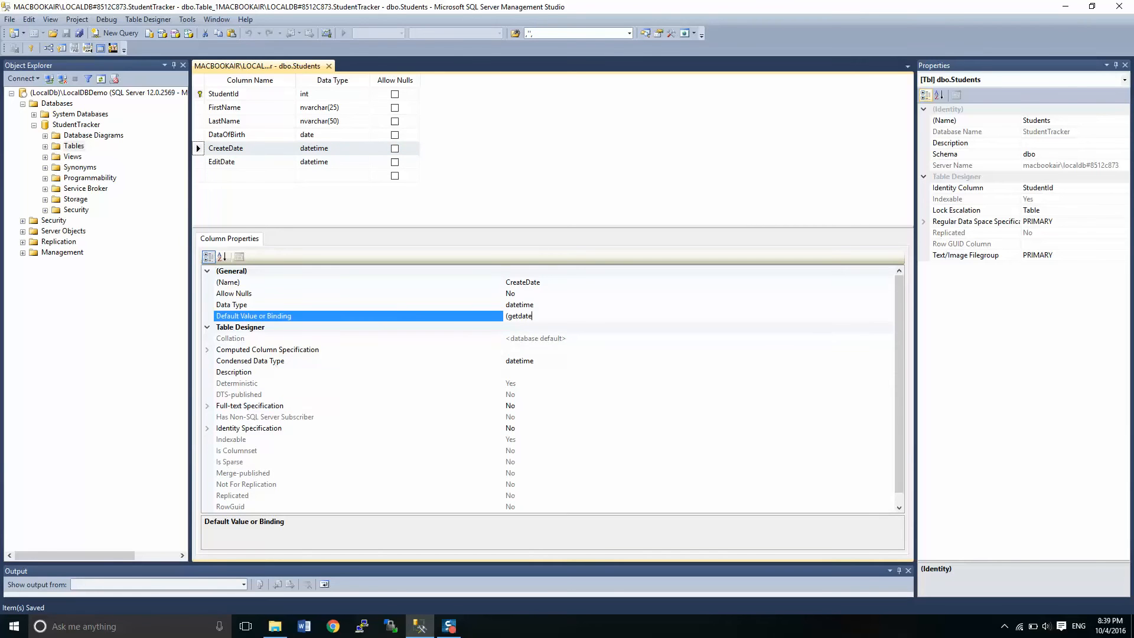
type("())")
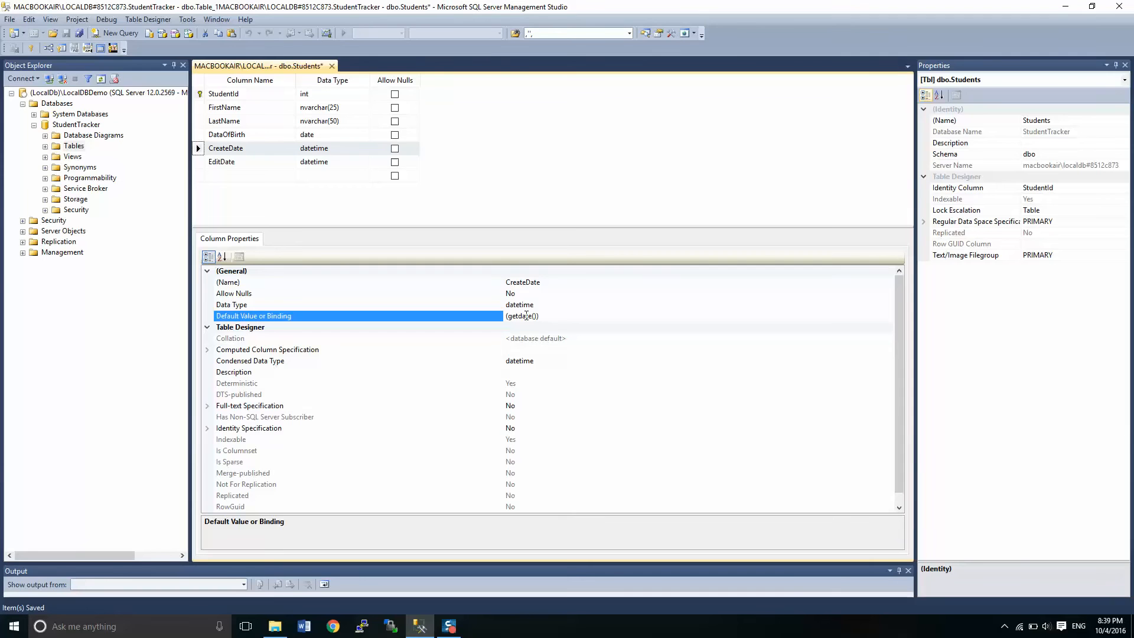
left_click(221, 162)
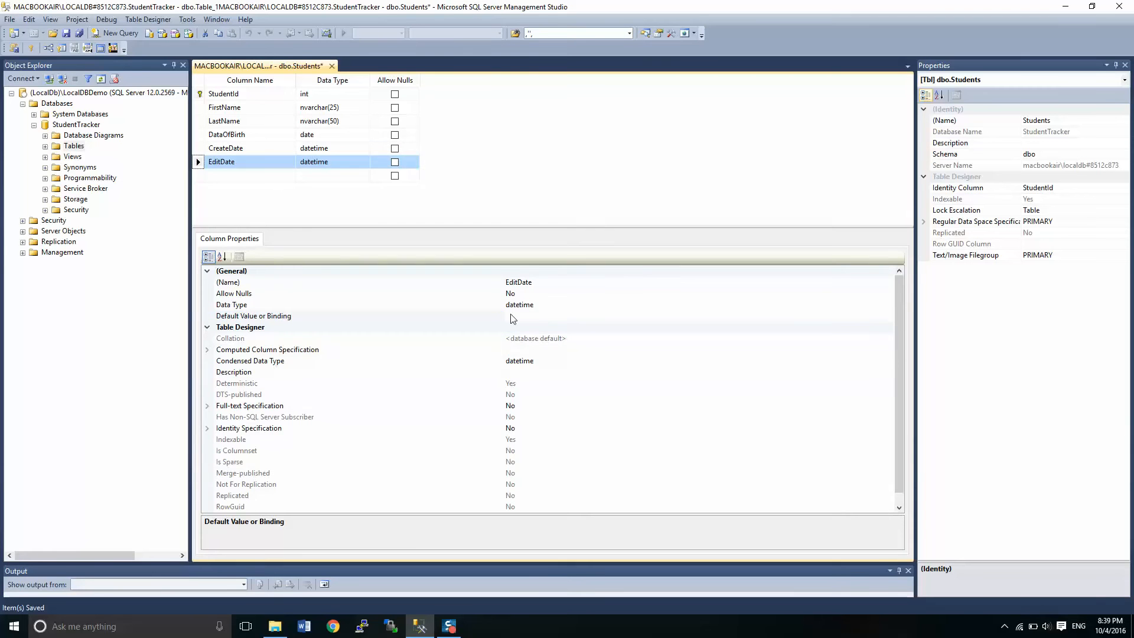
type("(getd")
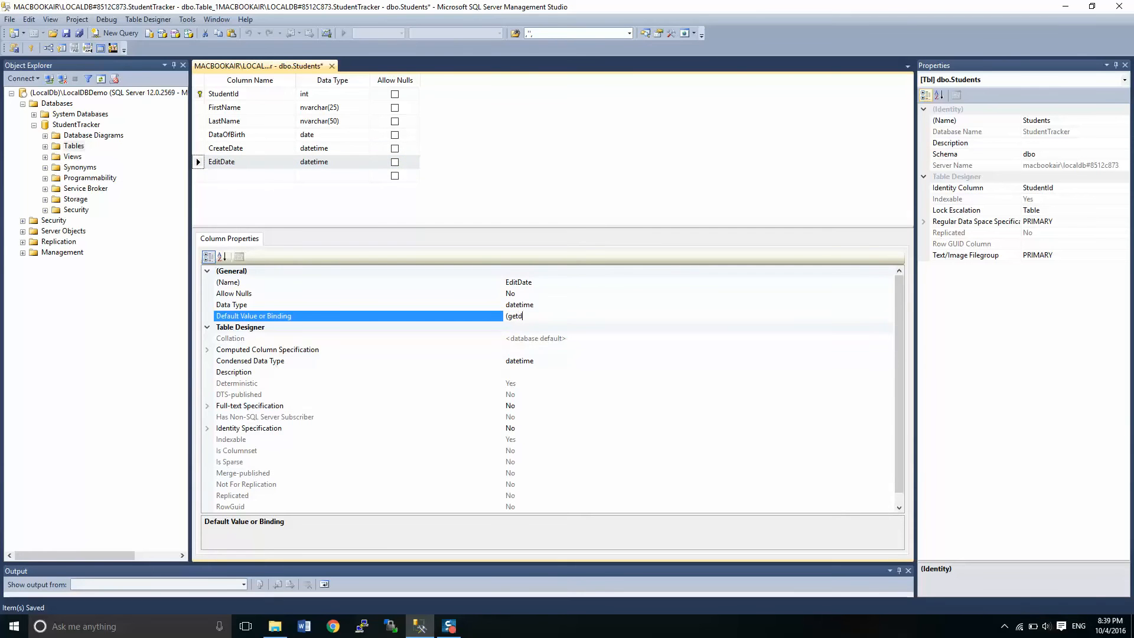
type("ate())")
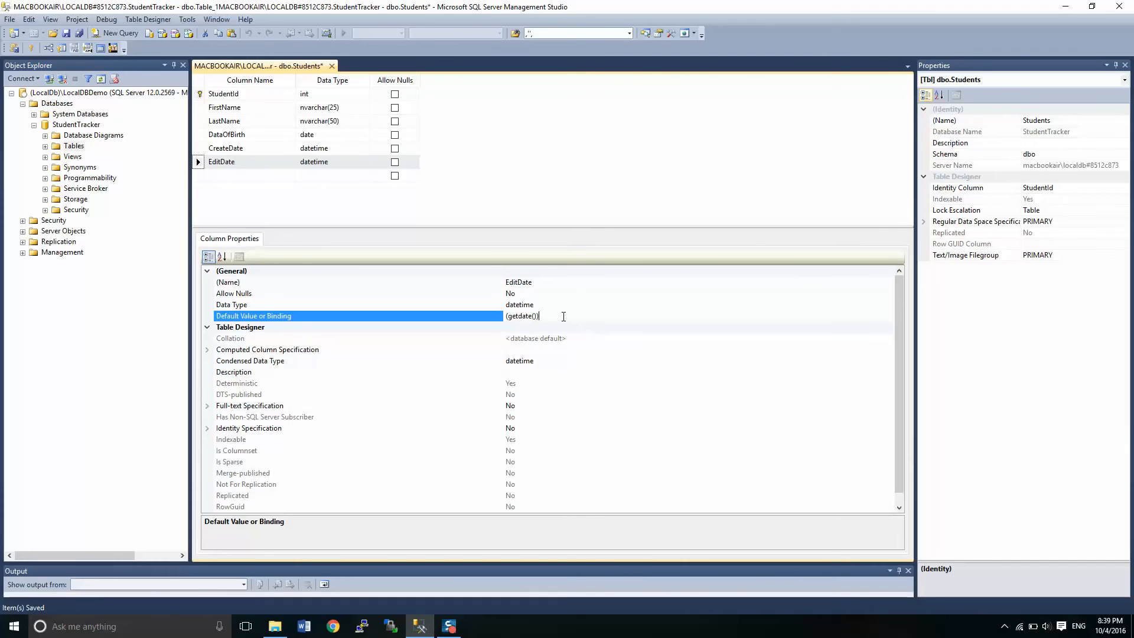
mouse_move(184, 143)
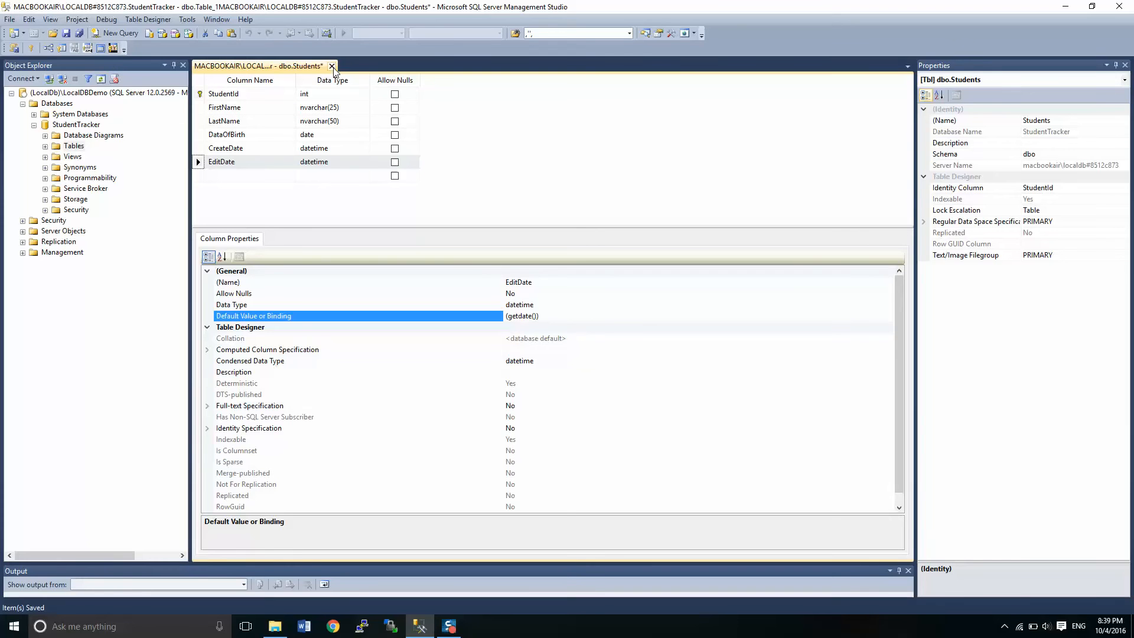
mouse_move(40, 65)
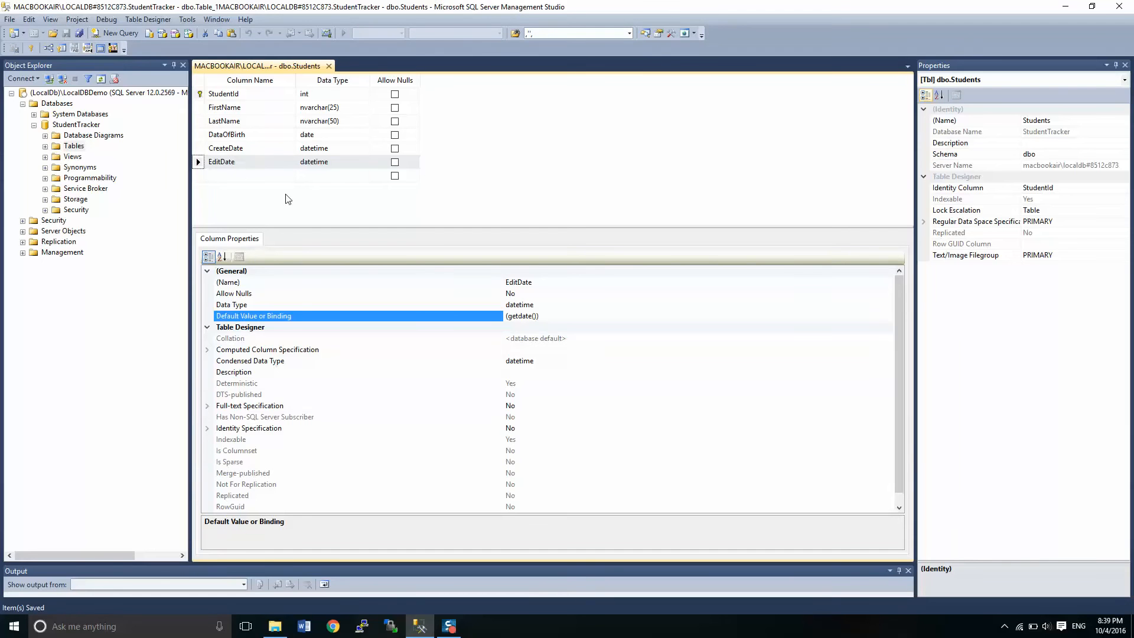
mouse_move(241, 178)
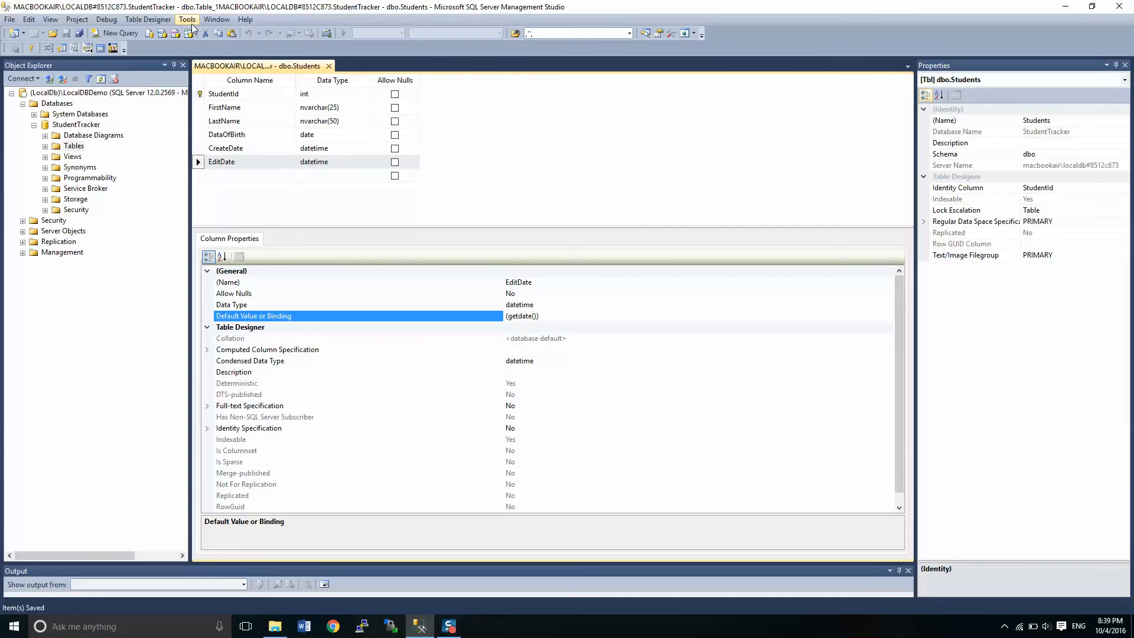
left_click(186, 19)
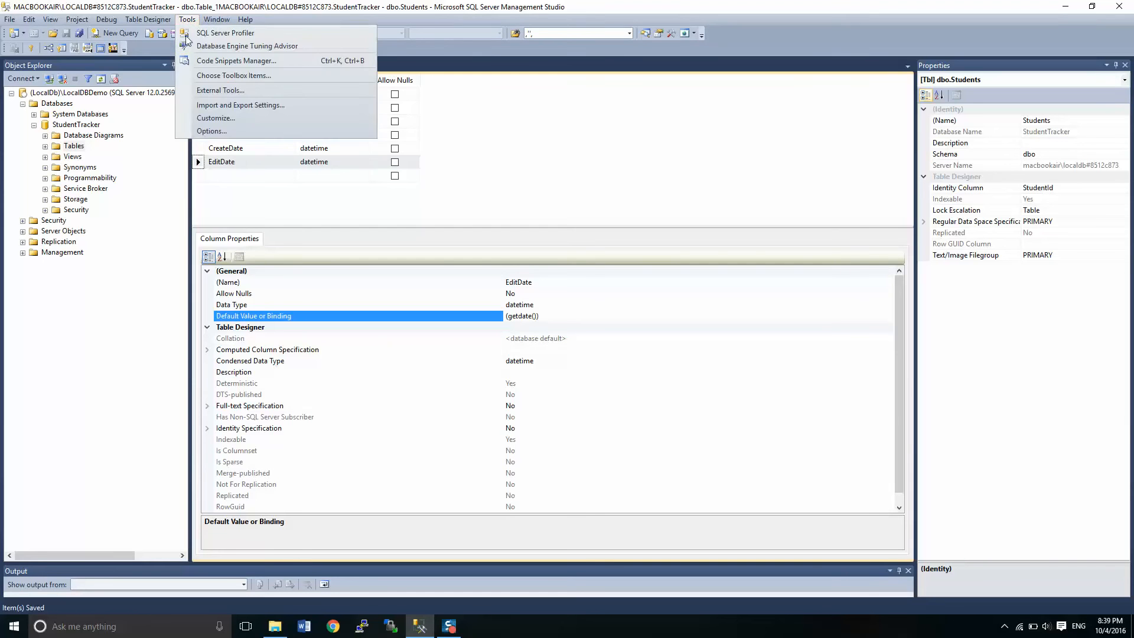
left_click(504, 317)
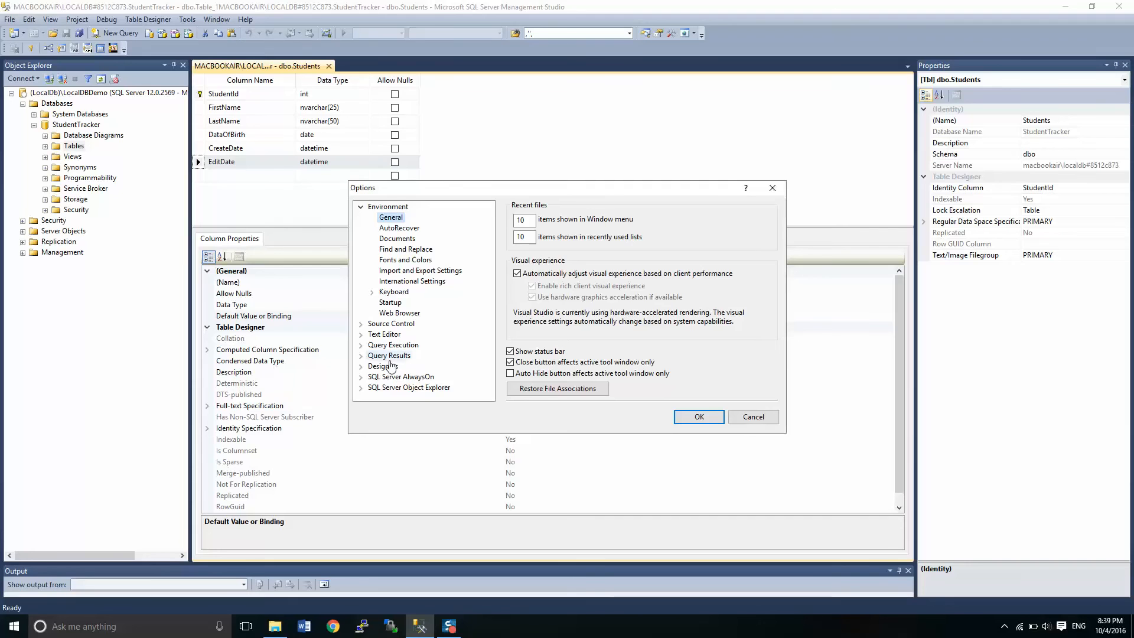
left_click(381, 366)
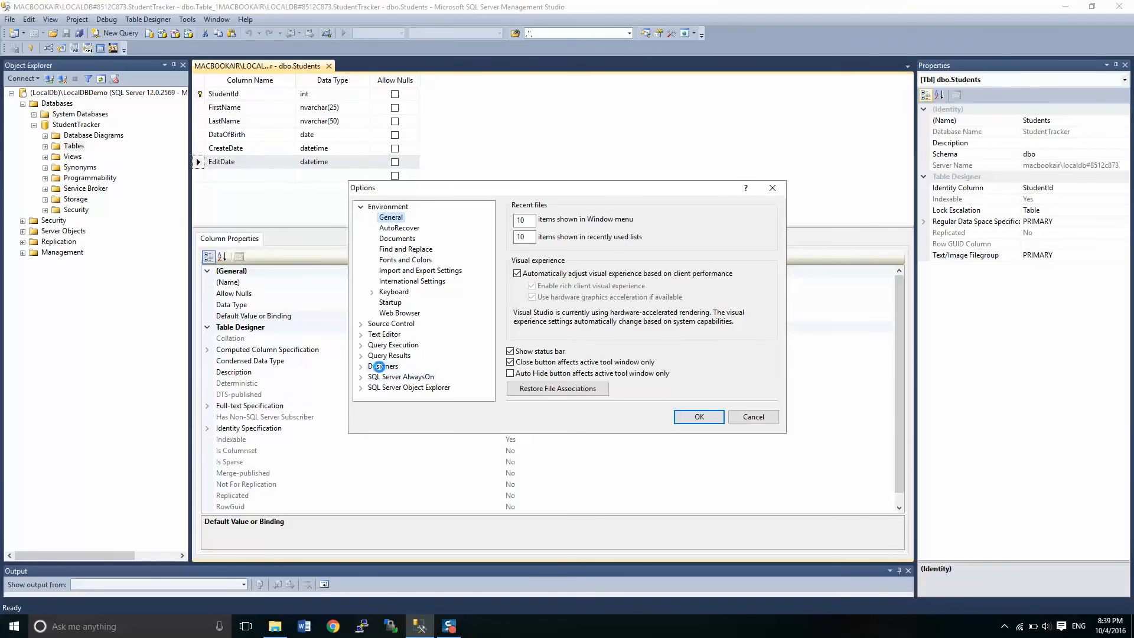
left_click(382, 366)
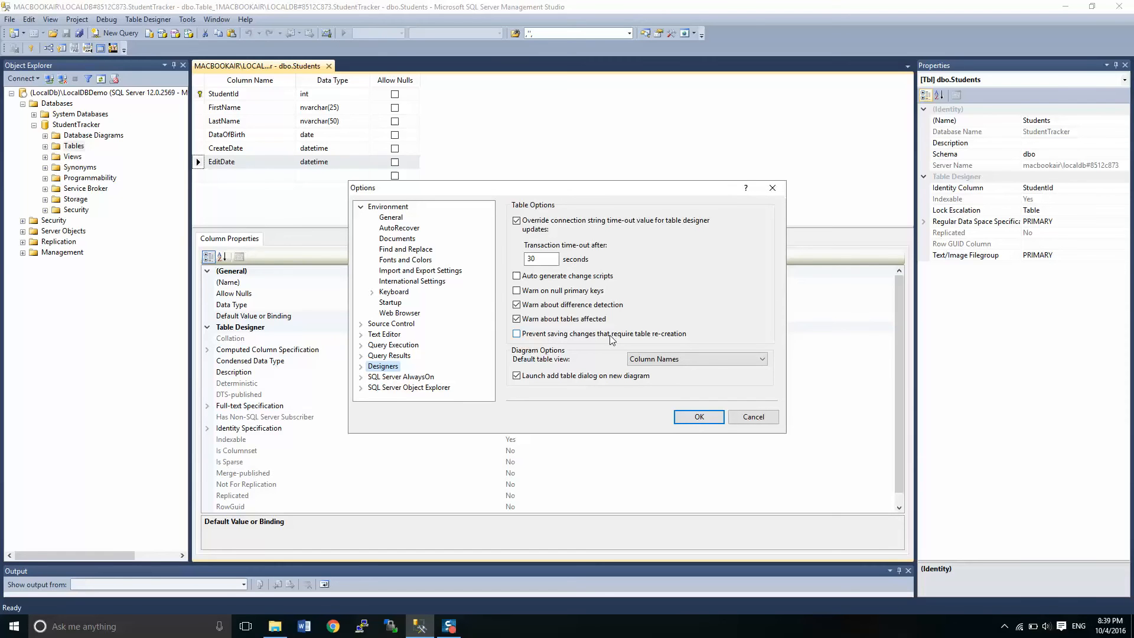
mouse_move(643, 341)
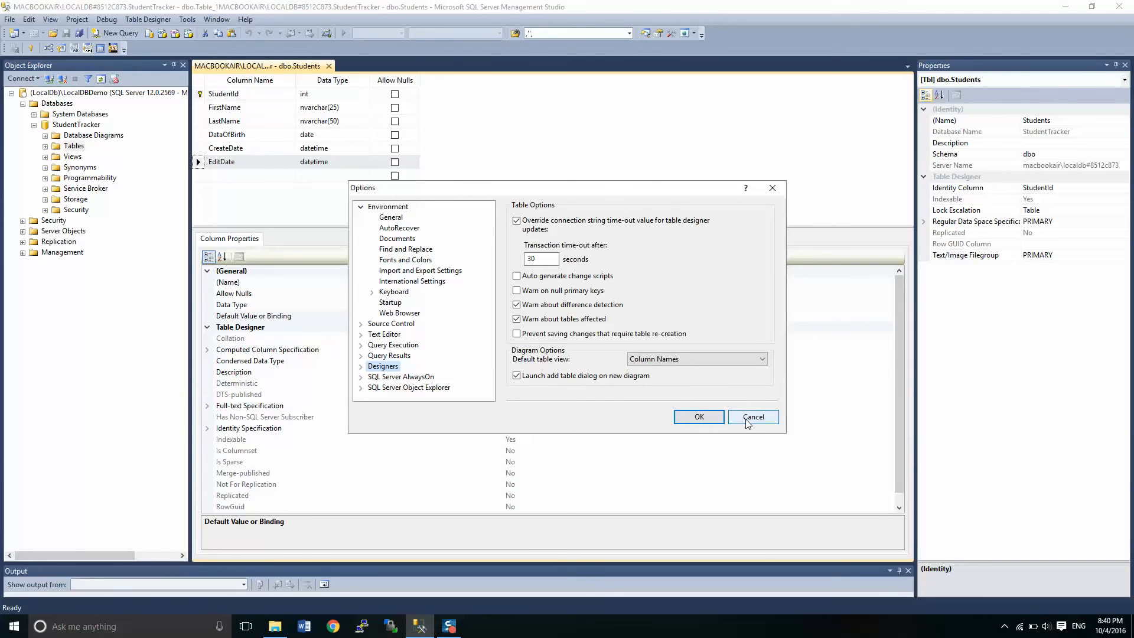
left_click(752, 417)
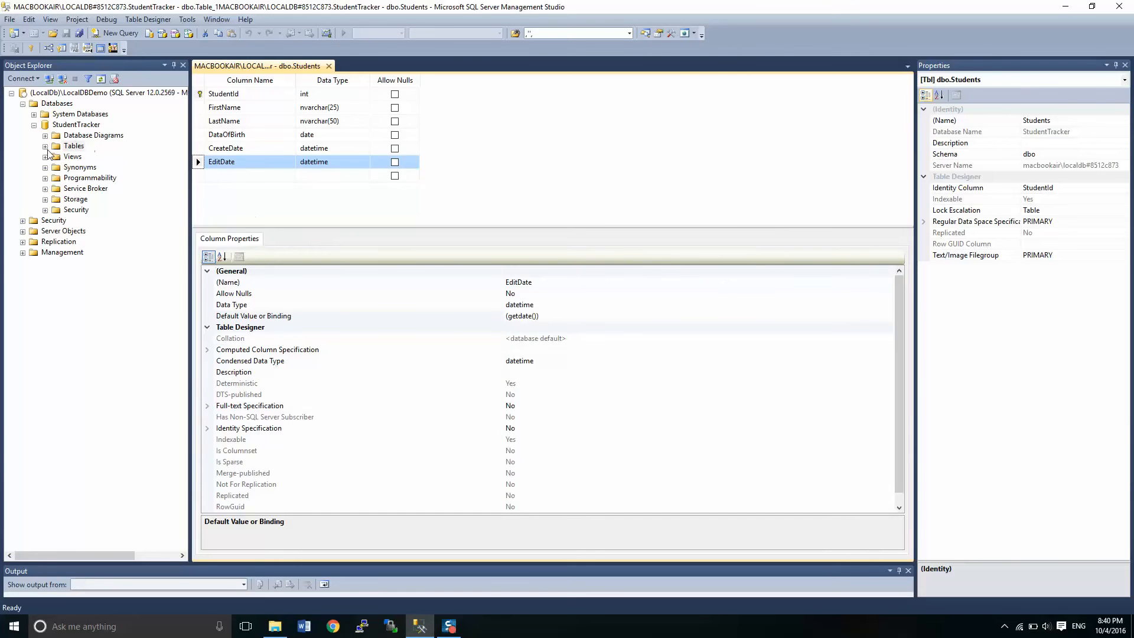
- Expand the StudentTracker tables list showing dbo.Students and close its designer
left_click(46, 145)
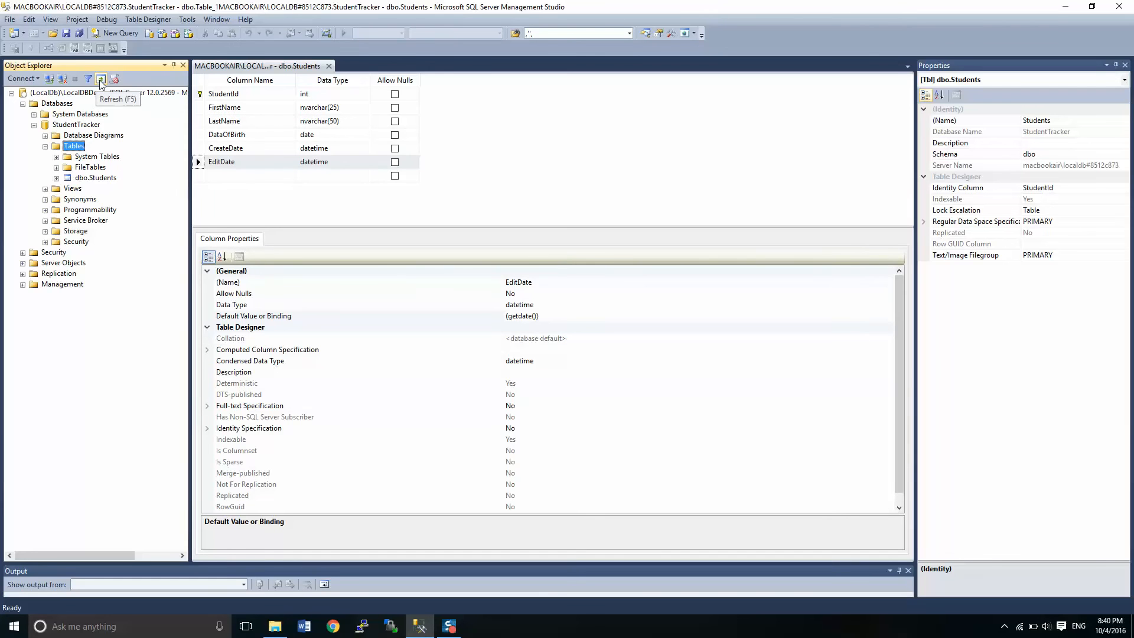
mouse_move(95, 172)
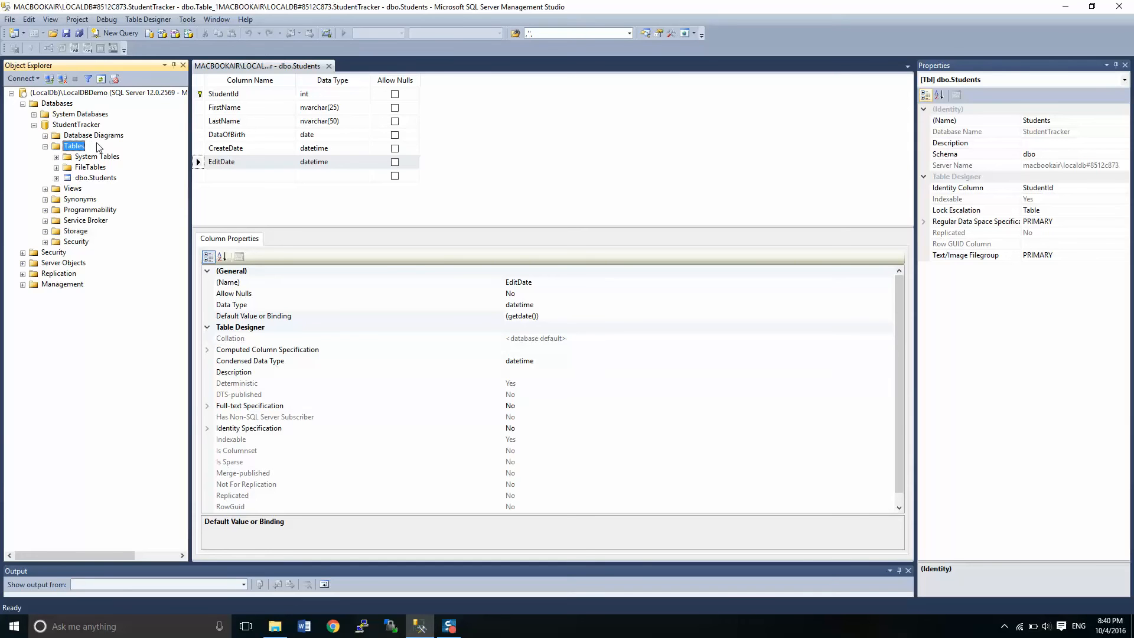
left_click(330, 66)
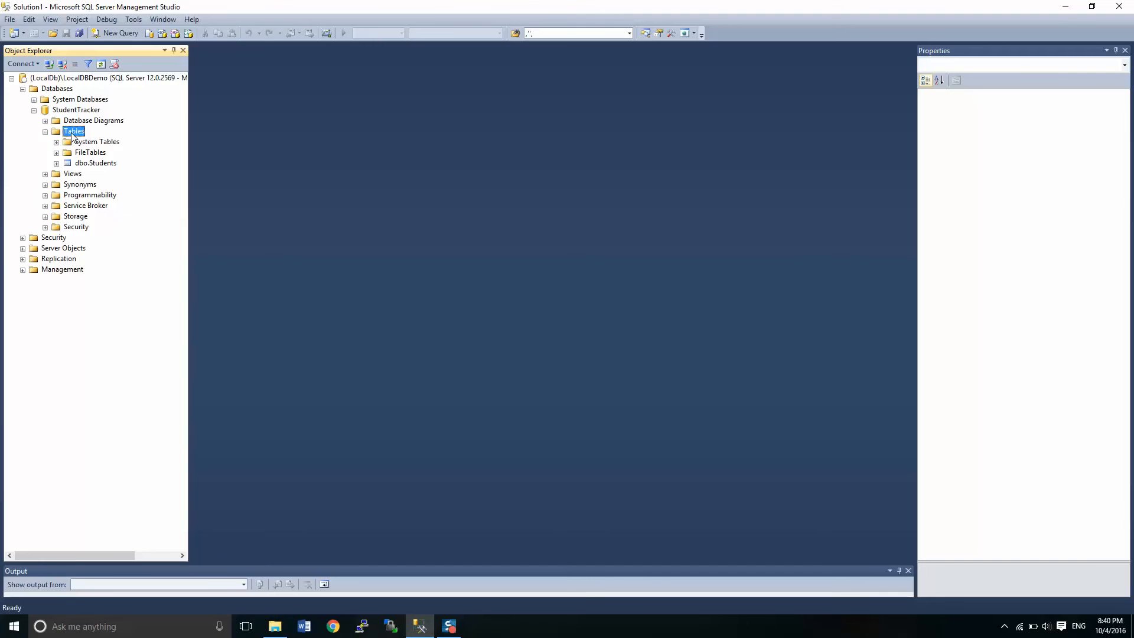
- Start a second new table with an AddressId column
right_click(73, 131)
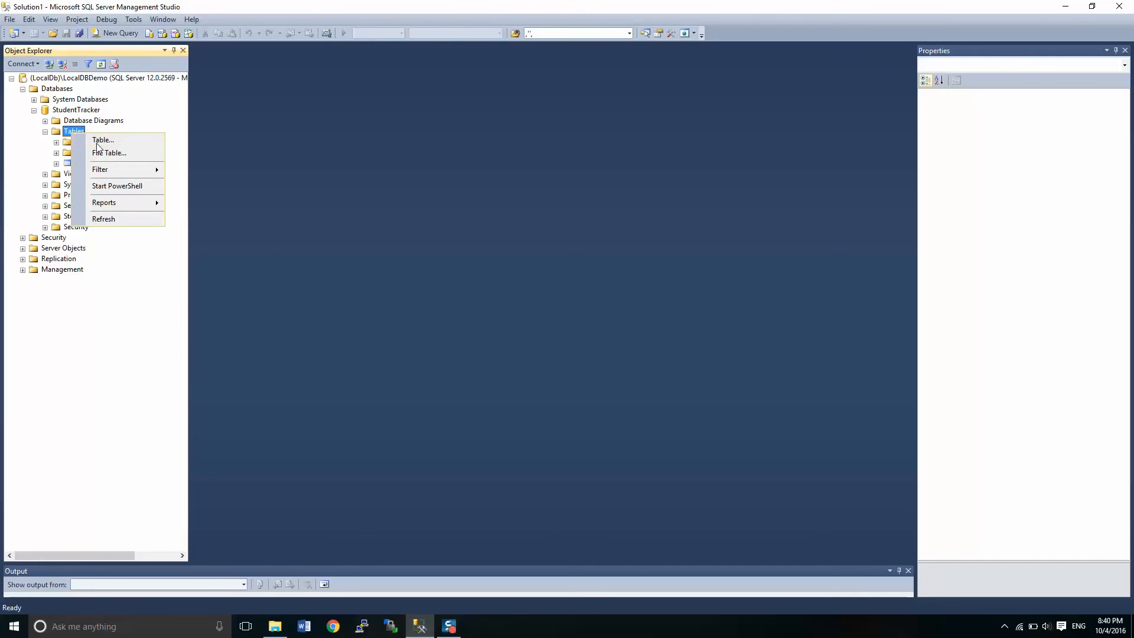
left_click(102, 139)
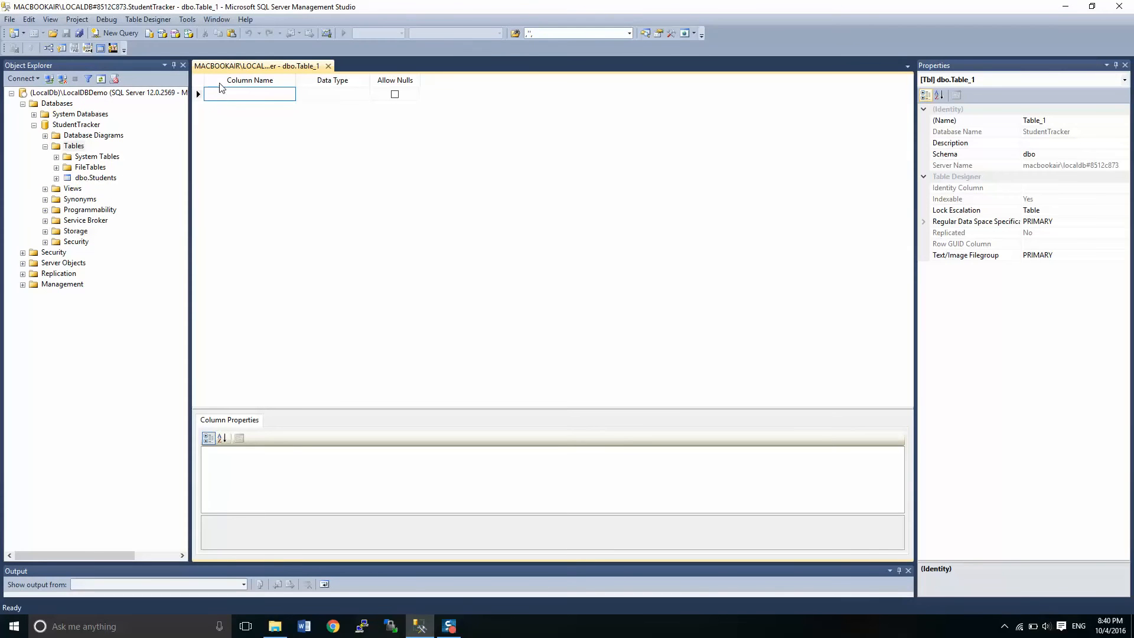
type("Address")
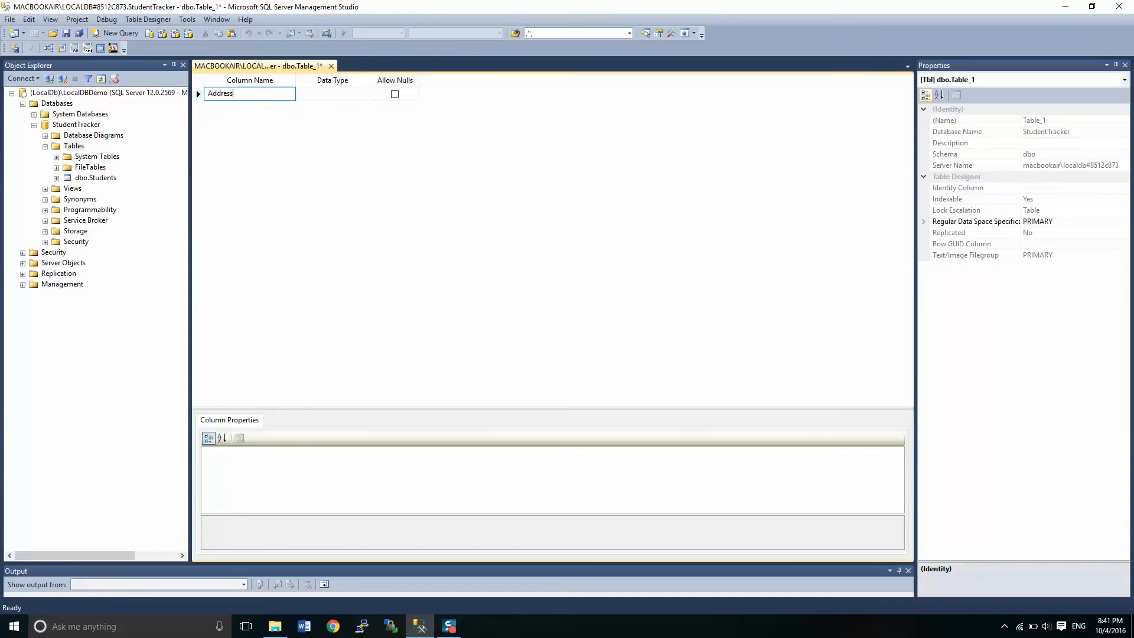
type("Id")
left_click(332, 93)
type("int")
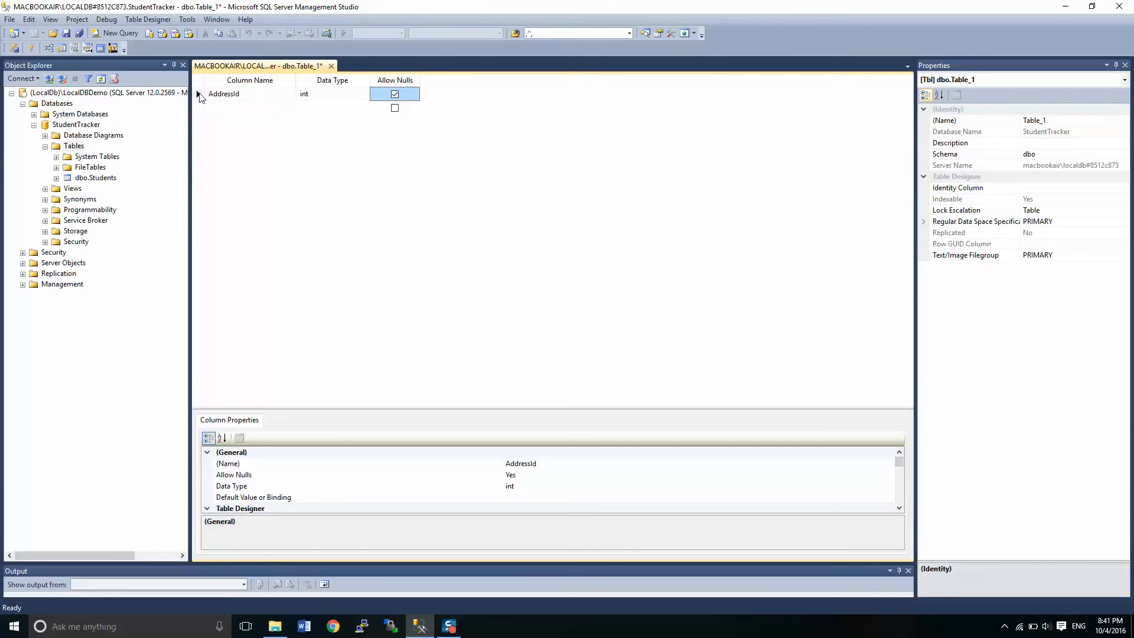
- Make AddressId a non-null identity primary key
left_click(395, 94)
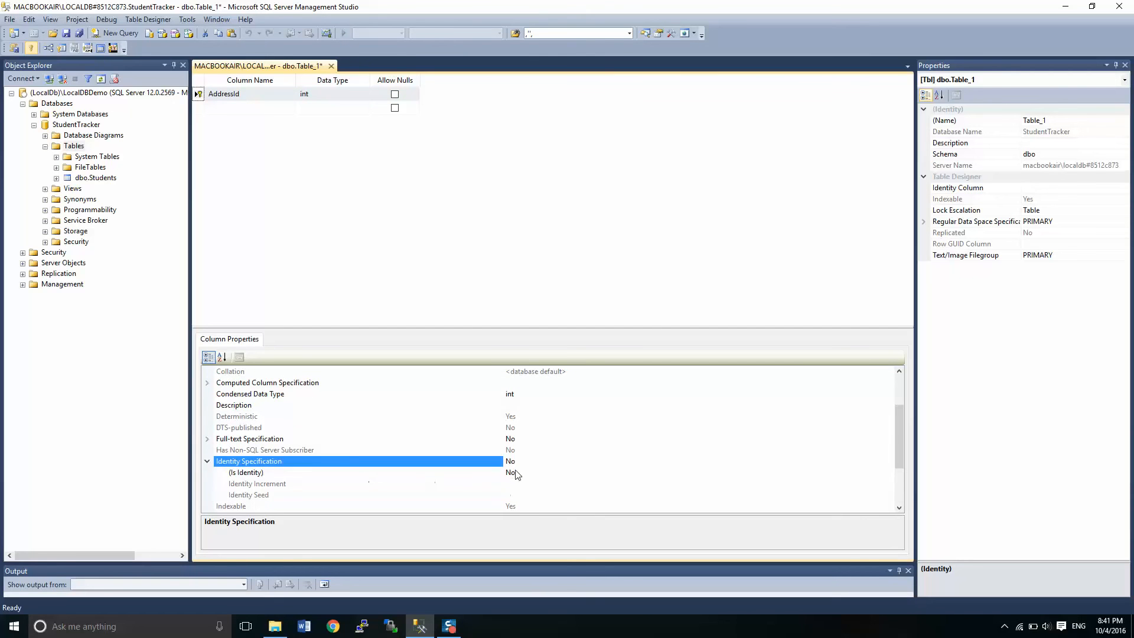
left_click(510, 472)
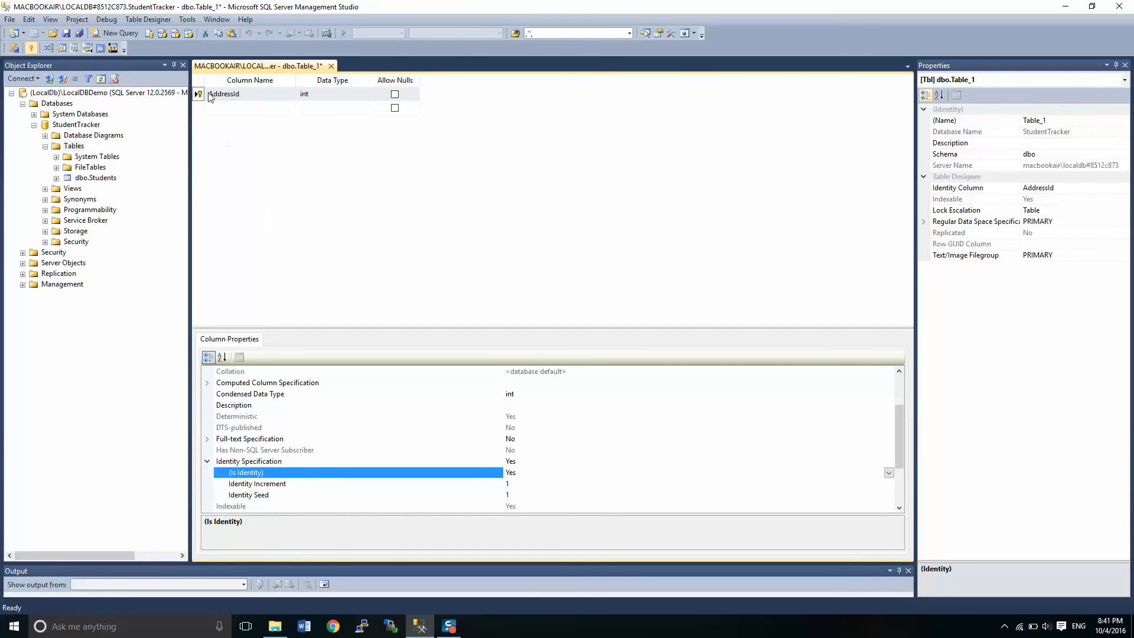
left_click(249, 107)
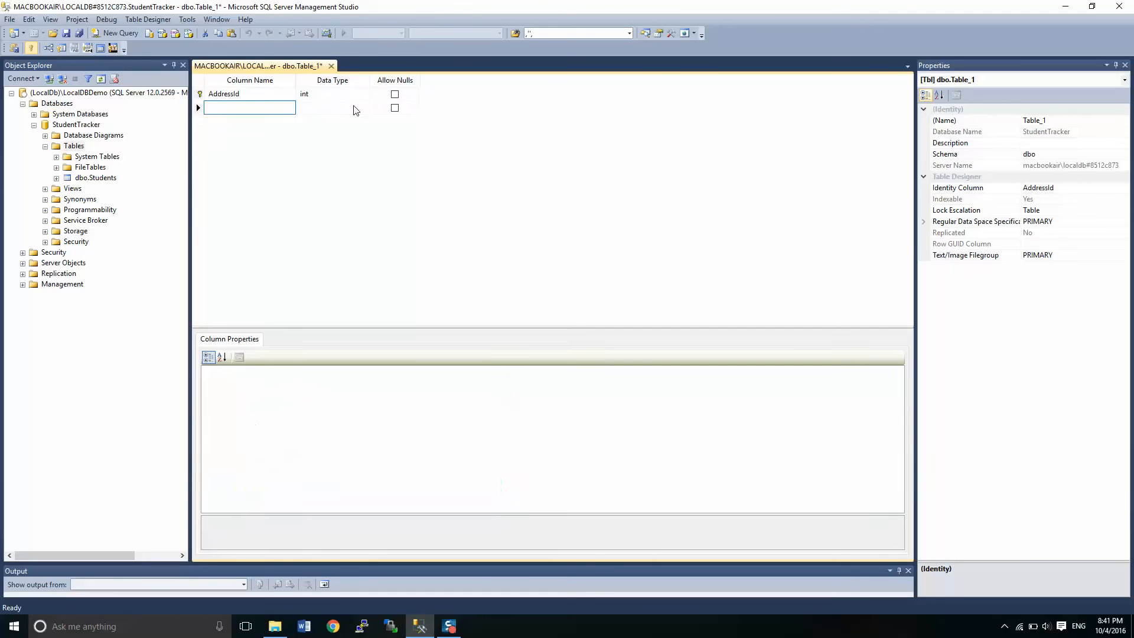
- Add a non-null StreetName nvarchar(50) column
type("StreetNa")
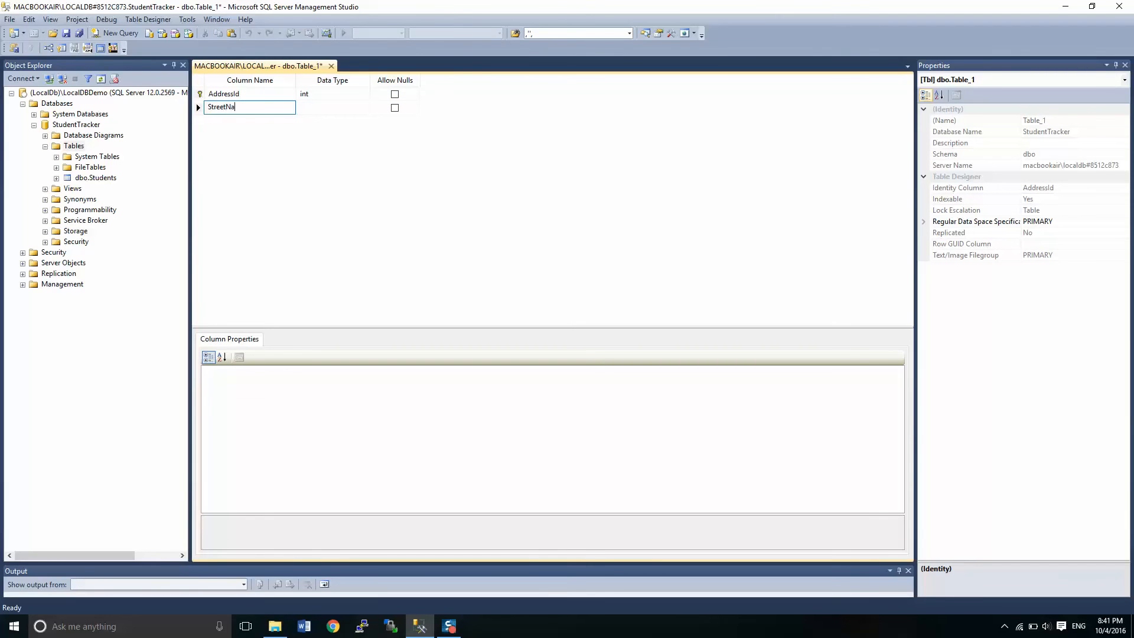
key("Backspace")
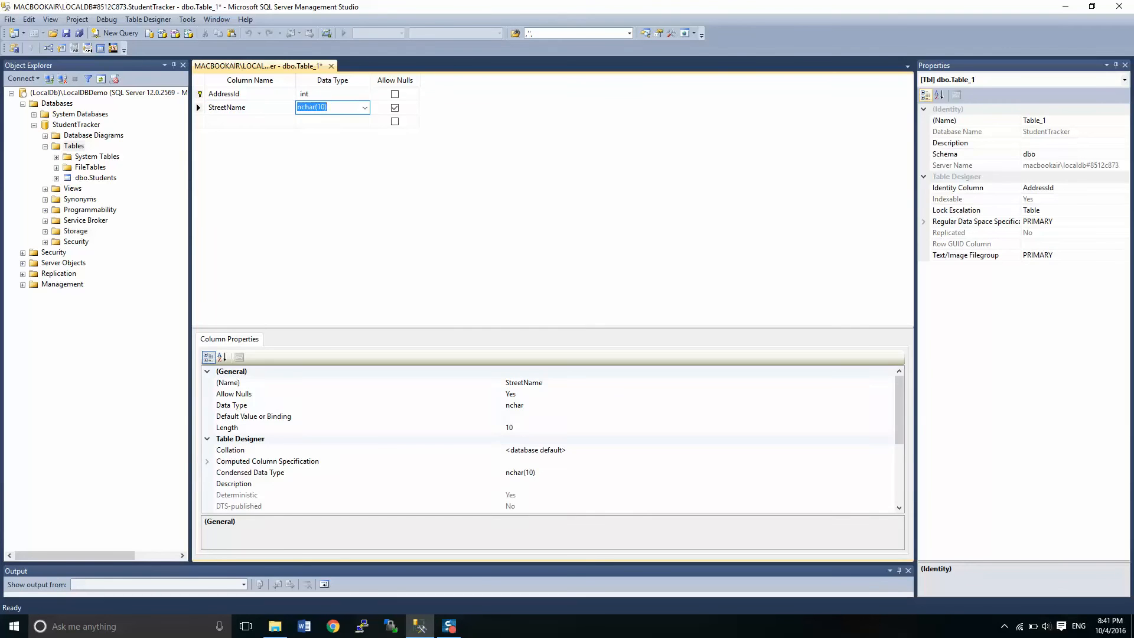
type("nvarchar(50)")
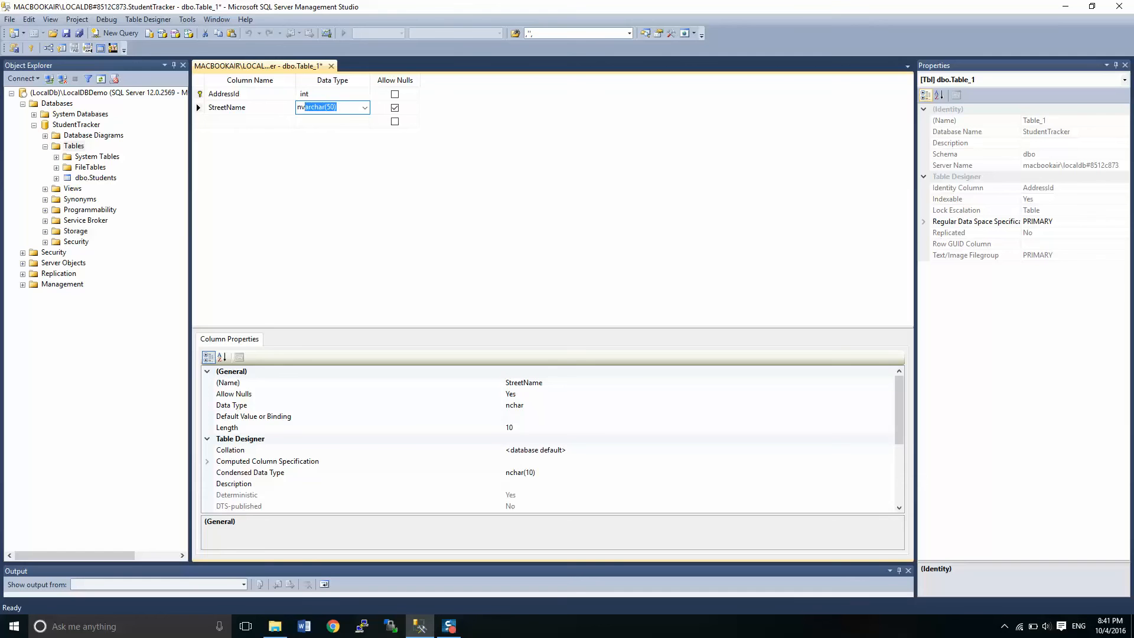
left_click(395, 107)
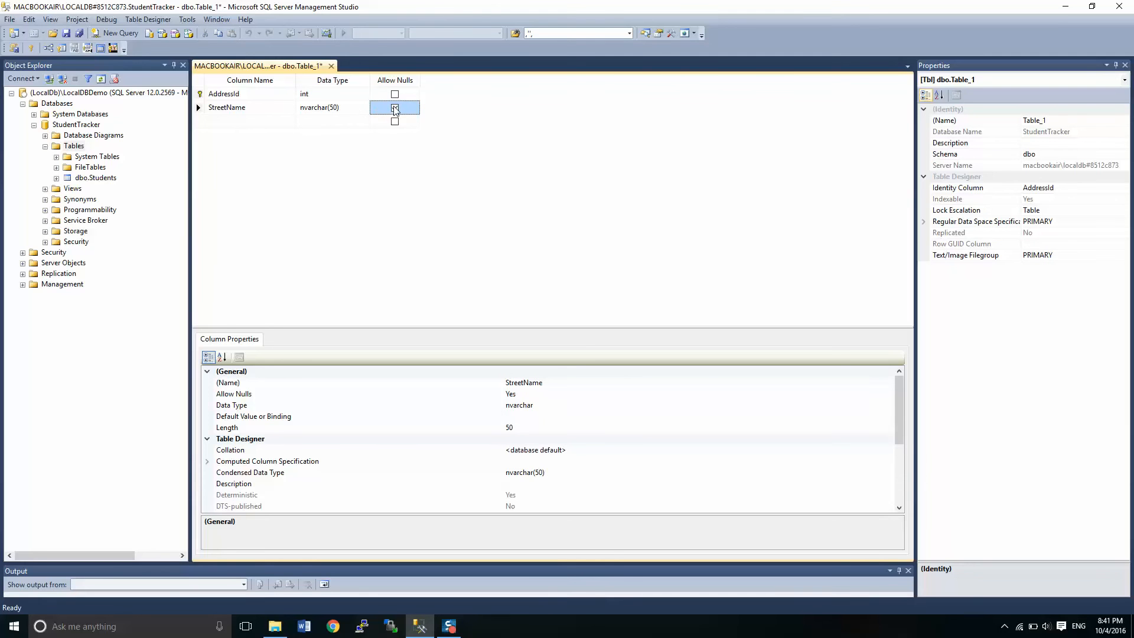
left_click(394, 107)
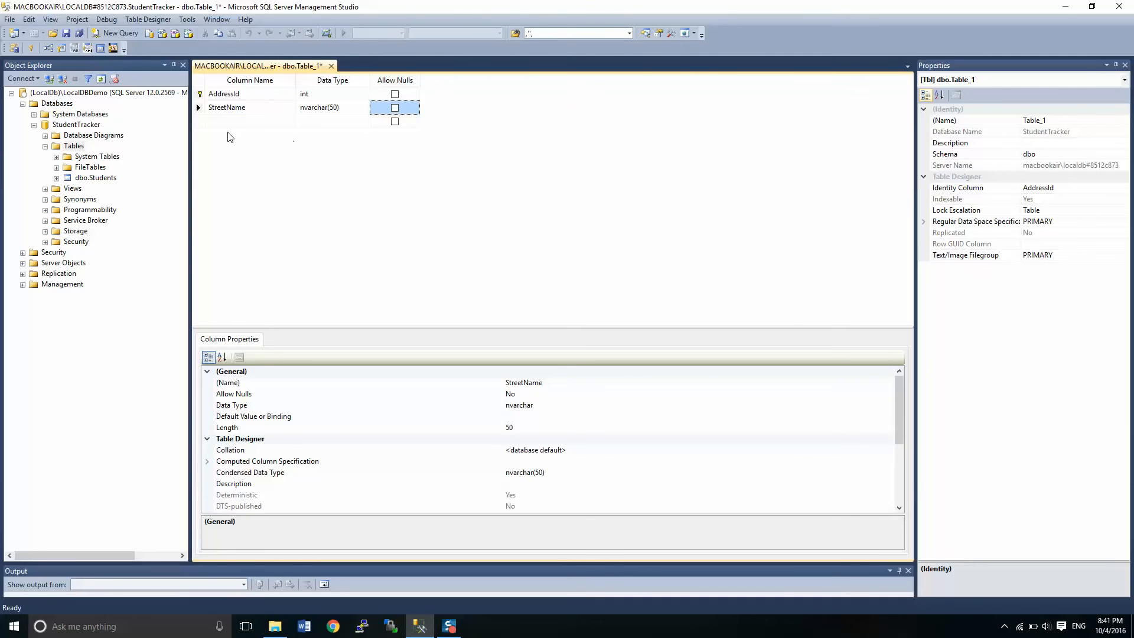
- Add a StreetNumber column as nvarchar(20)
type("StreetNumb")
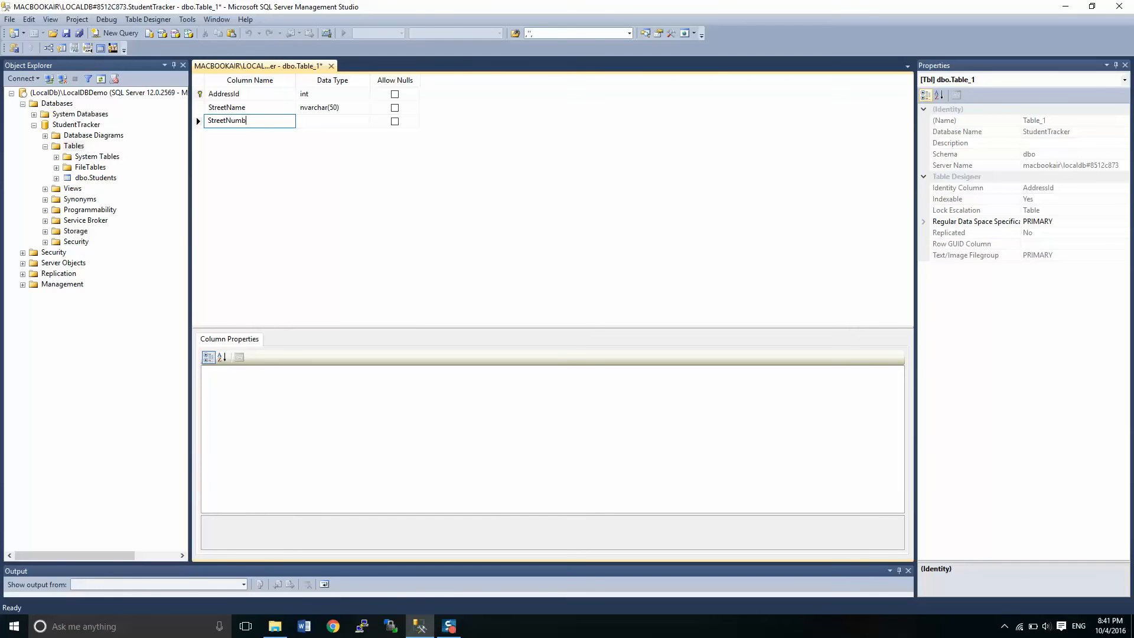
type("er")
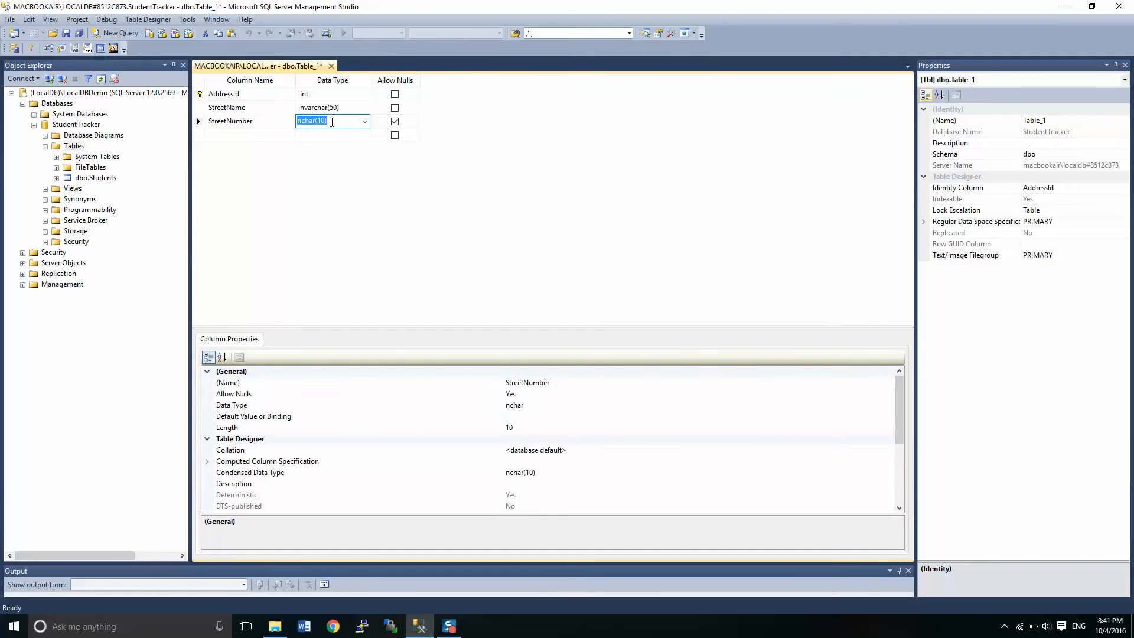
type("nvarchar(50)")
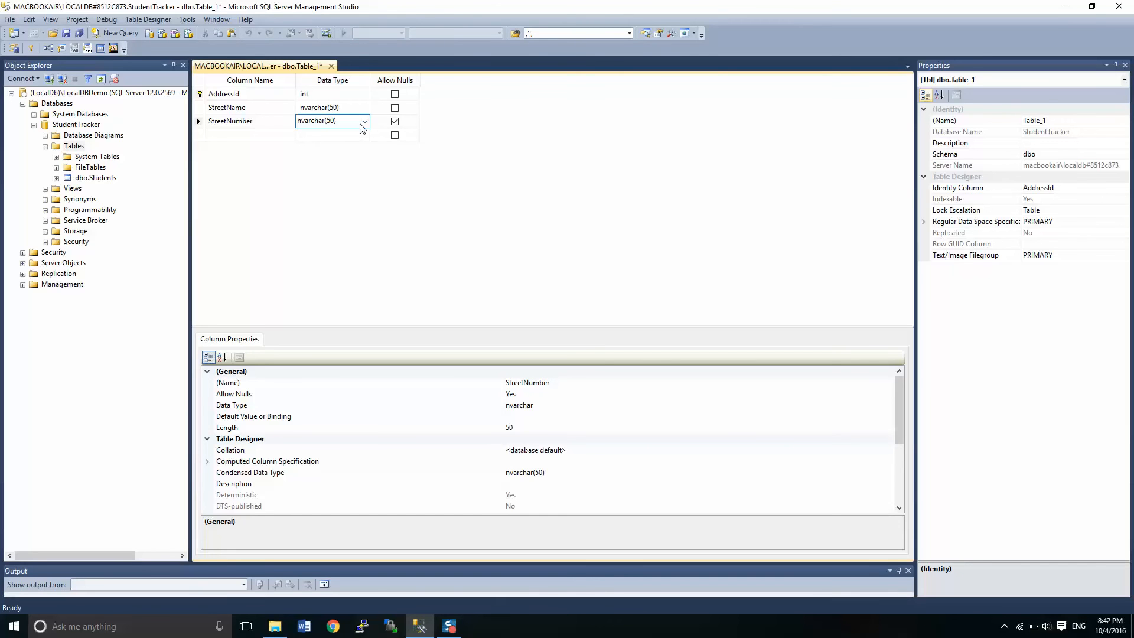
key("Backspace")
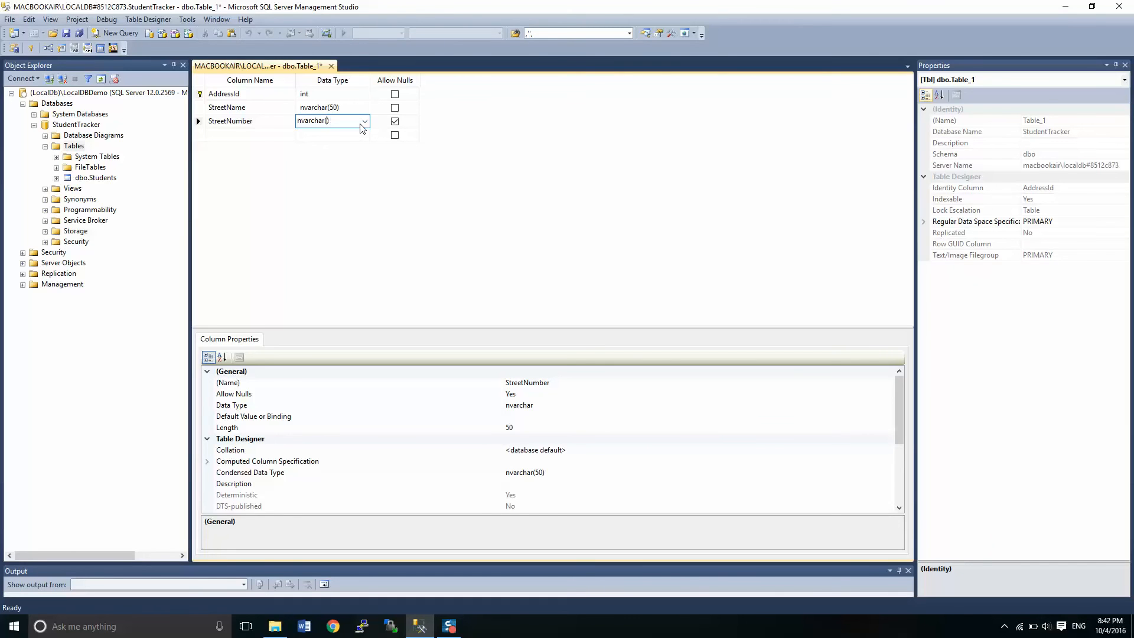
type("20")
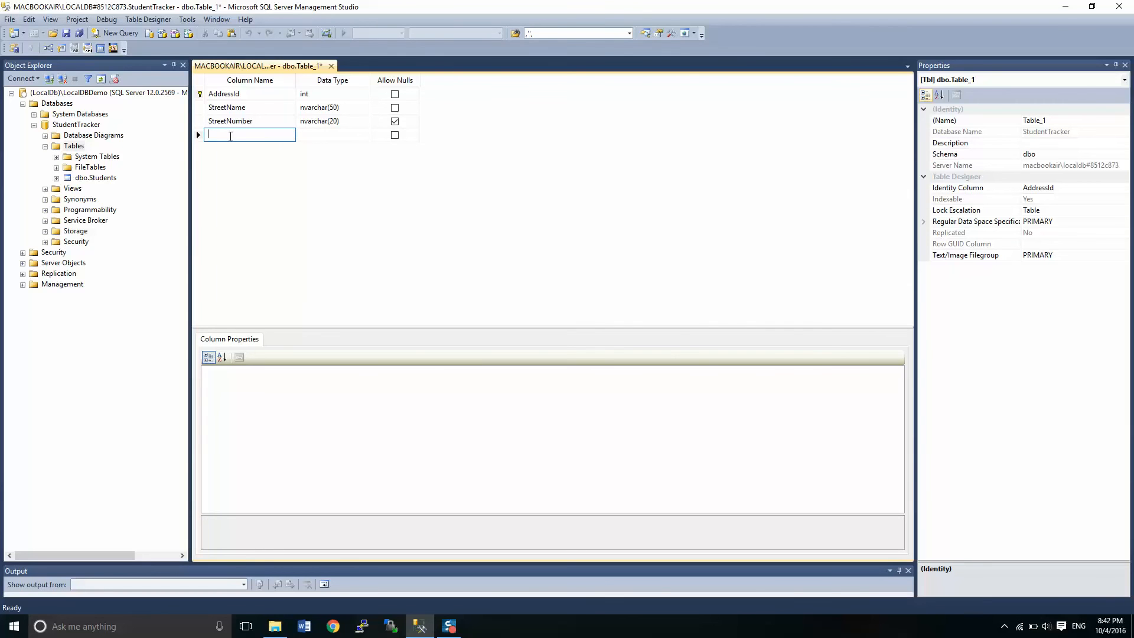
- Add a ProvinceState column as nvarchar(20)
type("ProvinceState")
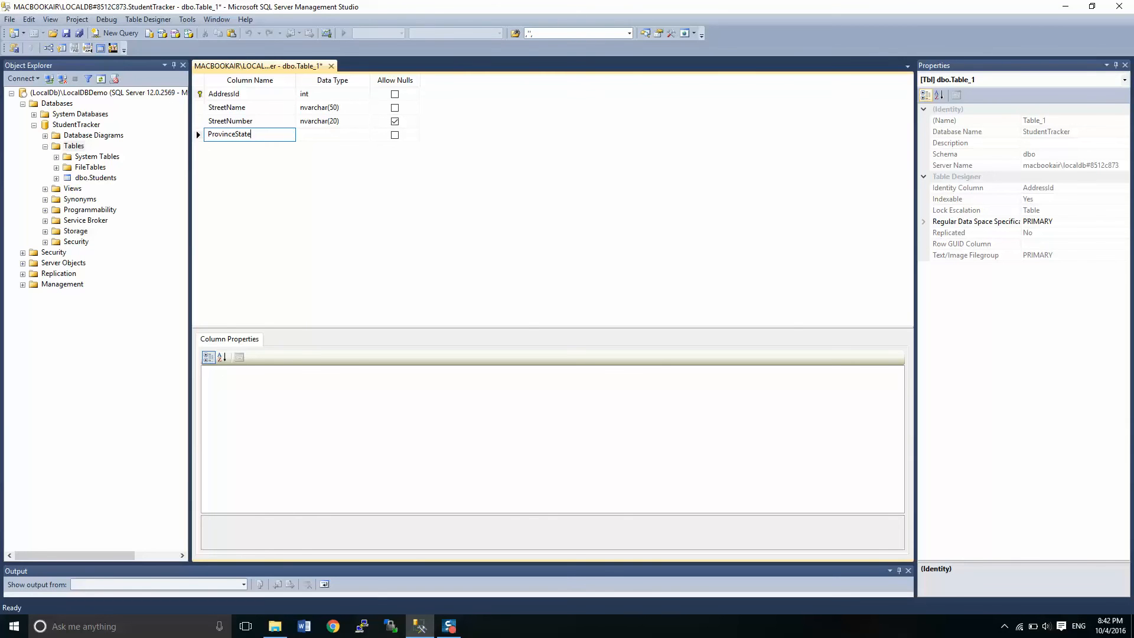
type("vc")
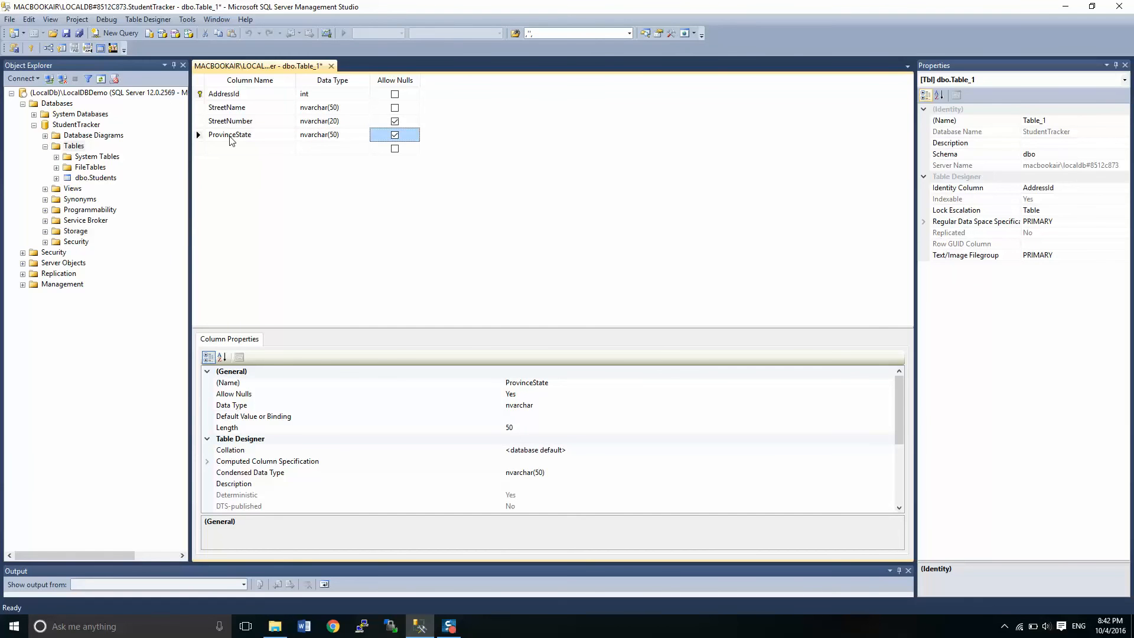
mouse_move(288, 133)
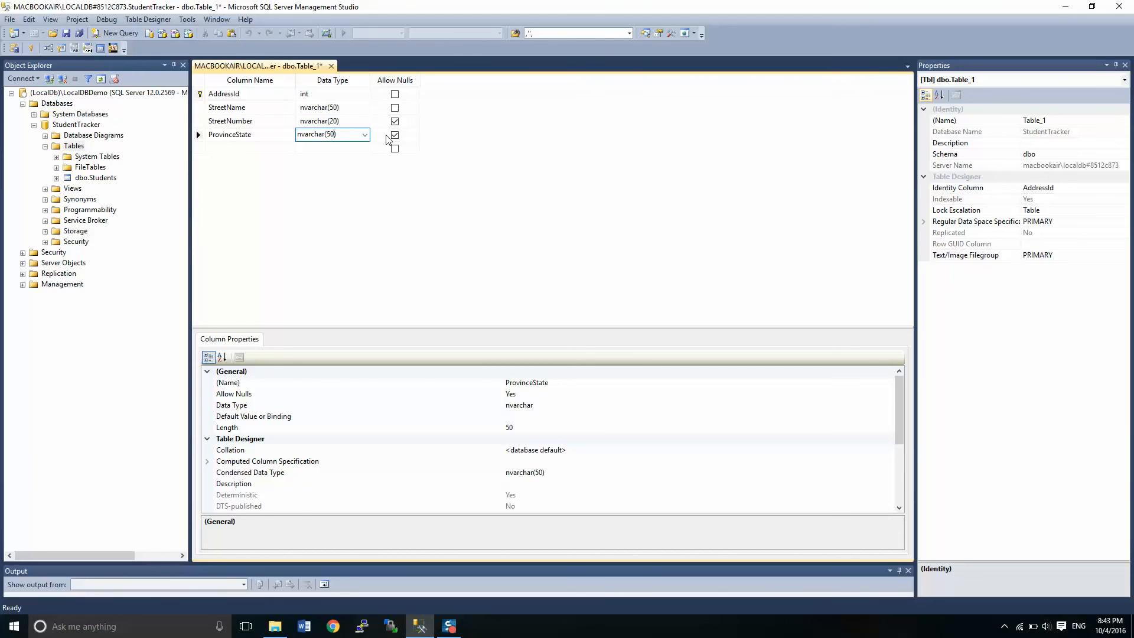
key("Backspace")
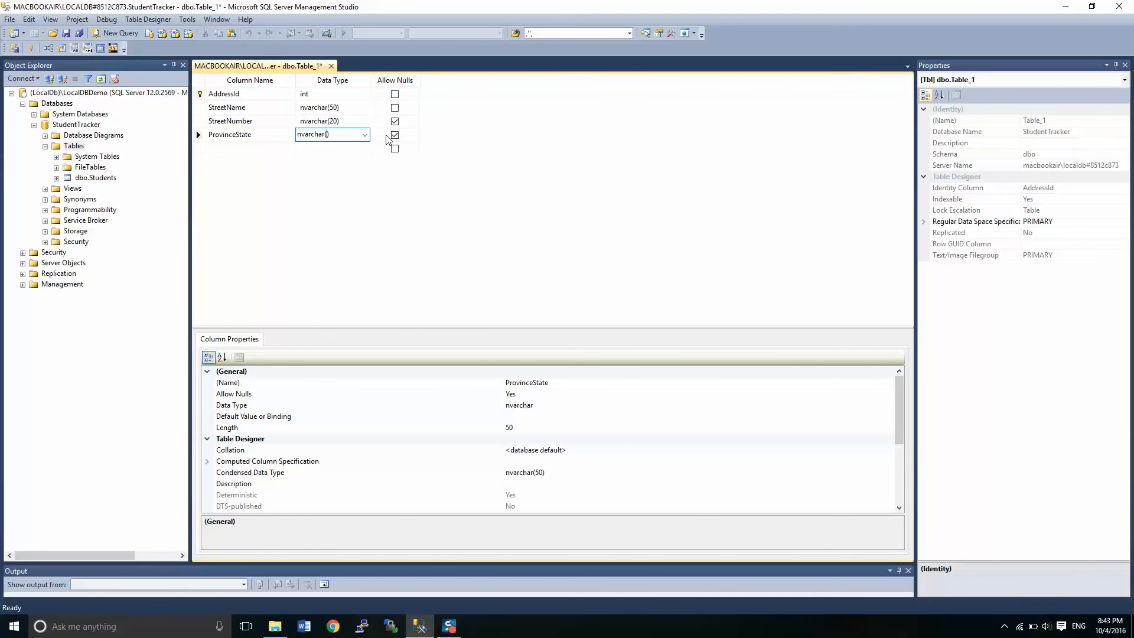
type("20")
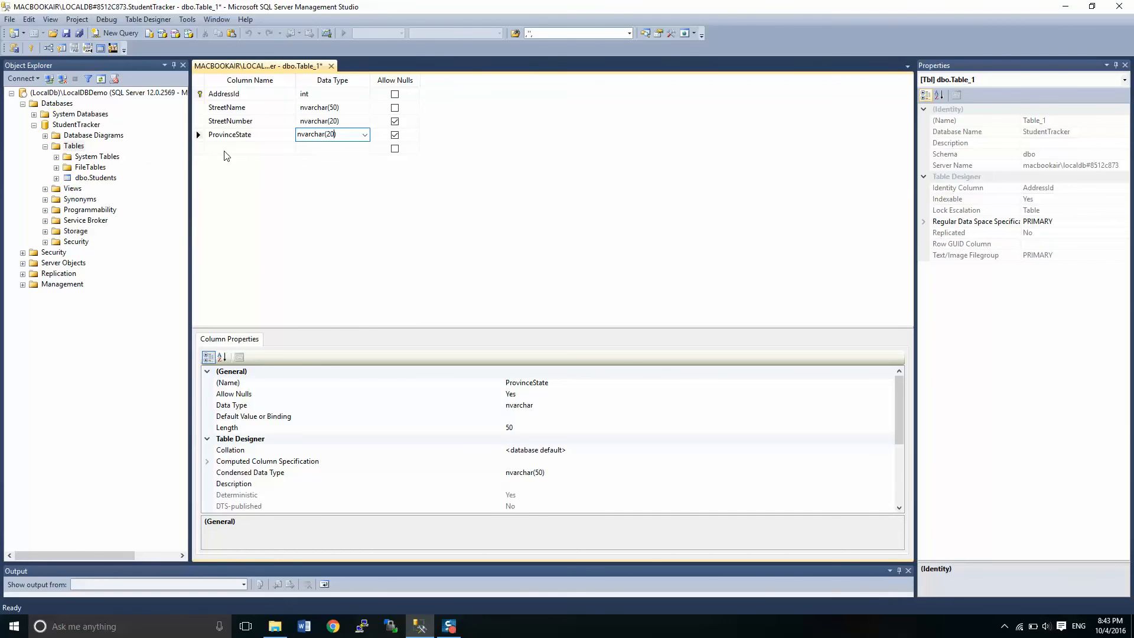
- Add a non-null Country nvarchar column
left_click(250, 149)
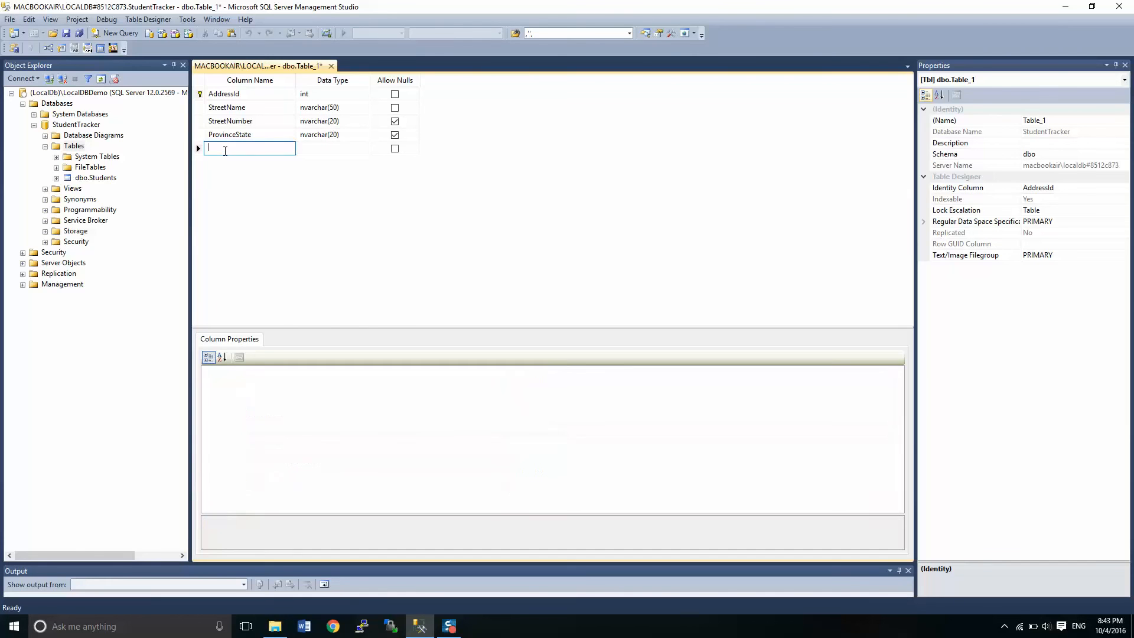
type("Country")
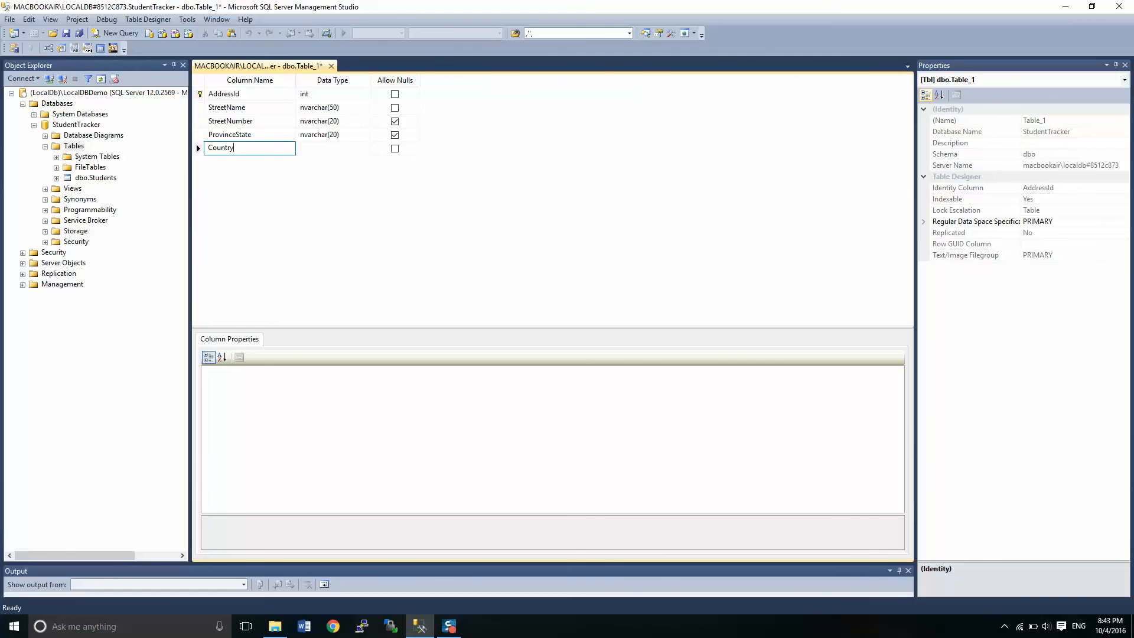
left_click(331, 148)
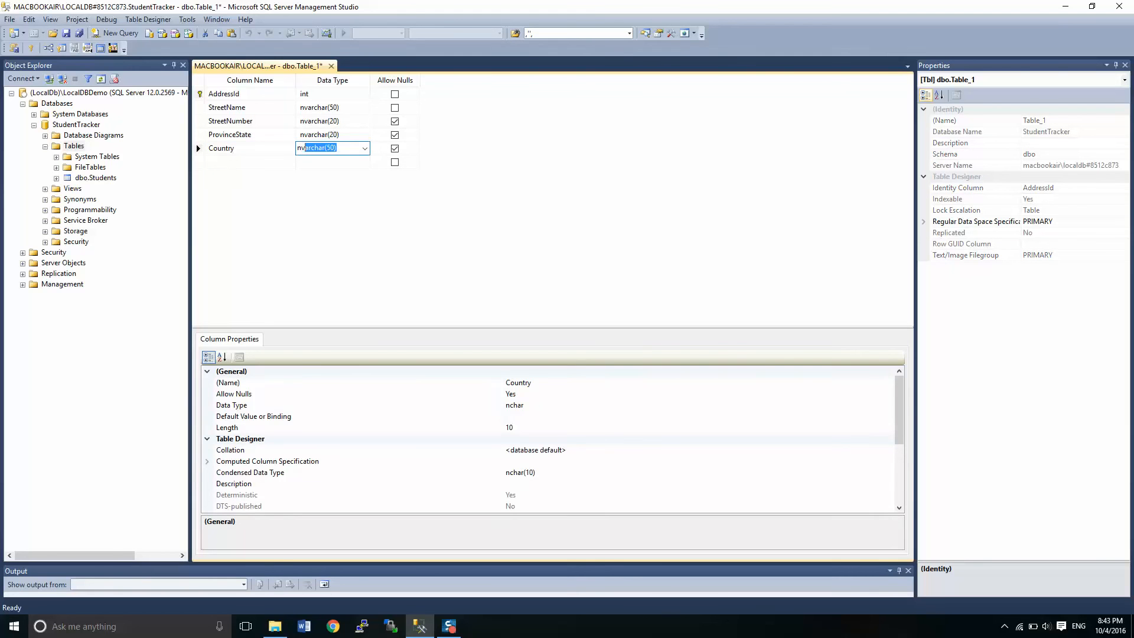
left_click(333, 147)
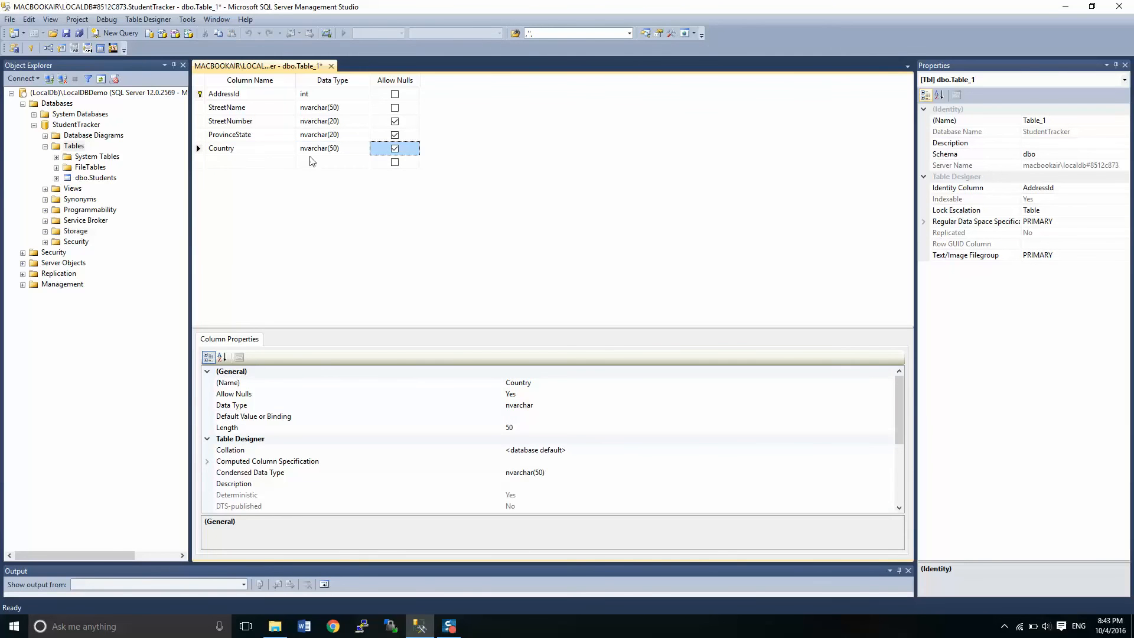
left_click(333, 147)
type("2")
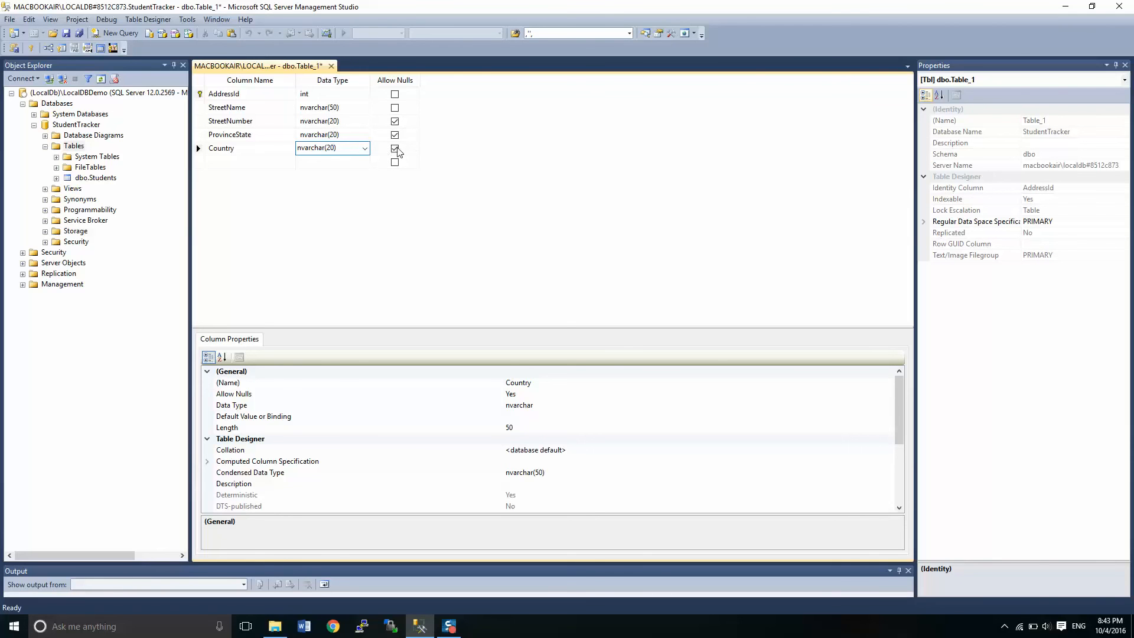
left_click(395, 149)
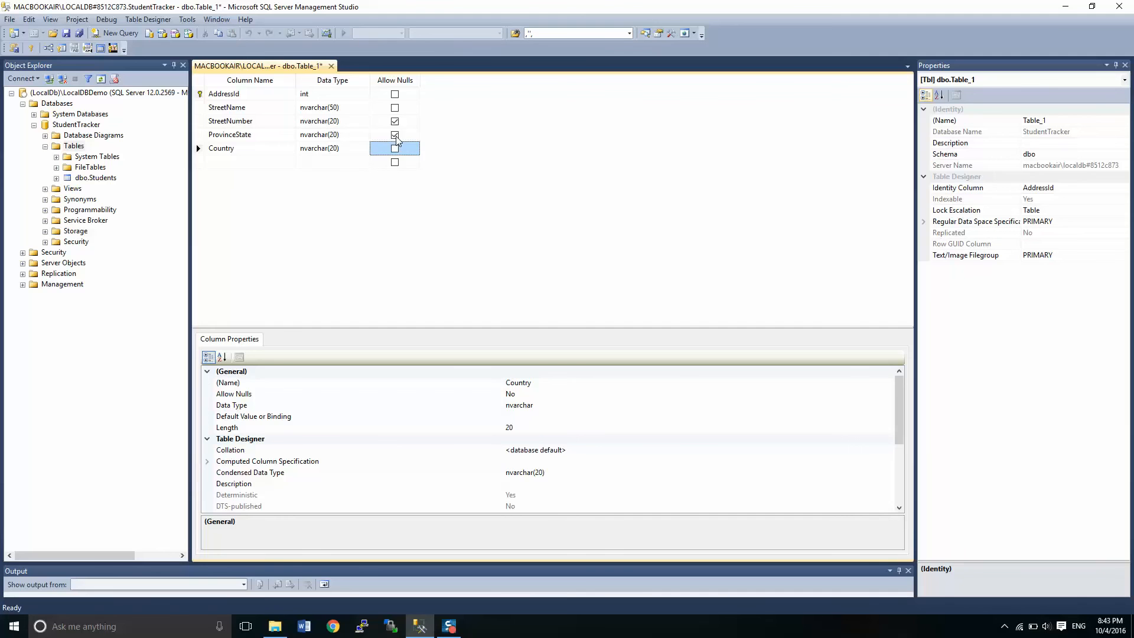
- Add a non-null PostalCode column, correcting varbinary to nvarchar(20)
left_click(395, 134)
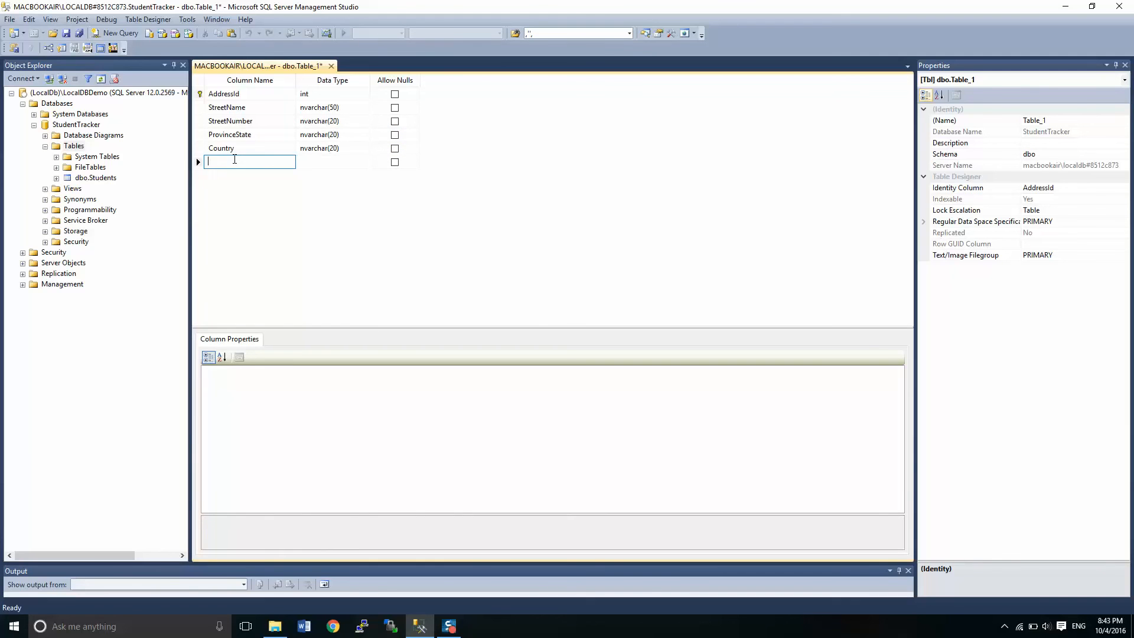
type("PostalCode")
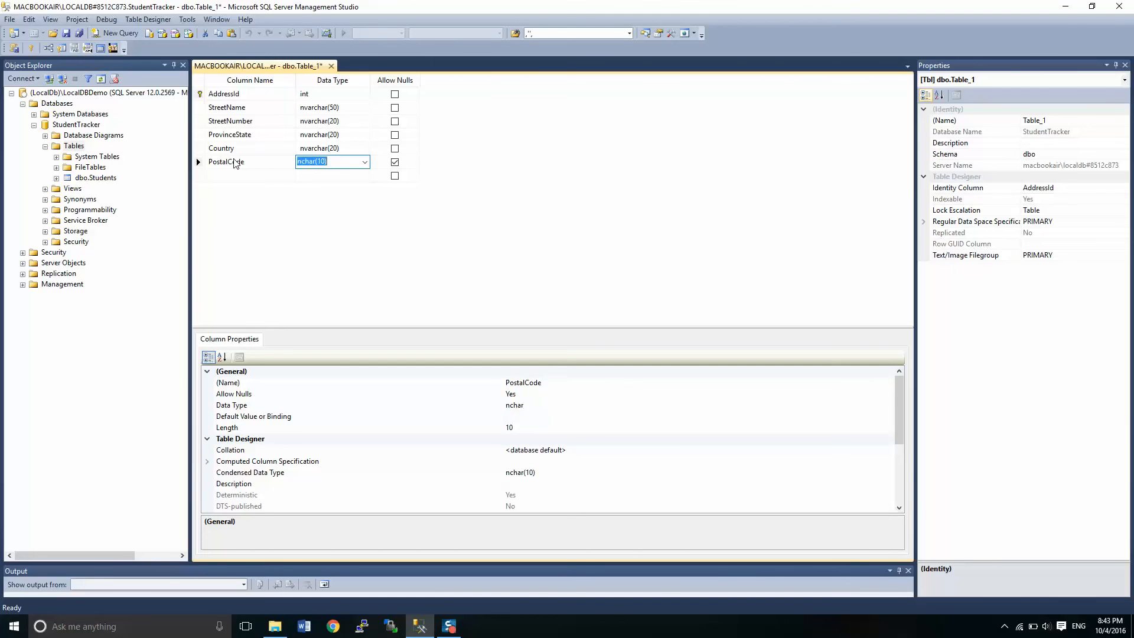
type("varbinary(50)")
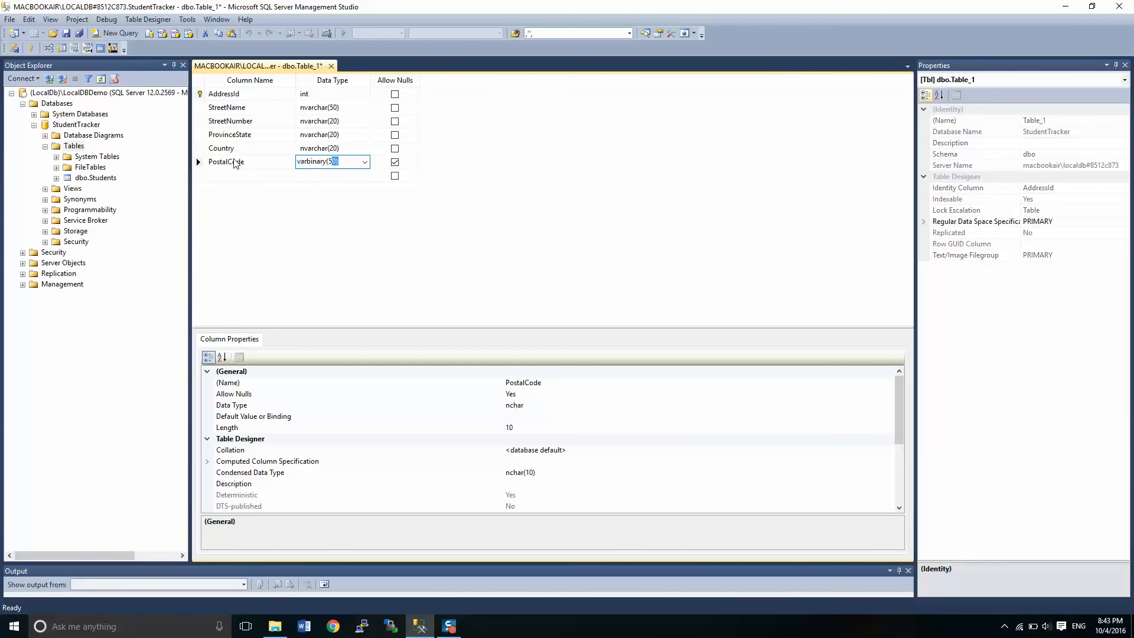
left_click(332, 161)
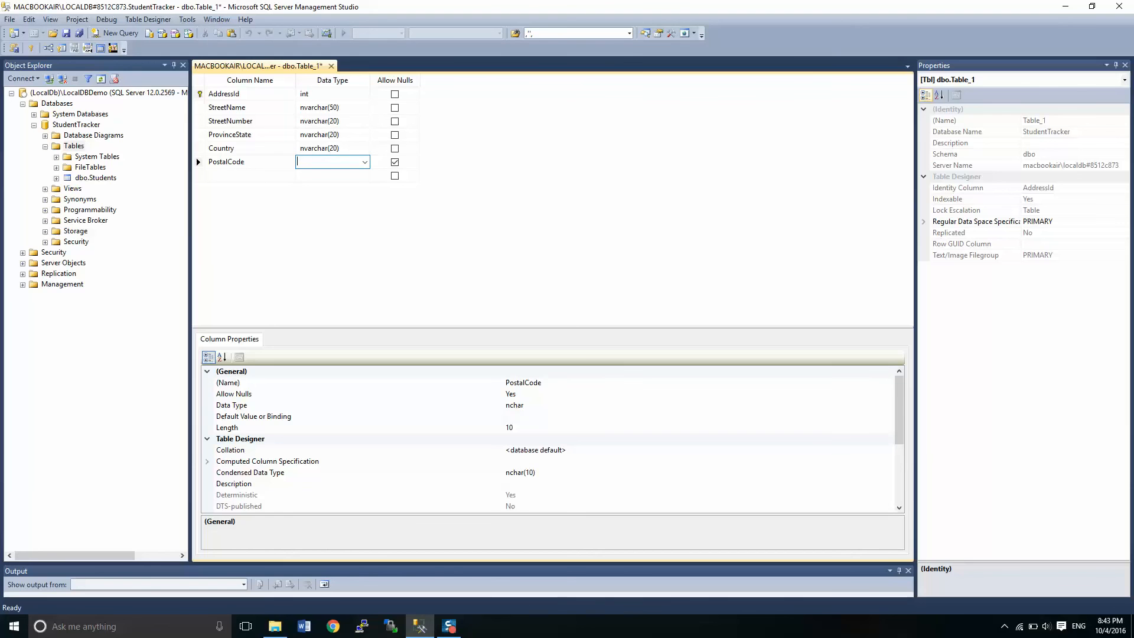
type("nvarchar(50)")
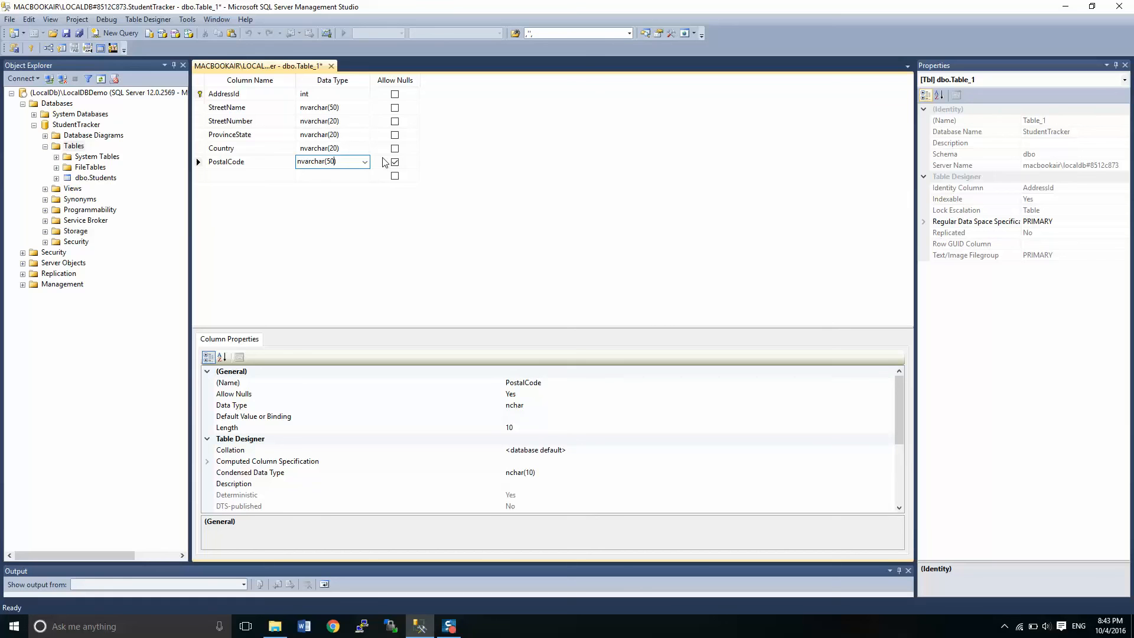
key("Backspace")
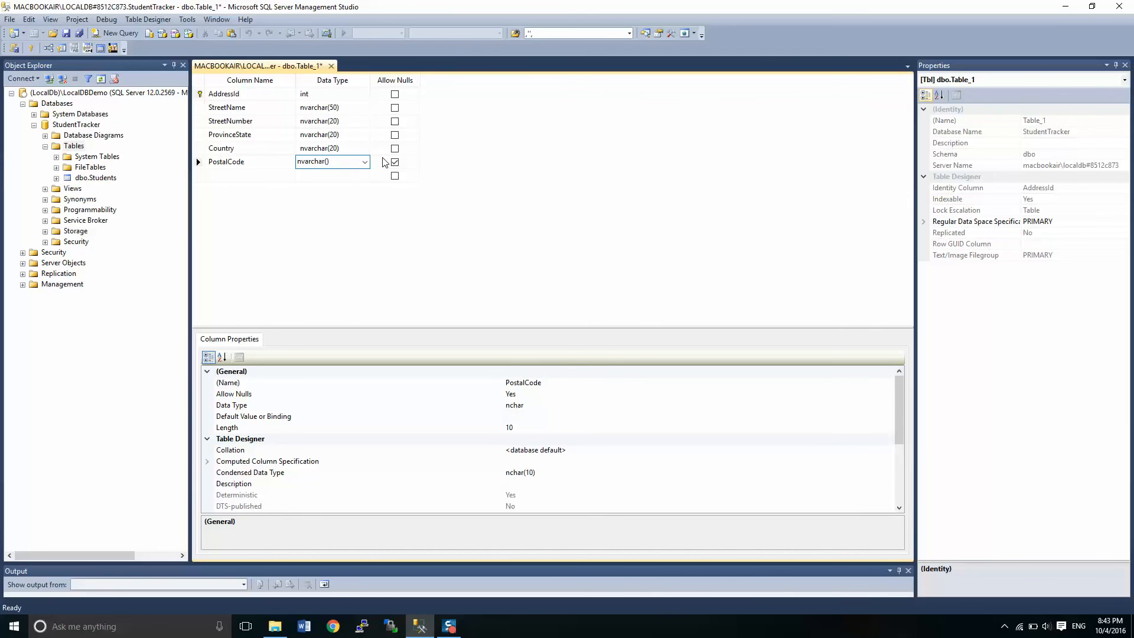
type("20")
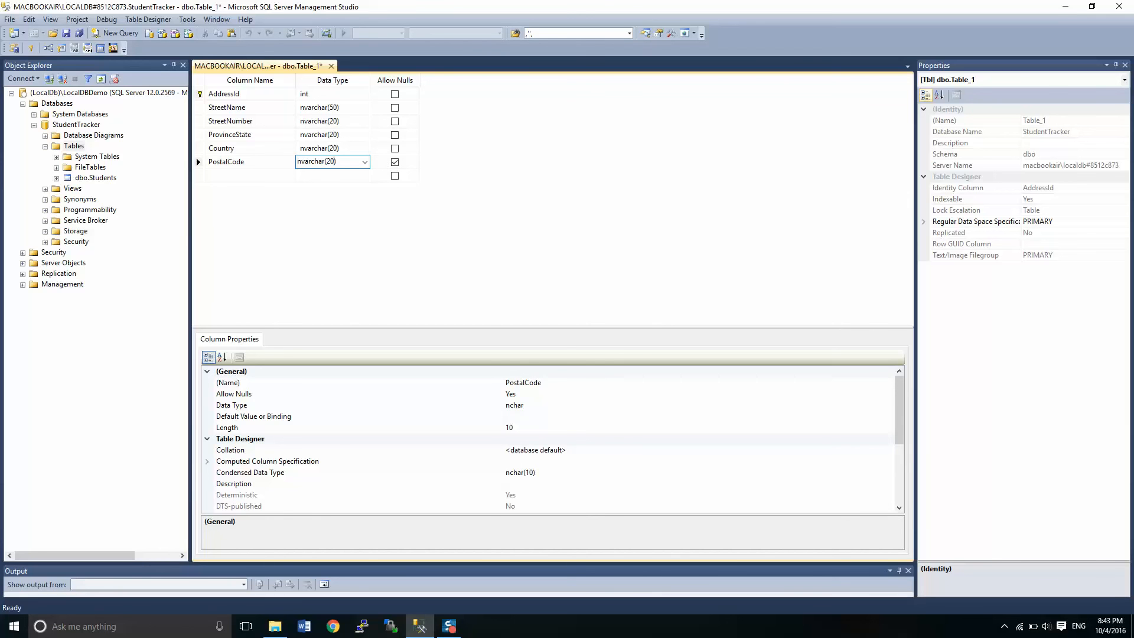
left_click(394, 162)
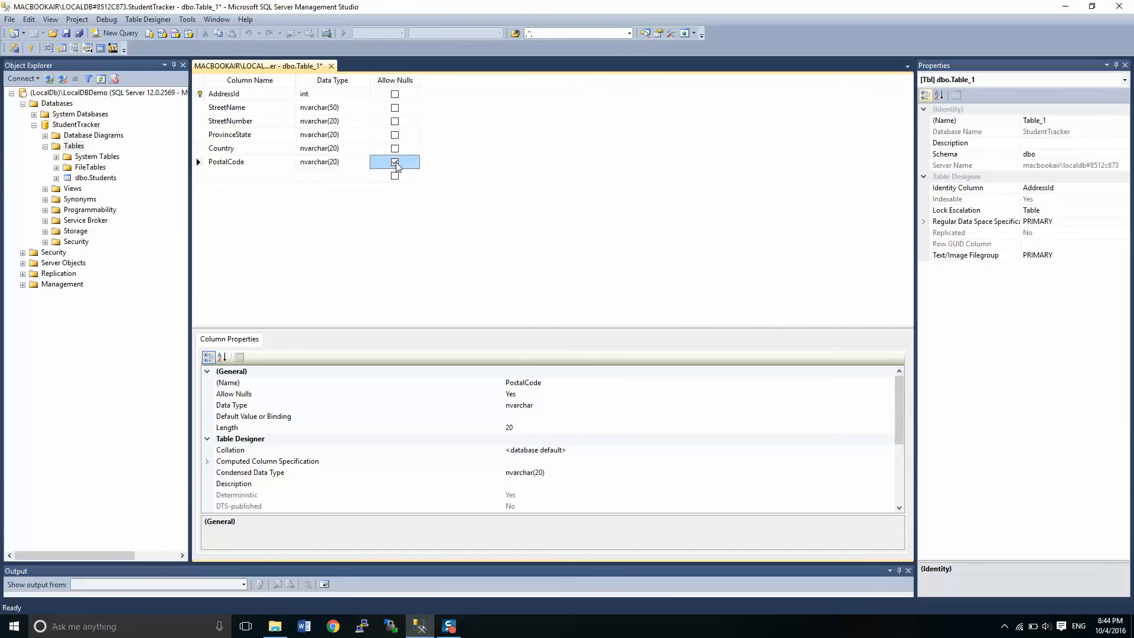
left_click(395, 162)
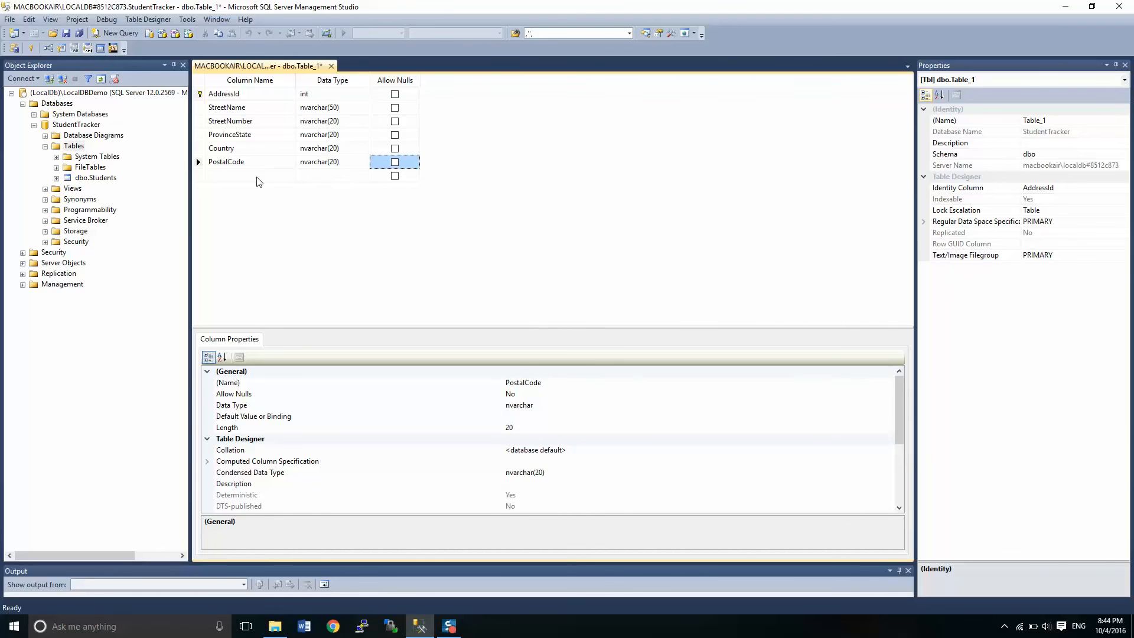
- Start a Unit nvarchar(50) column below PostalCode
left_click(250, 175)
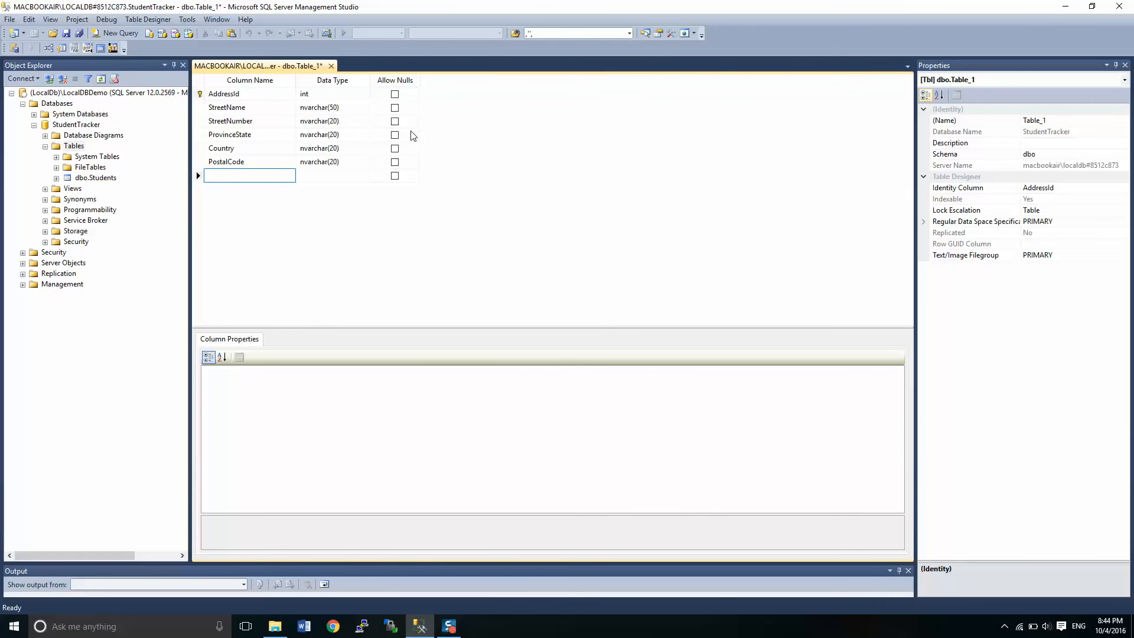
type("Unit")
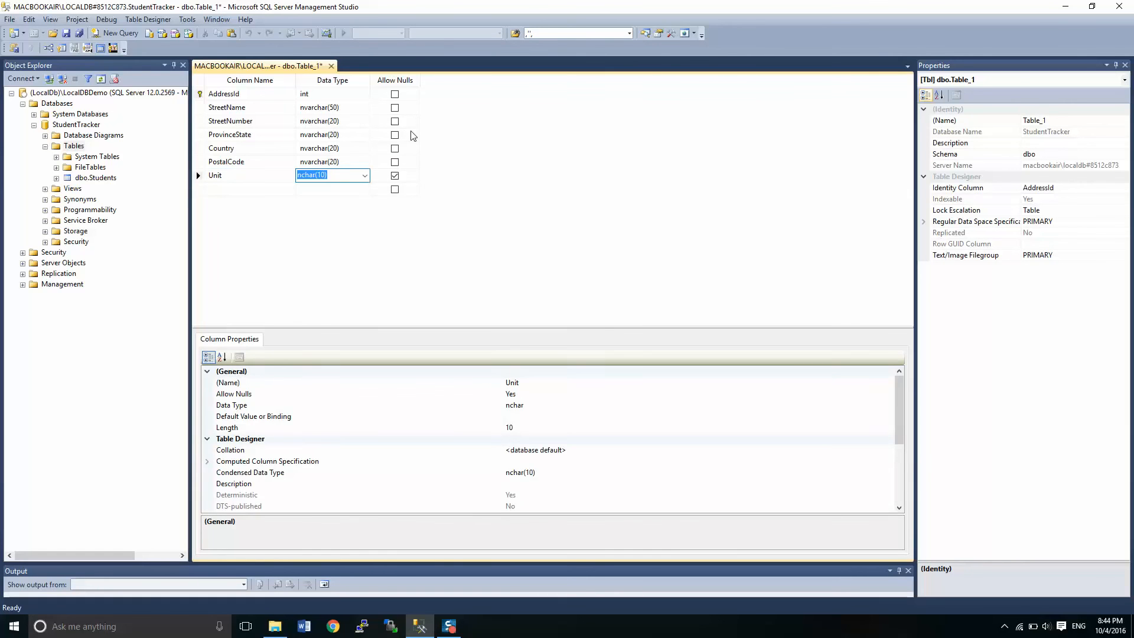
type("nvarchar(50)")
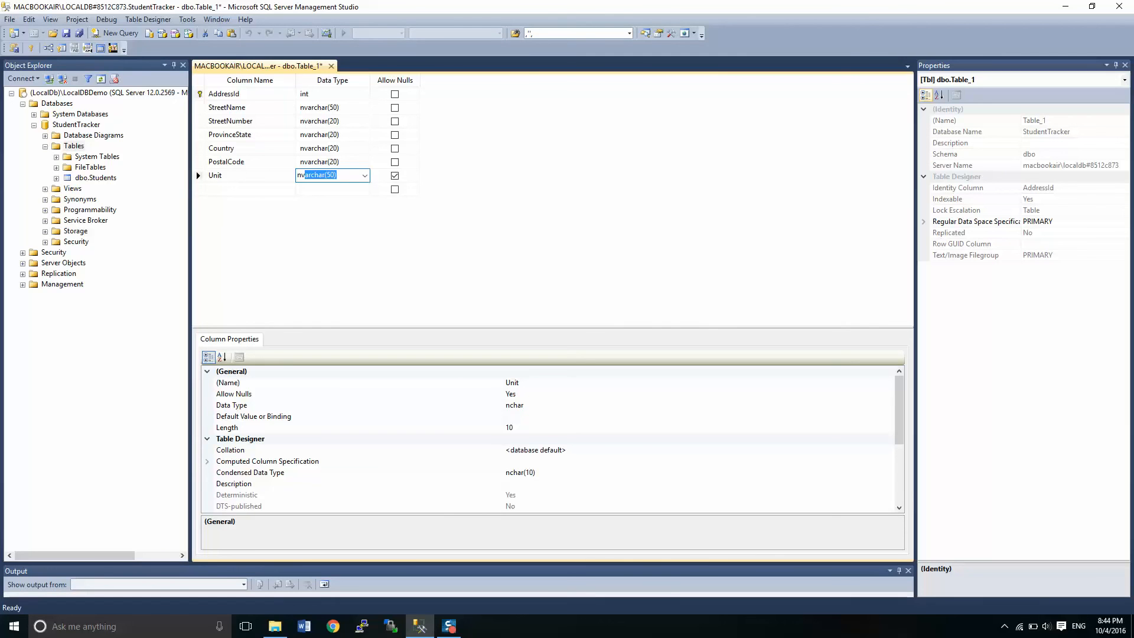
mouse_move(228, 130)
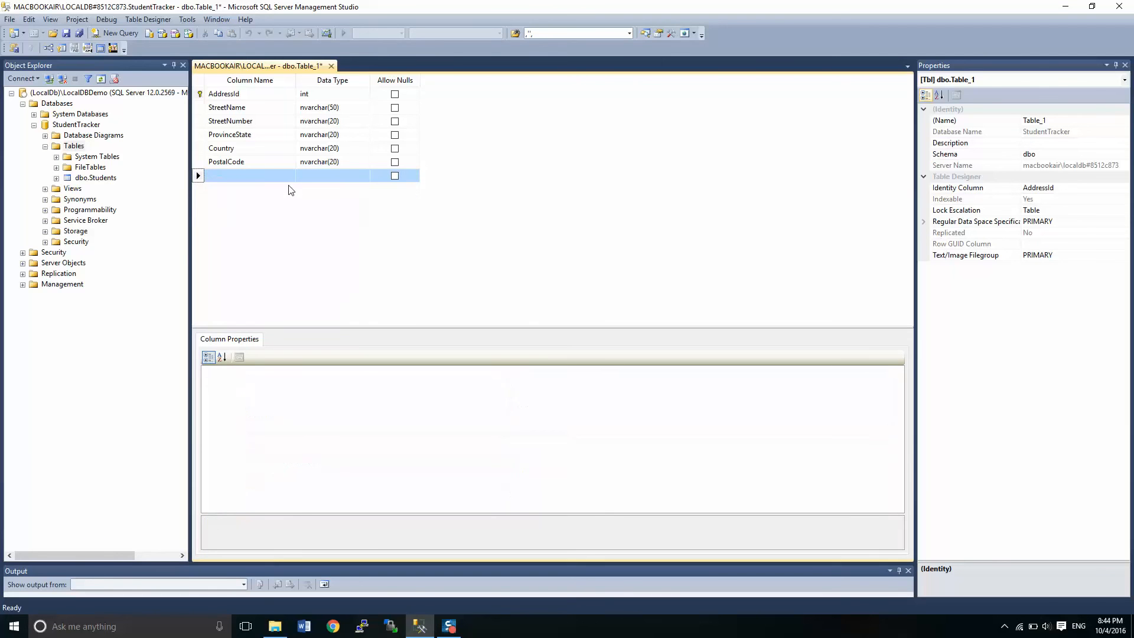
- Add non-null datetime CreateDate and EditDate columns
type("CreateDate")
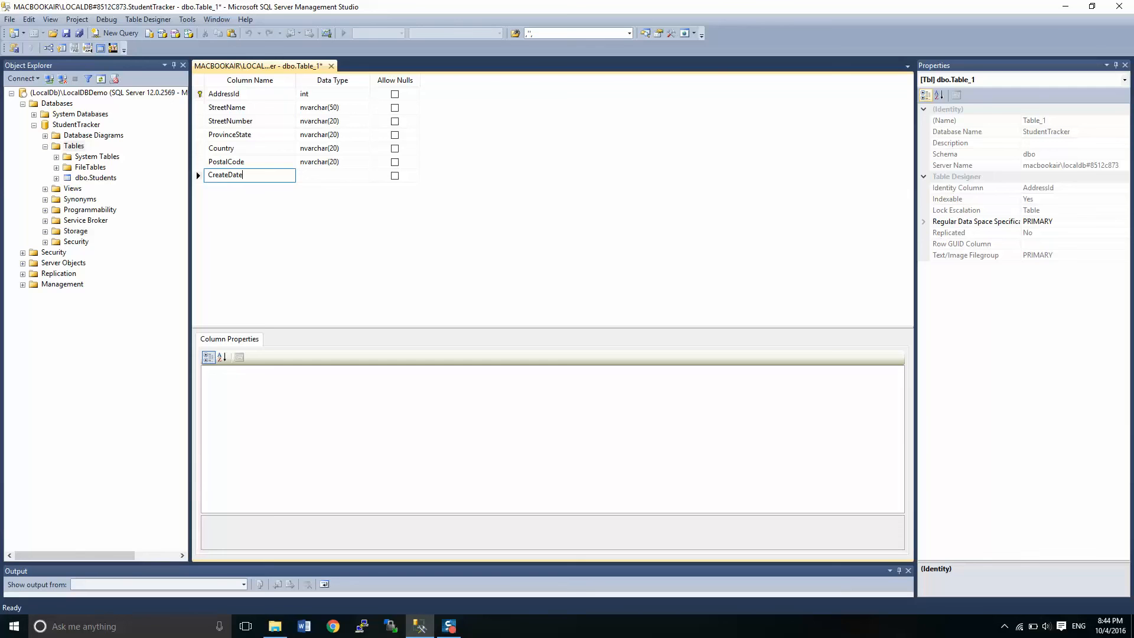
type("datetime")
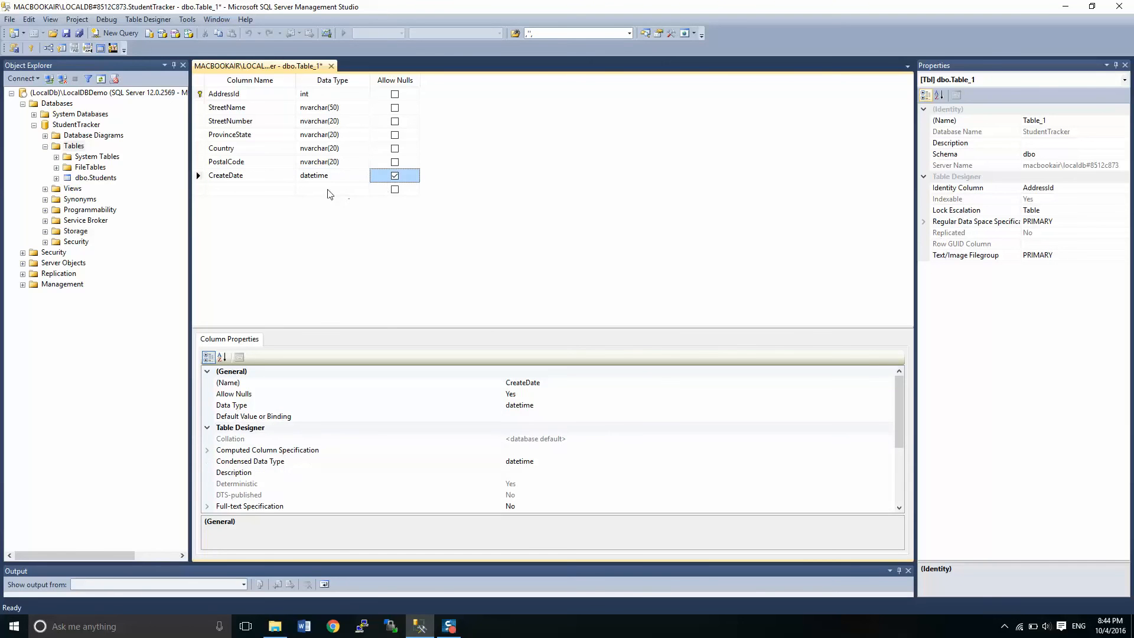
left_click(249, 189)
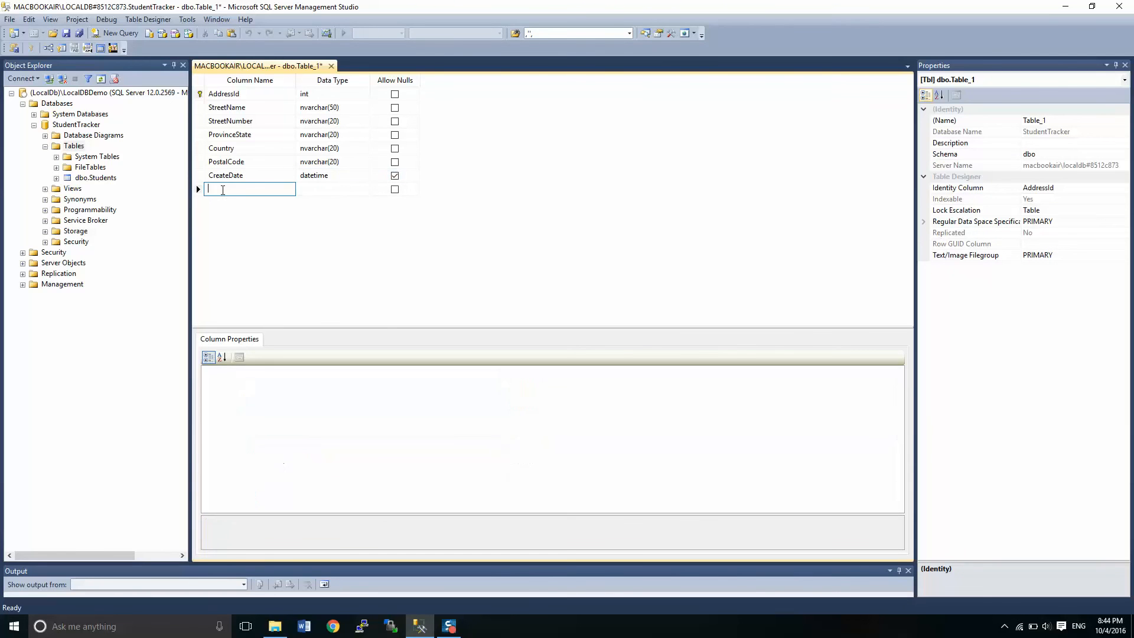
type("EditDate")
left_click(333, 188)
type("datetime")
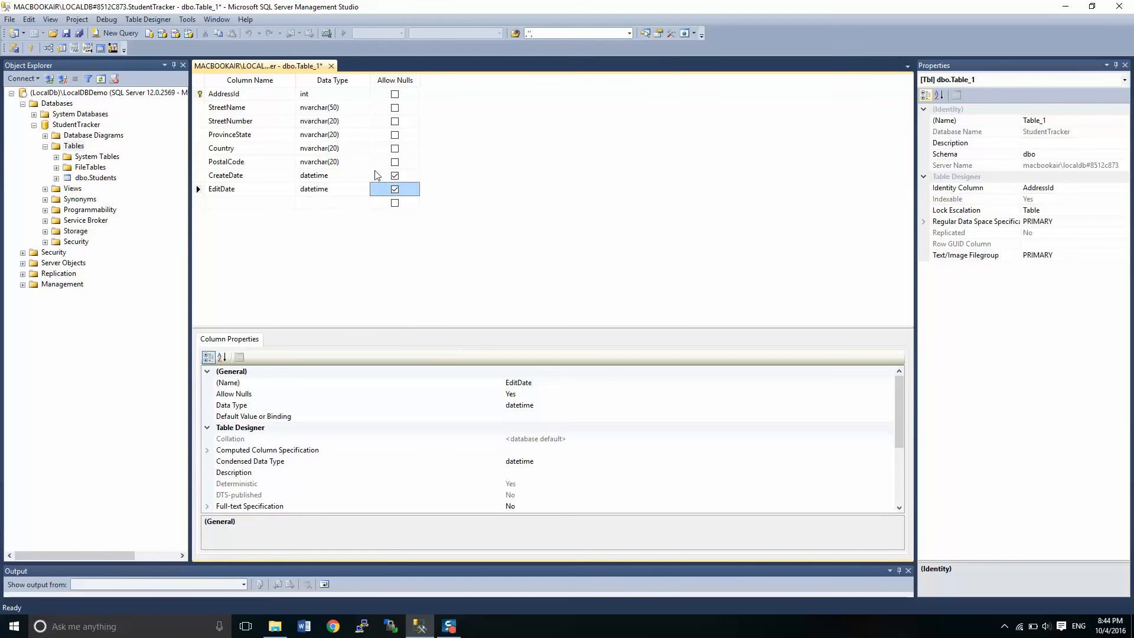
left_click(395, 175)
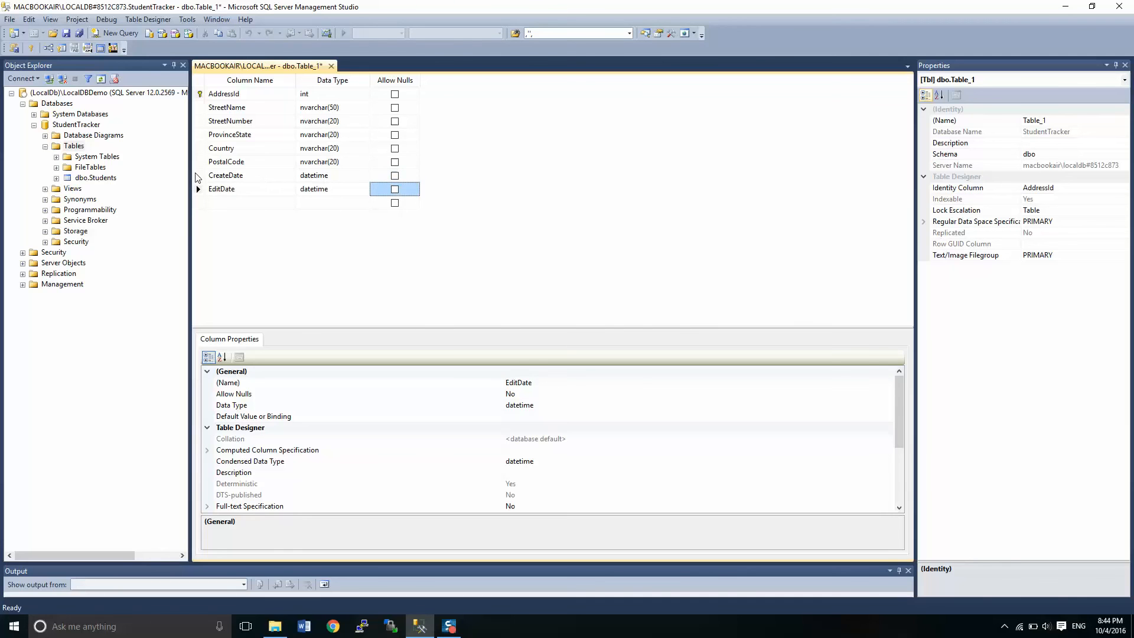
left_click(225, 175)
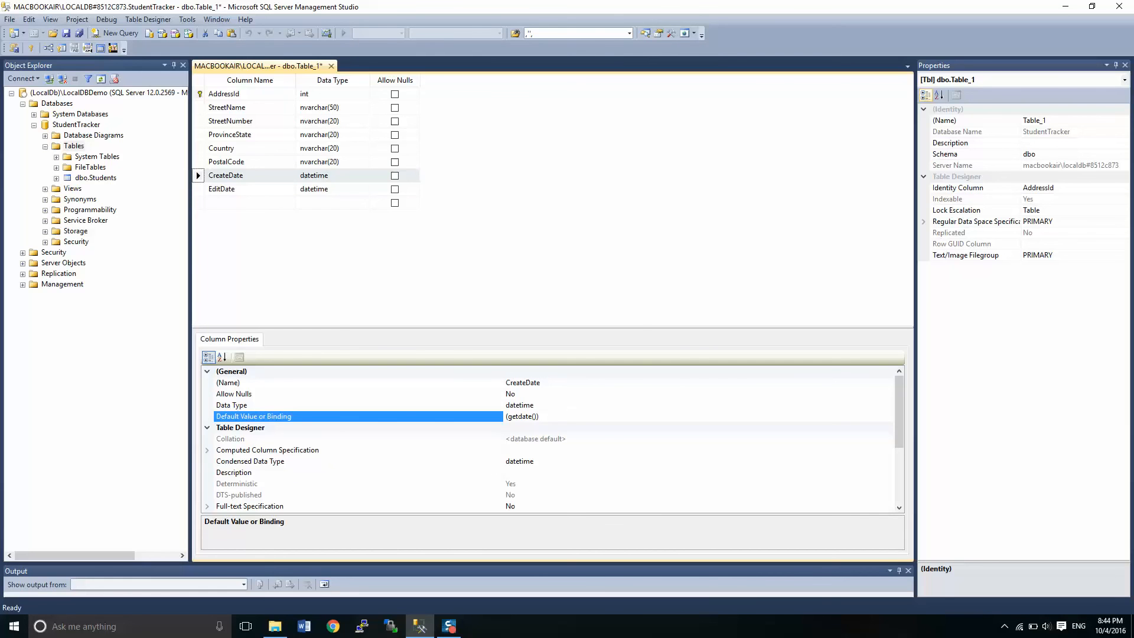
- Give CreateDate and EditDate a (getdate()) default value
left_click(522, 416)
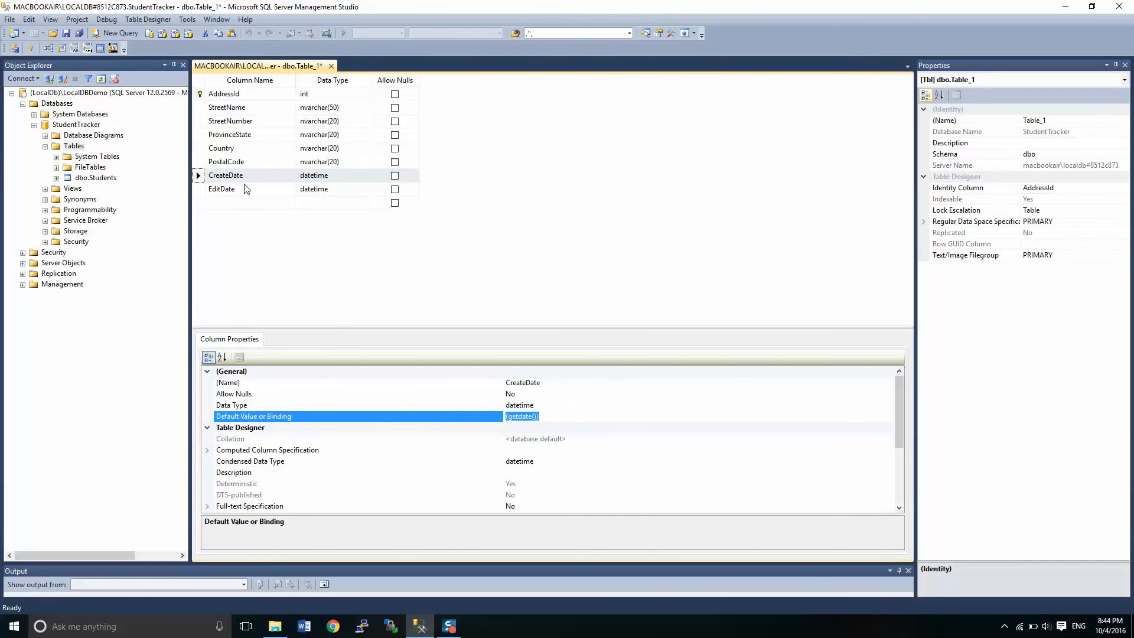
left_click(232, 189)
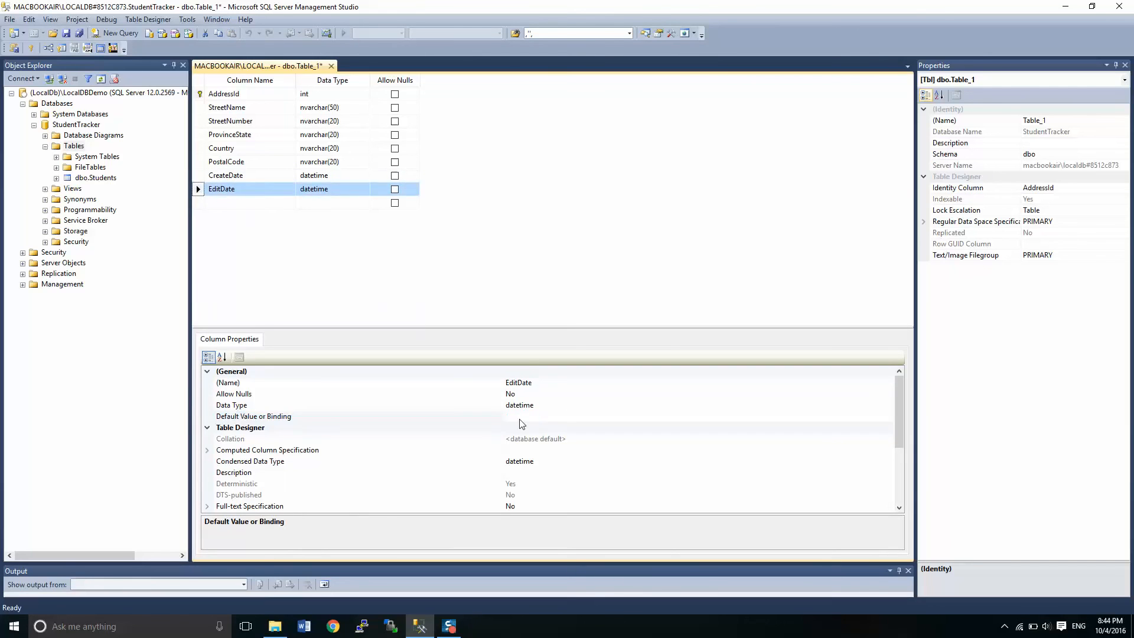
type("(getdate())")
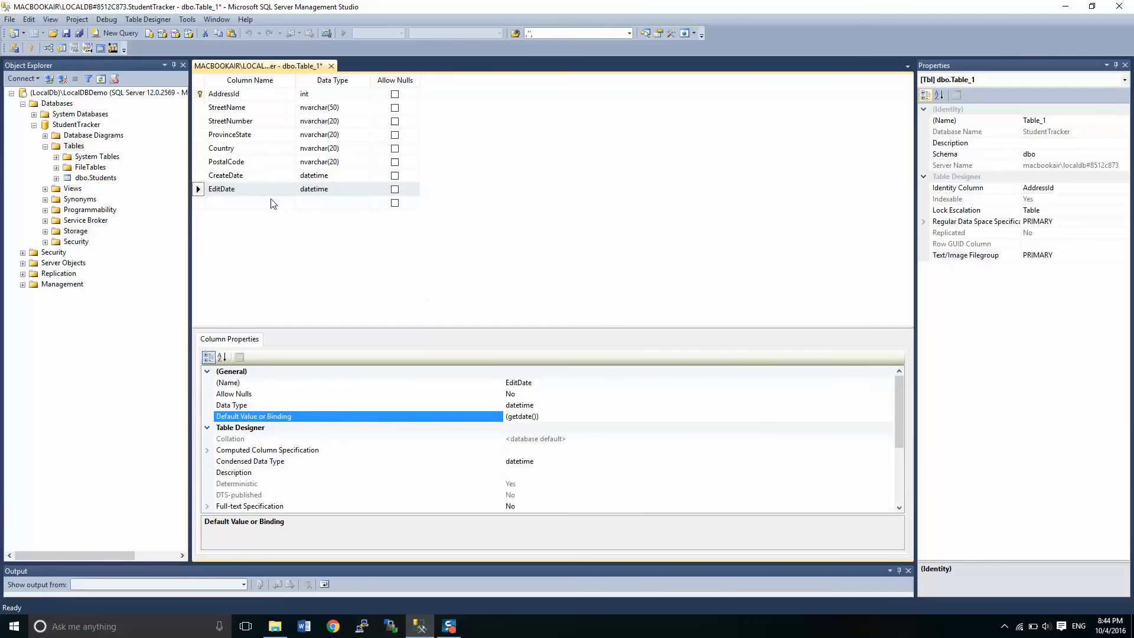
mouse_move(197, 178)
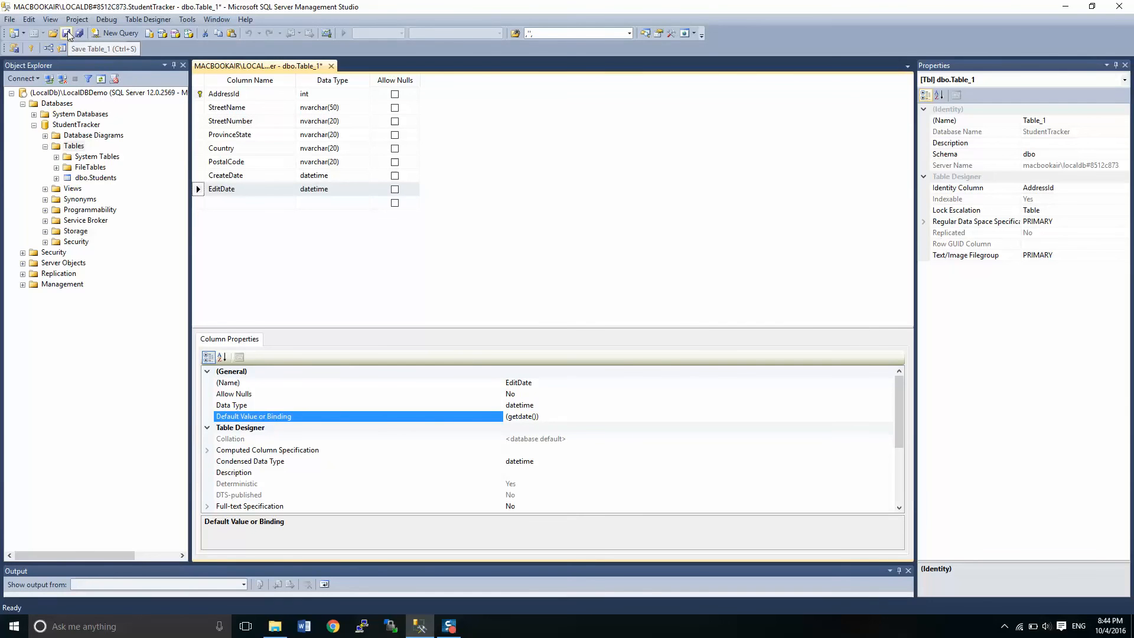
- Save the new table under the name Addresses
left_click(66, 33)
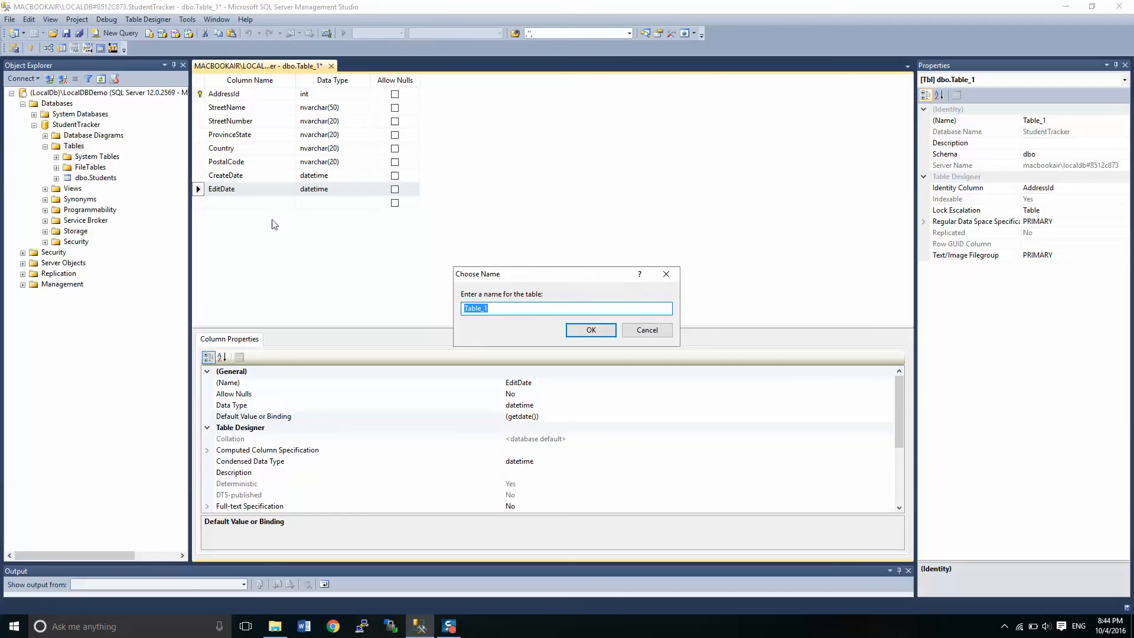
type("Addresses")
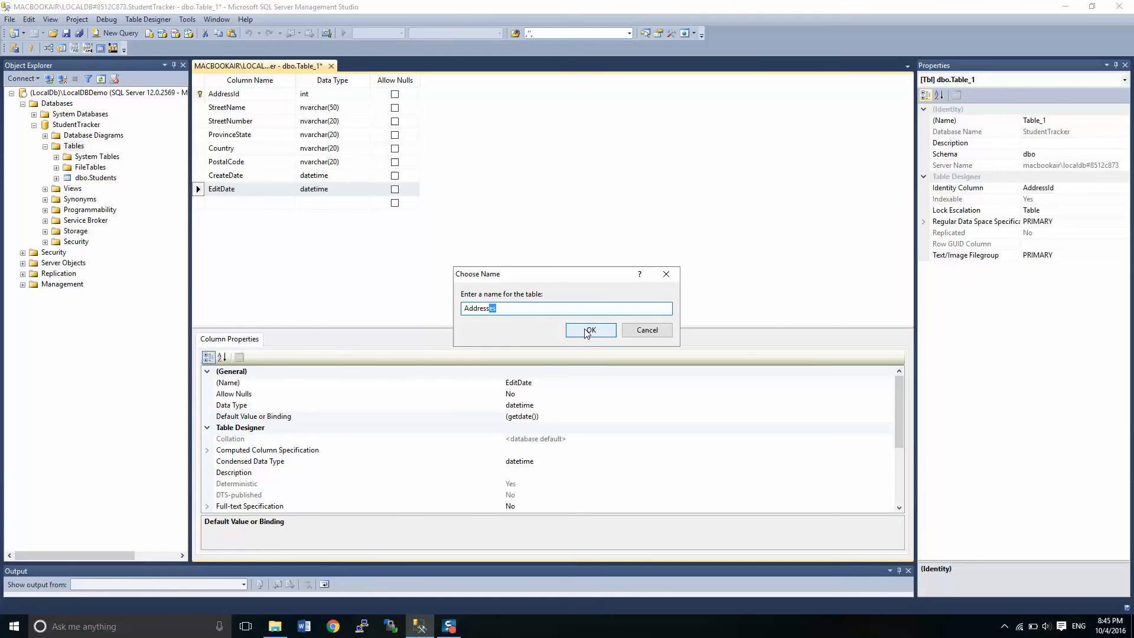
left_click(589, 331)
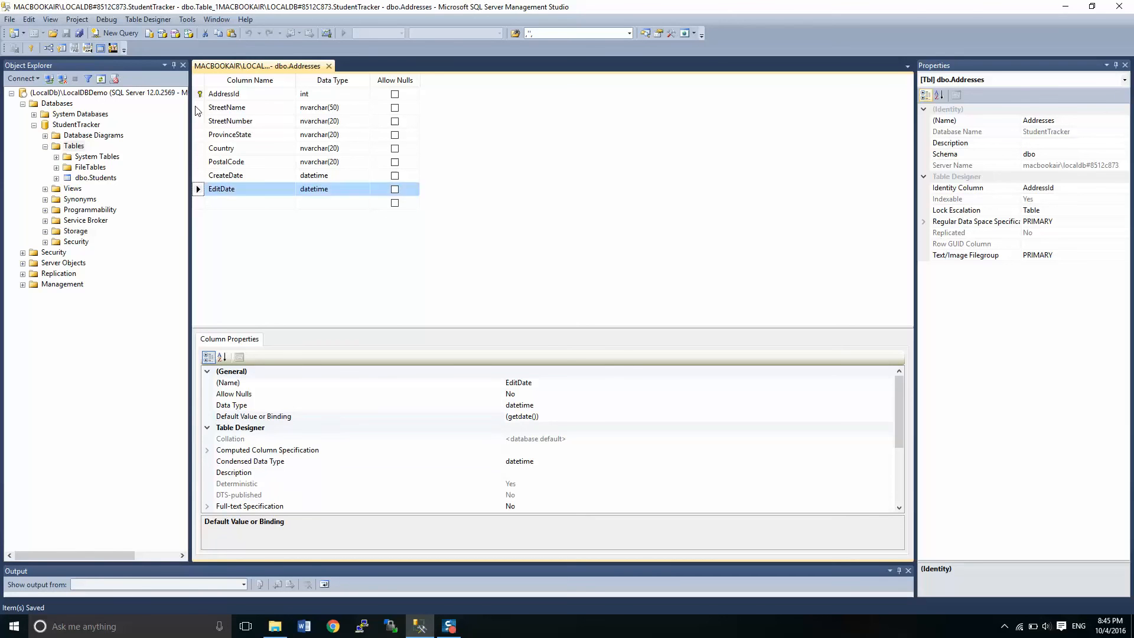
- Insert a non-null int StudentId column above StreetName, checking Students' columns for reference
right_click(227, 107)
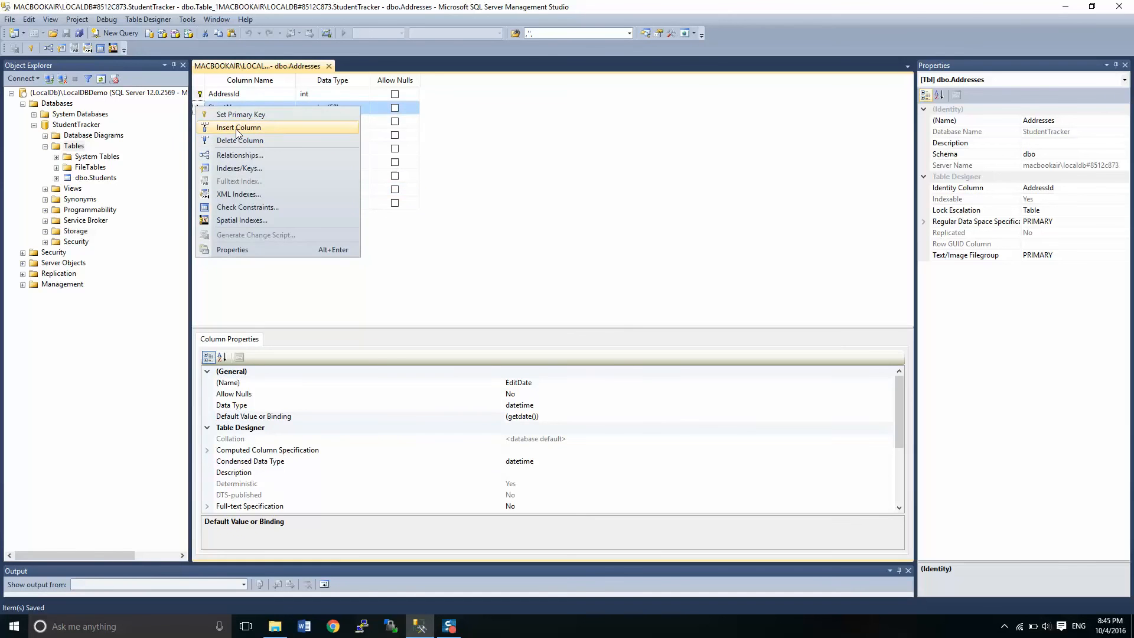
left_click(240, 128)
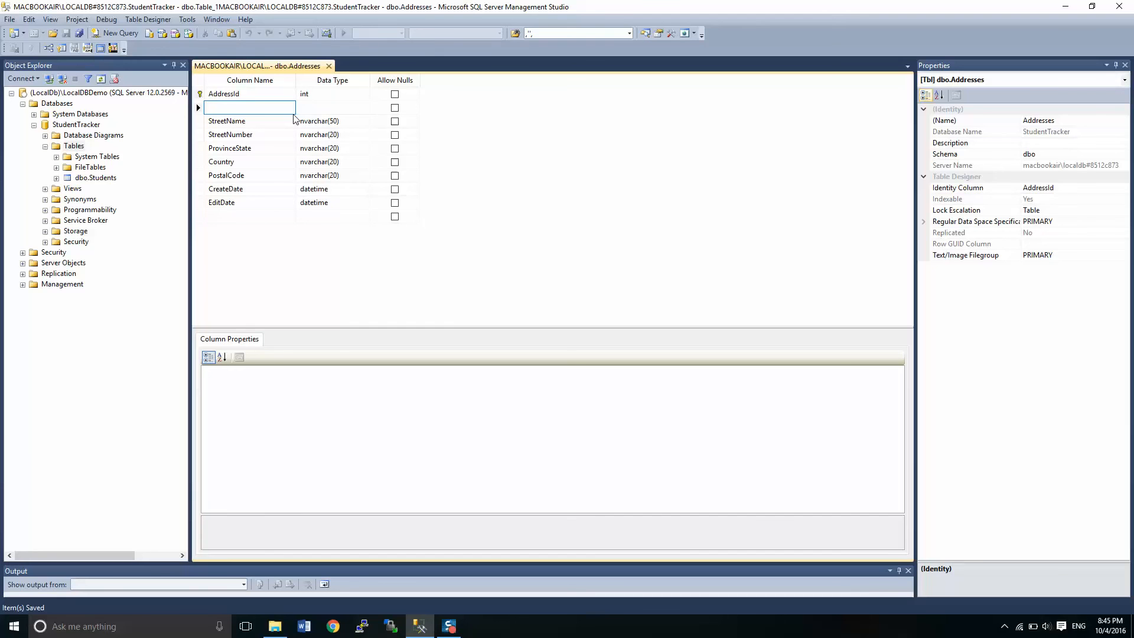
type("StudentId")
left_click(332, 108)
type("int")
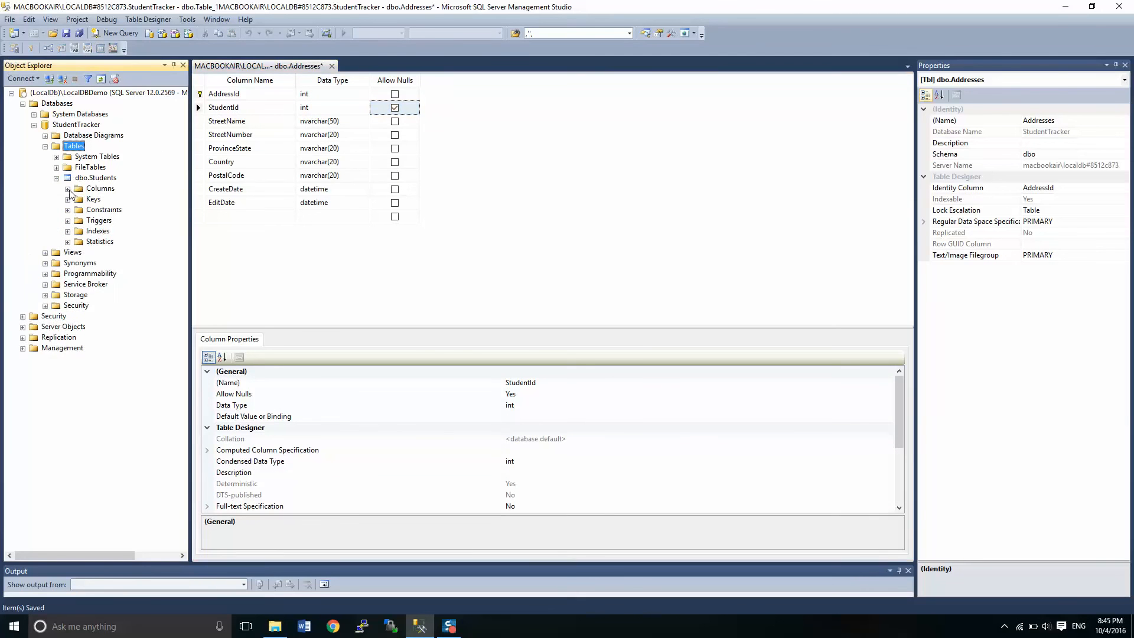
left_click(66, 187)
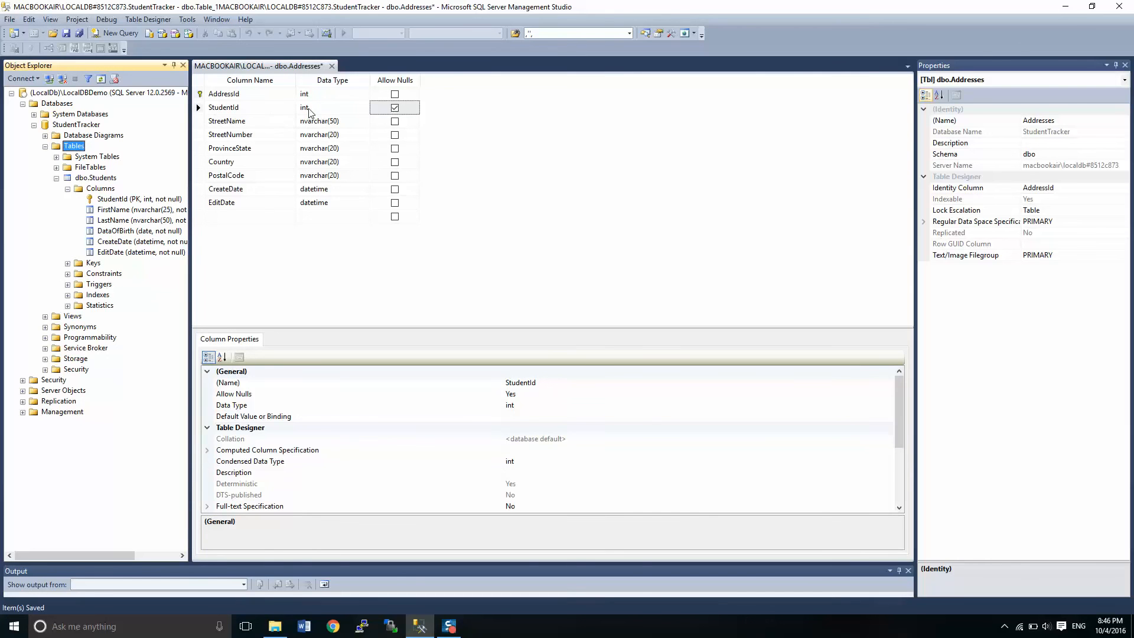
mouse_move(324, 112)
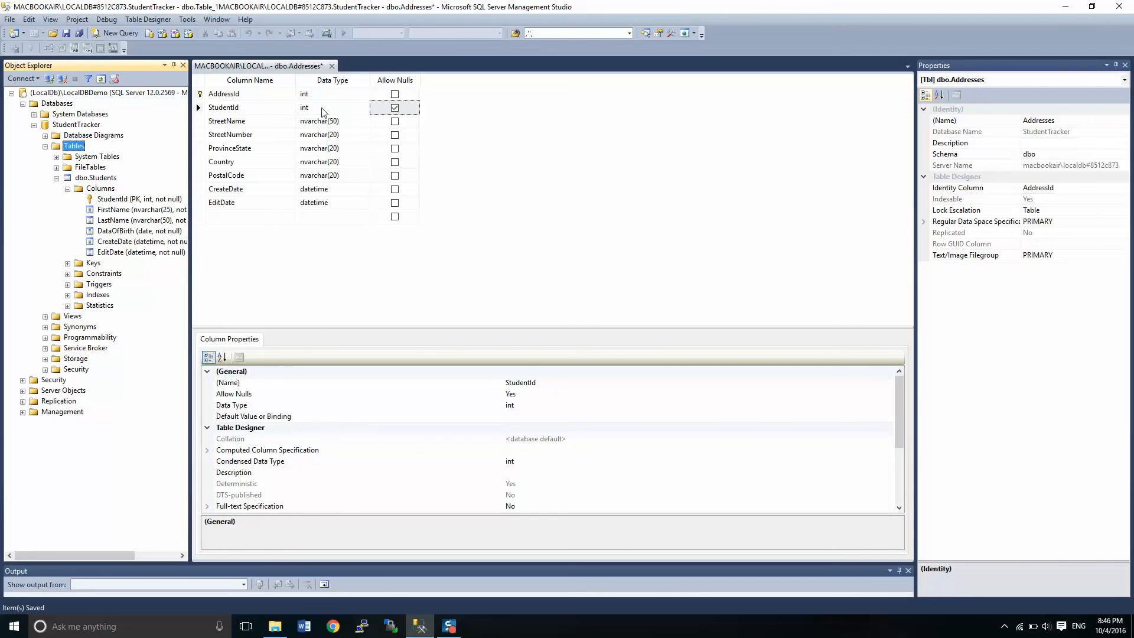
left_click(394, 107)
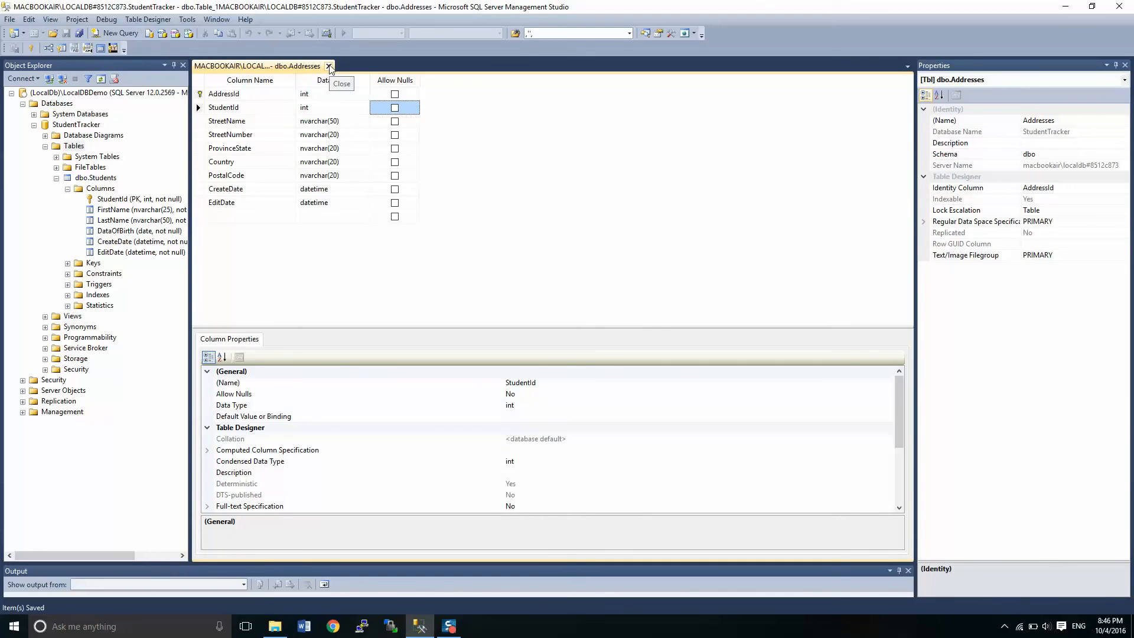
left_click(330, 66)
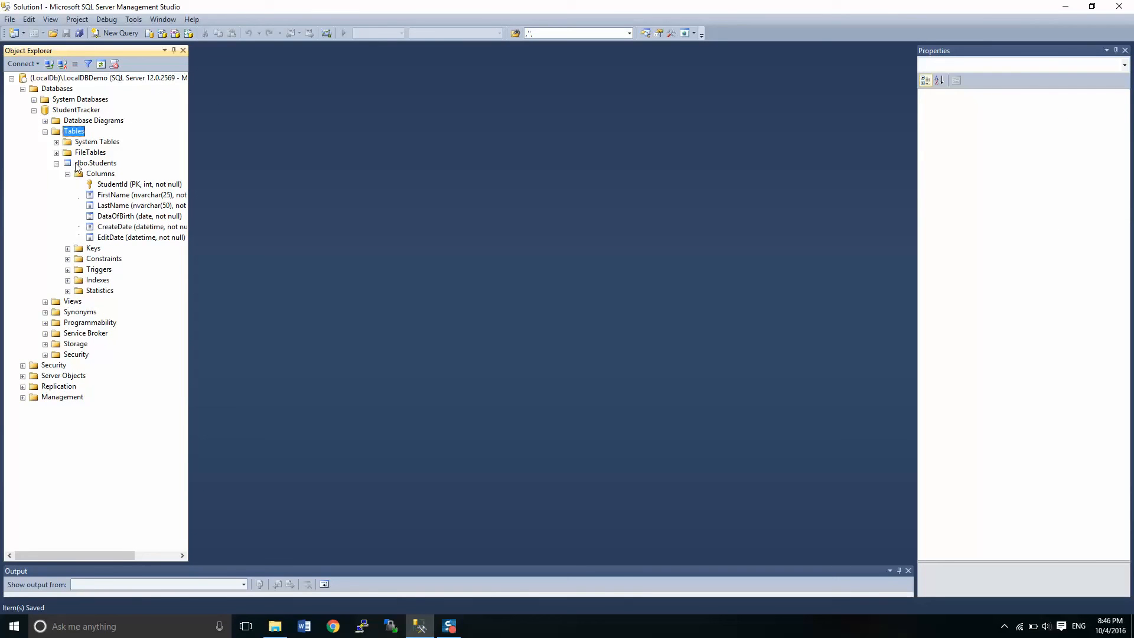
- Refresh StudentTracker's Tables so dbo.Addresses lists beside dbo.Students
left_click(66, 163)
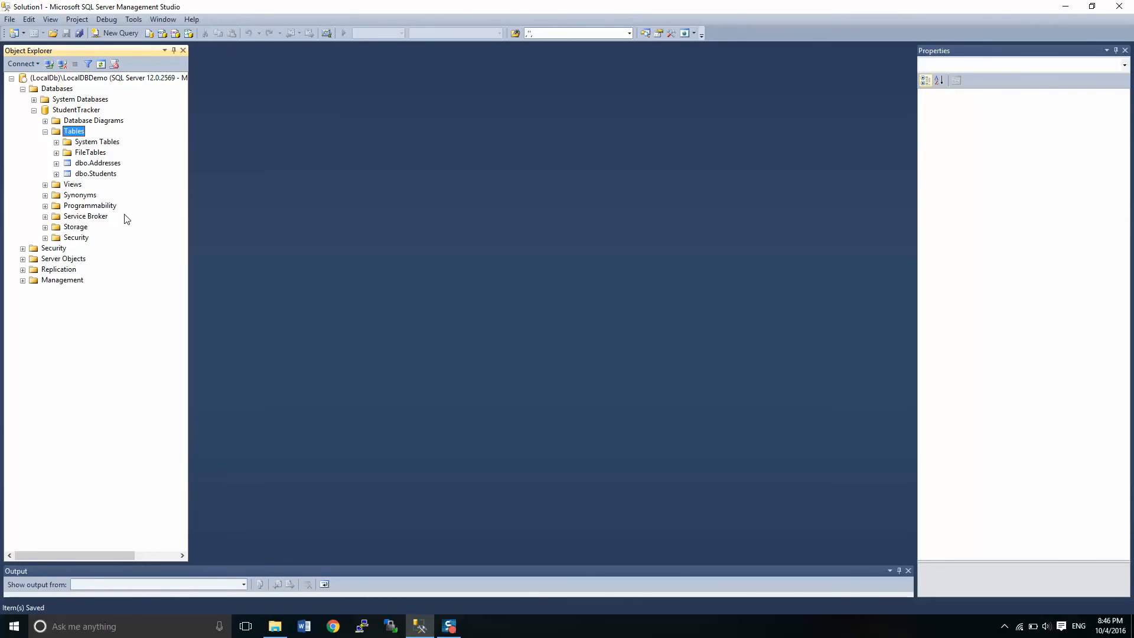
mouse_move(70, 197)
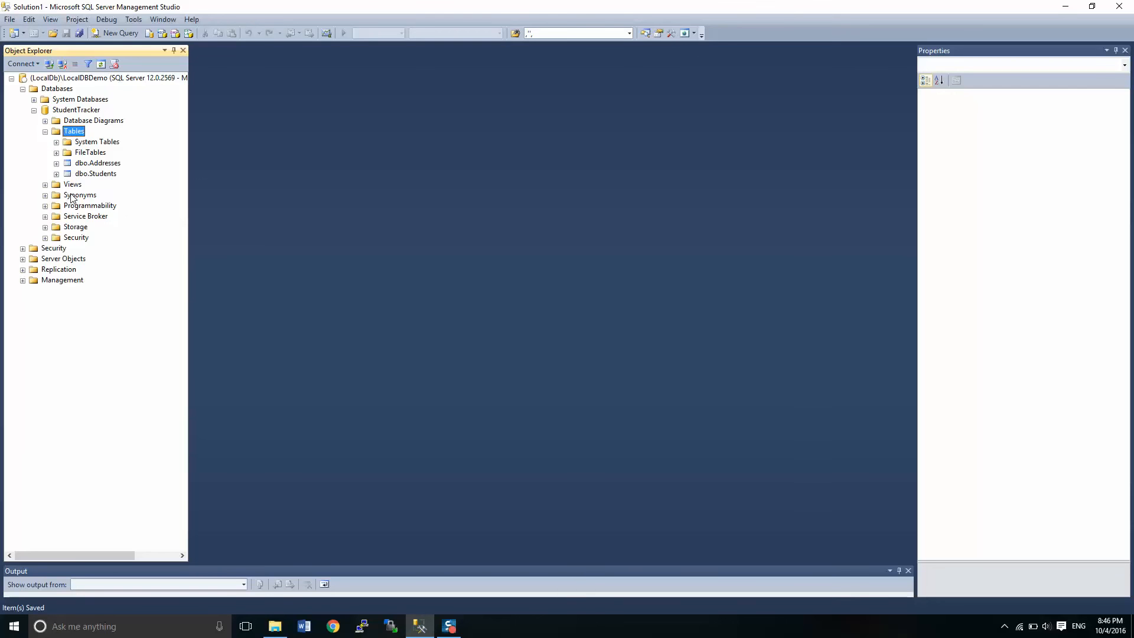